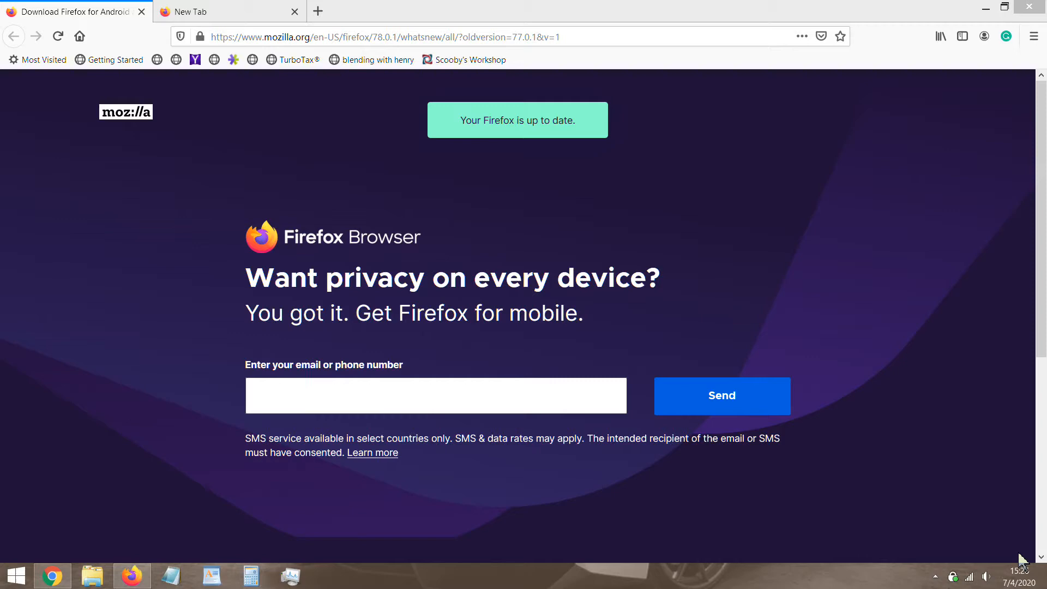
click(381, 35)
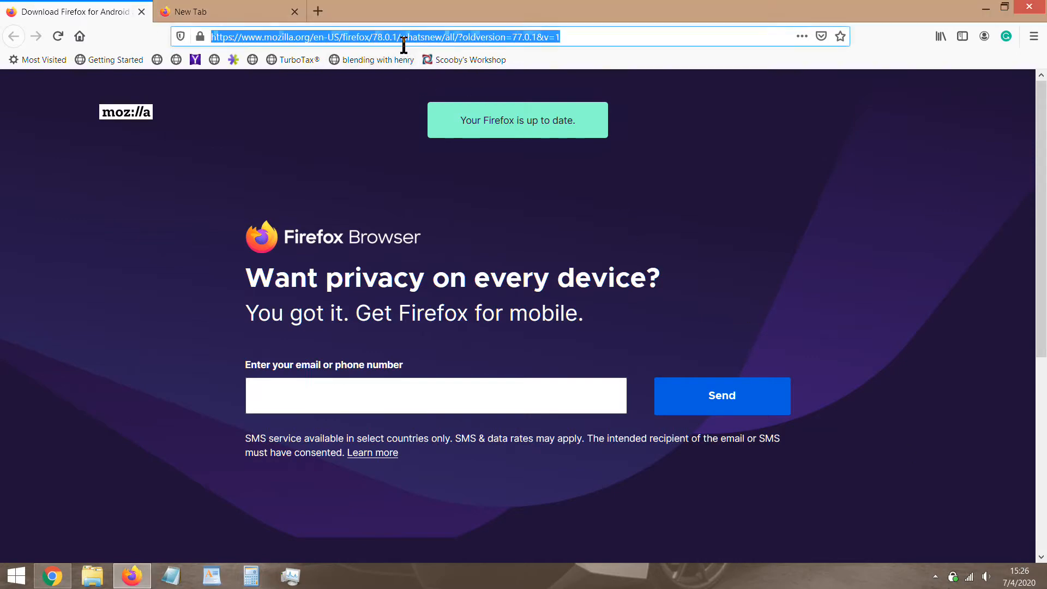
click(384, 36)
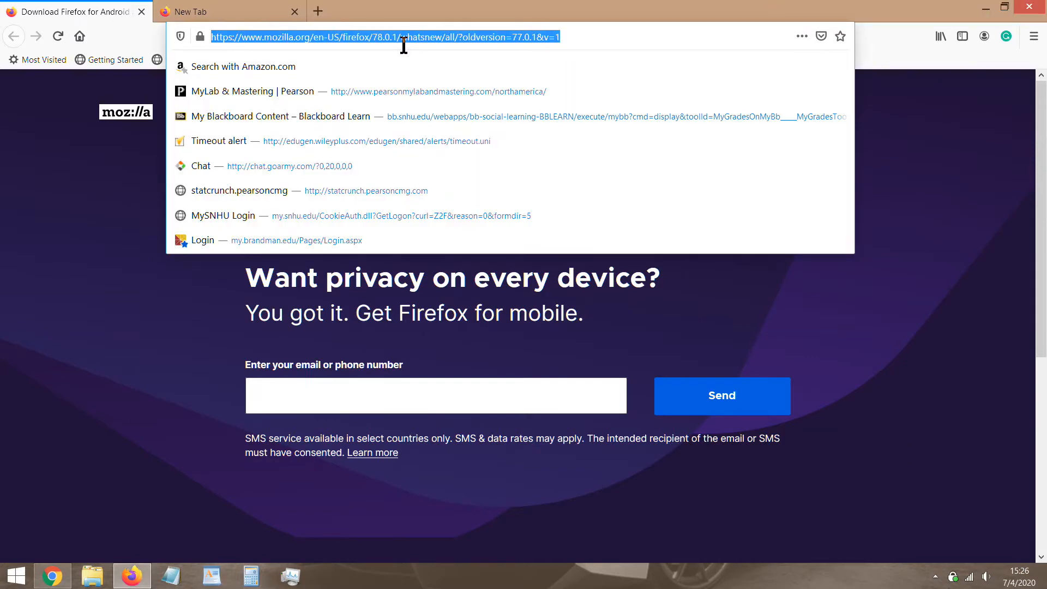
text(https://www.vitamix.com/us/en_us/)
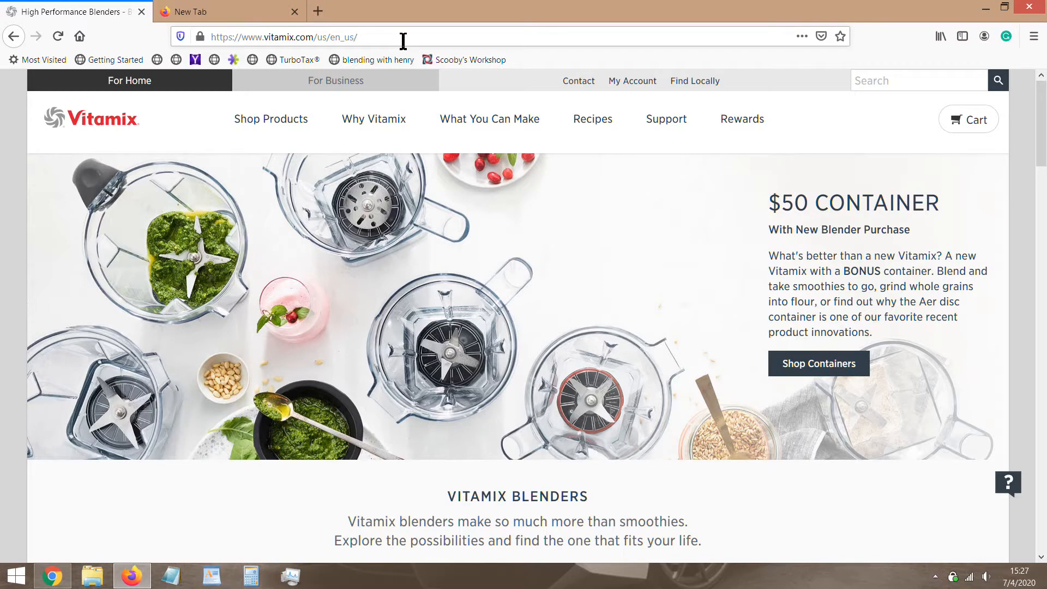
mouse_move(1017, 165)
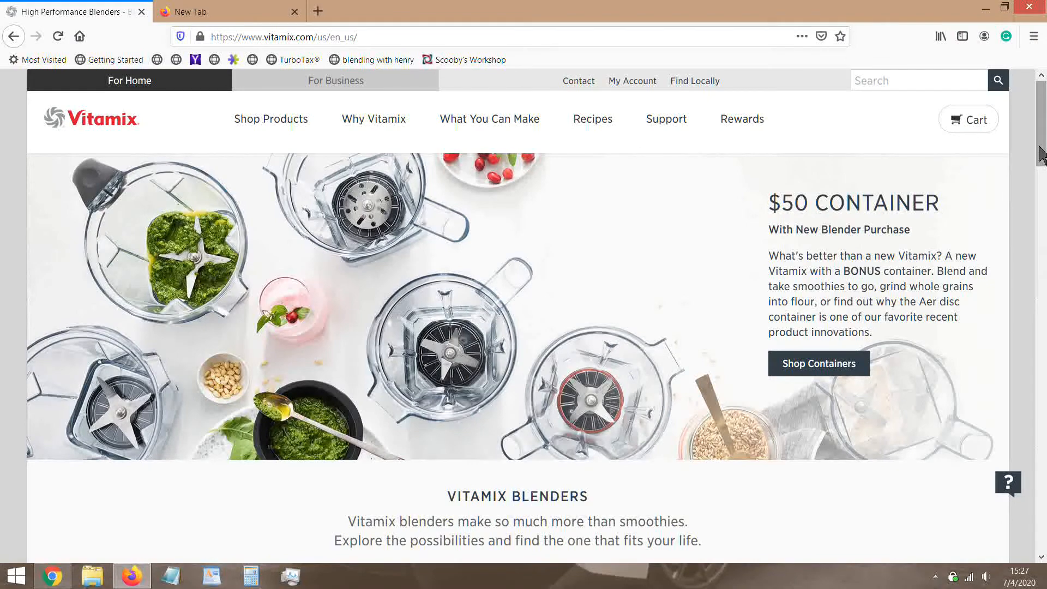
scroll(down, 3)
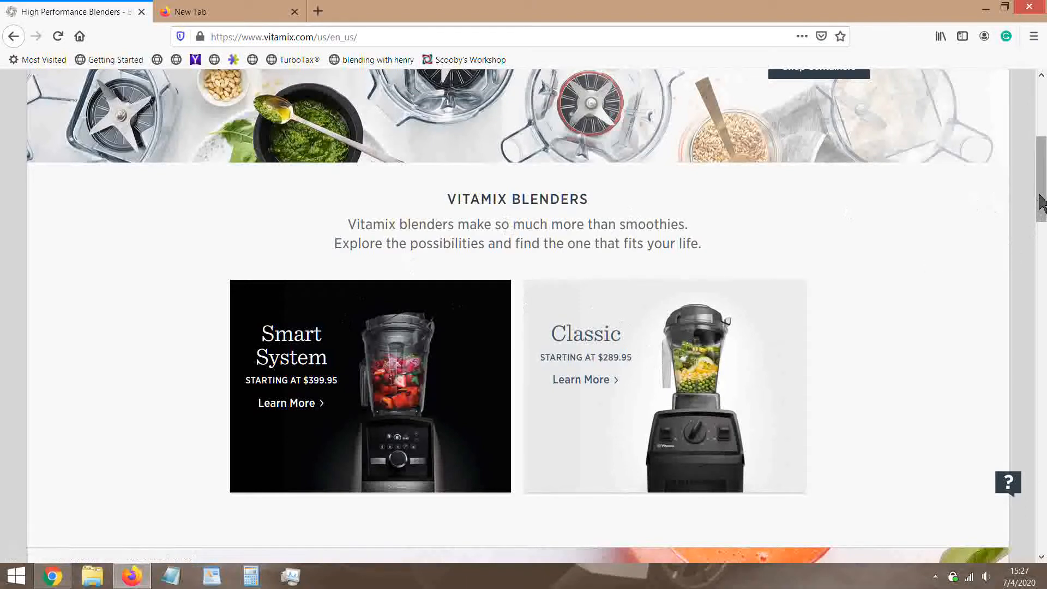
scroll(up, 3)
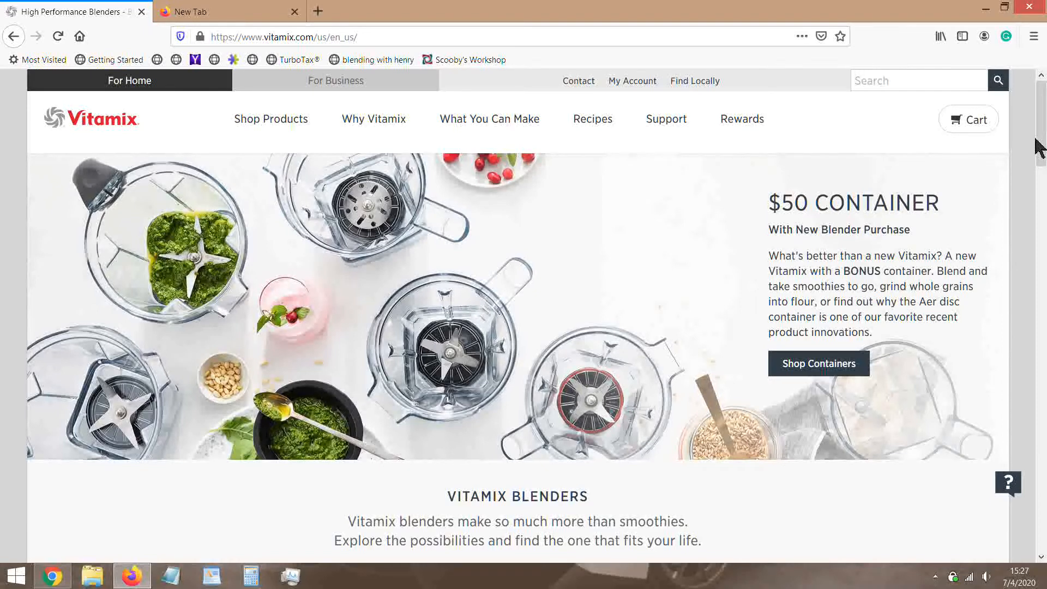
scroll(down, 3)
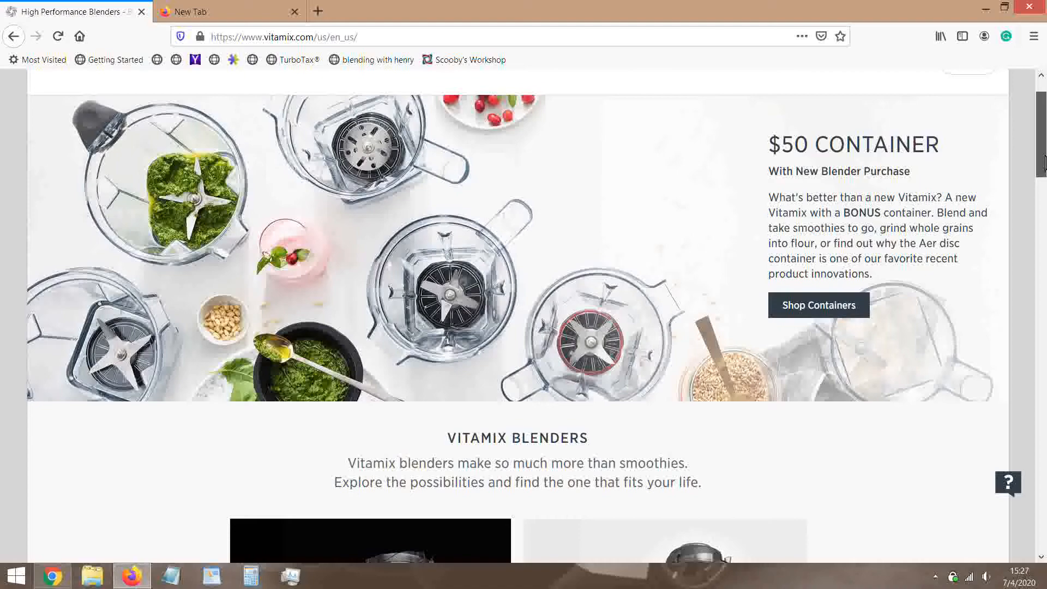
scroll(down, 3)
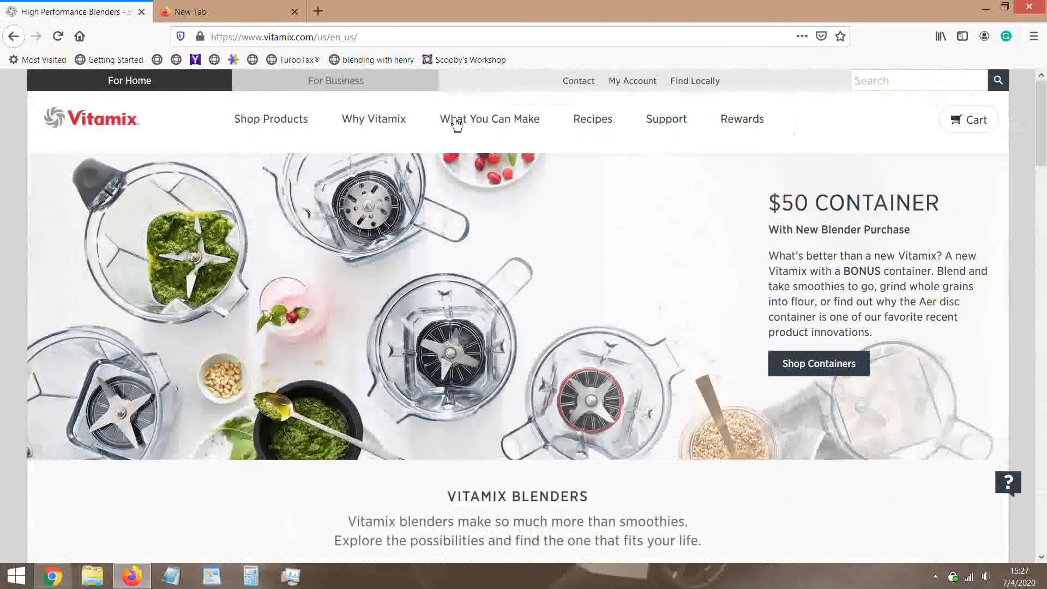
Step: Open Blender Recommender from Shop Products and start the quiz with Get Started
click(271, 119)
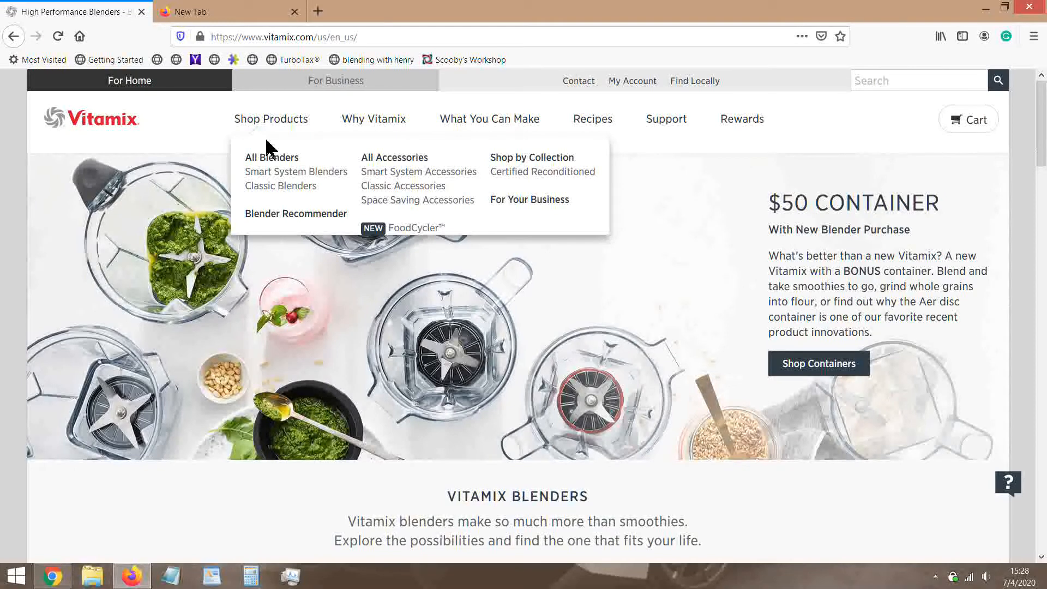
mouse_move(395, 148)
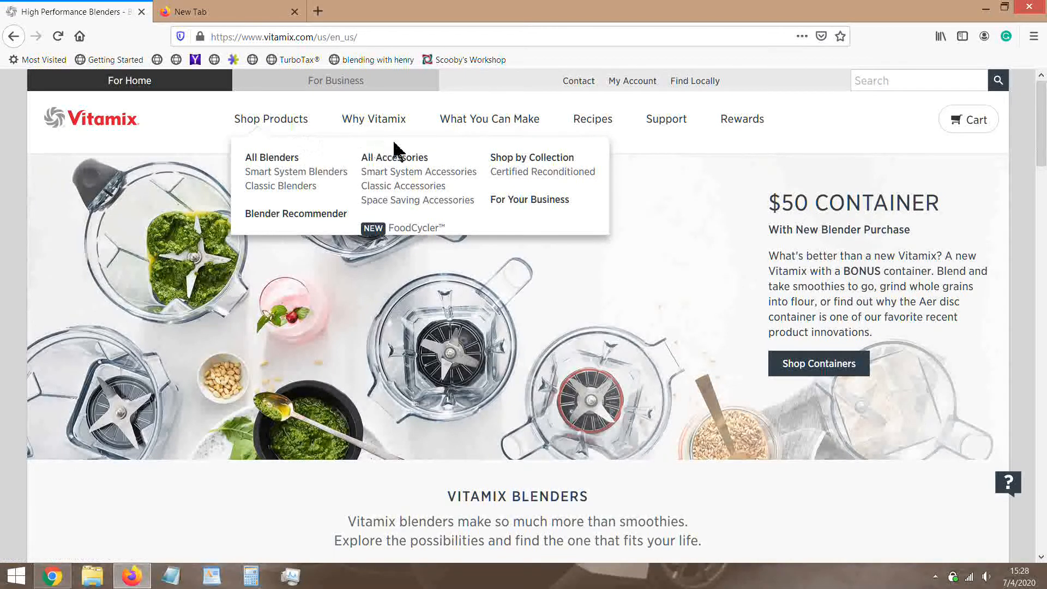
mouse_move(425, 155)
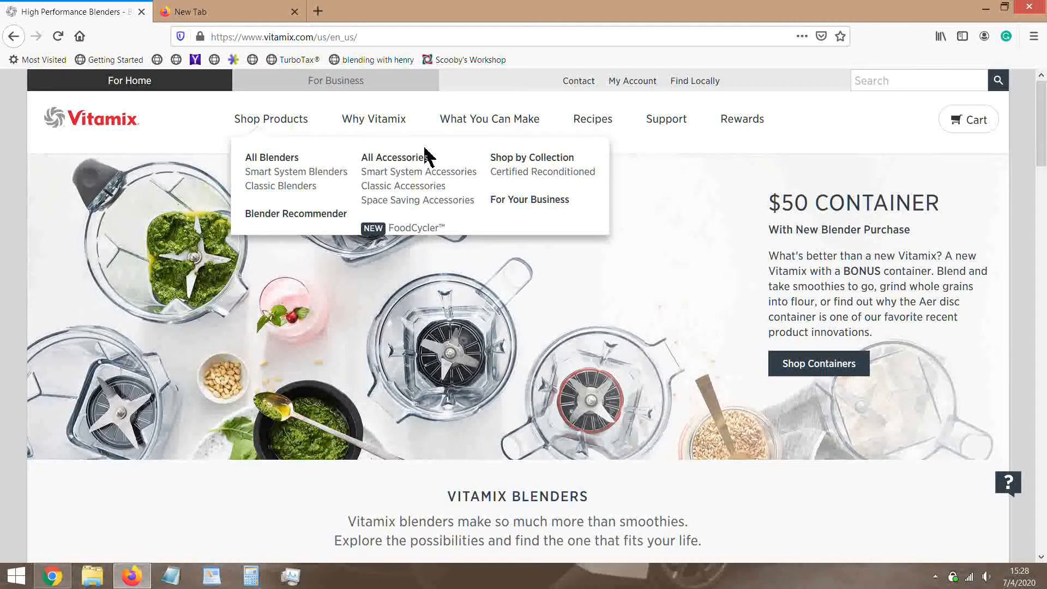
mouse_move(295, 172)
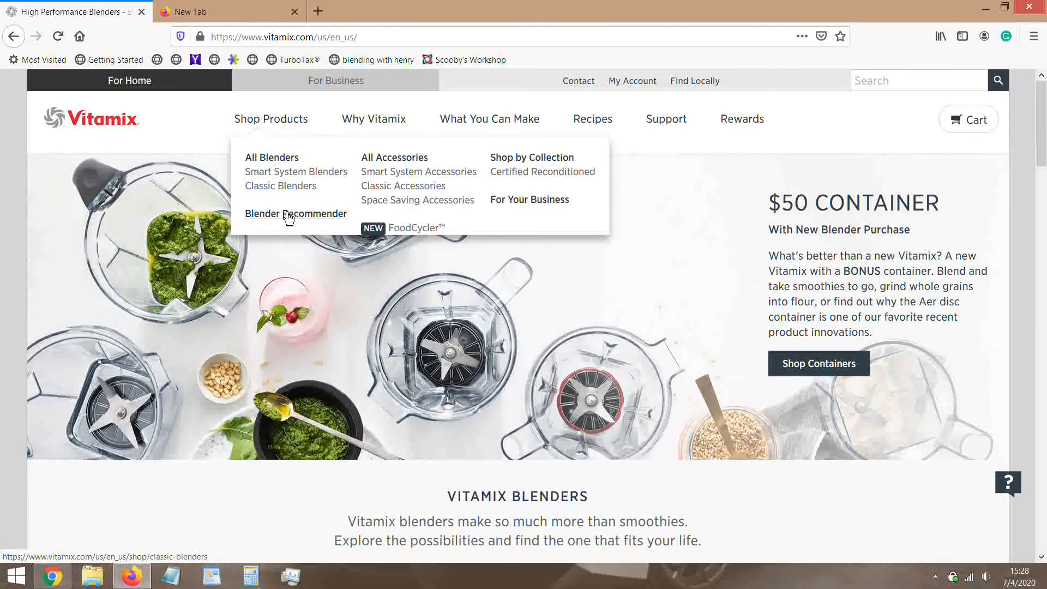
click(296, 214)
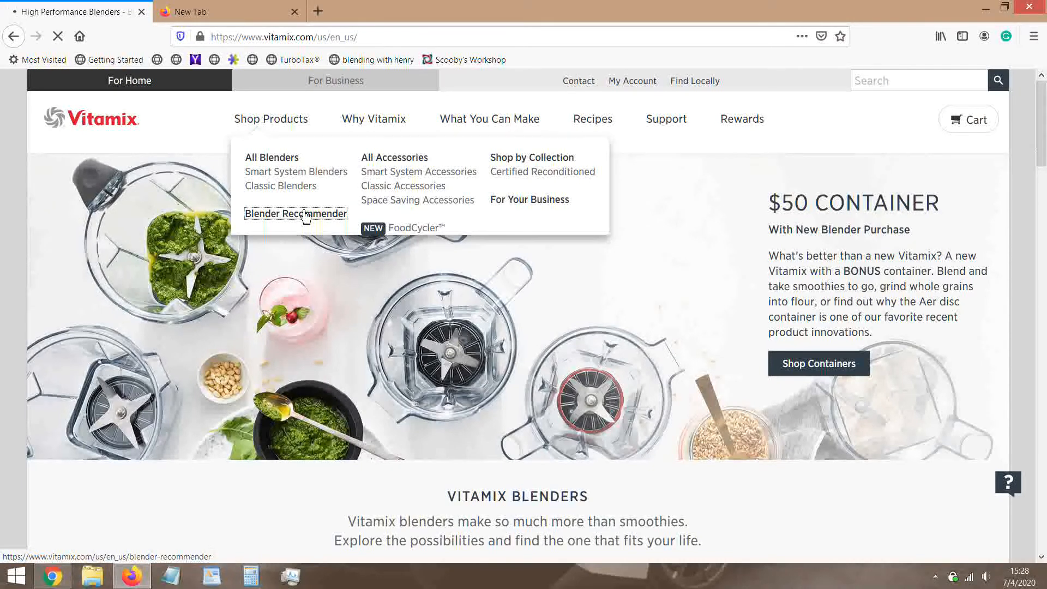
click(296, 213)
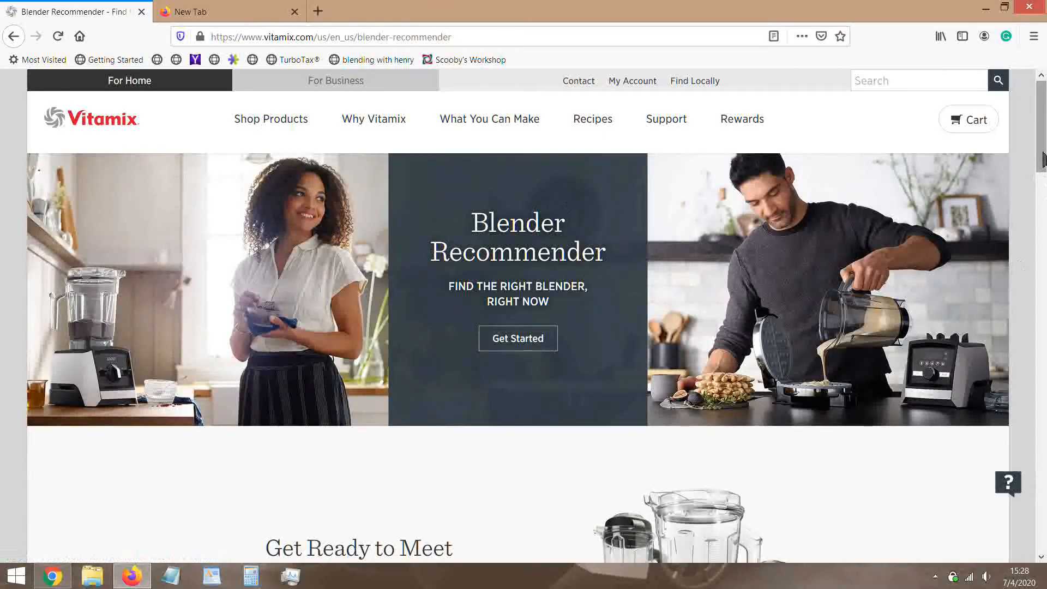
scroll(down, 3)
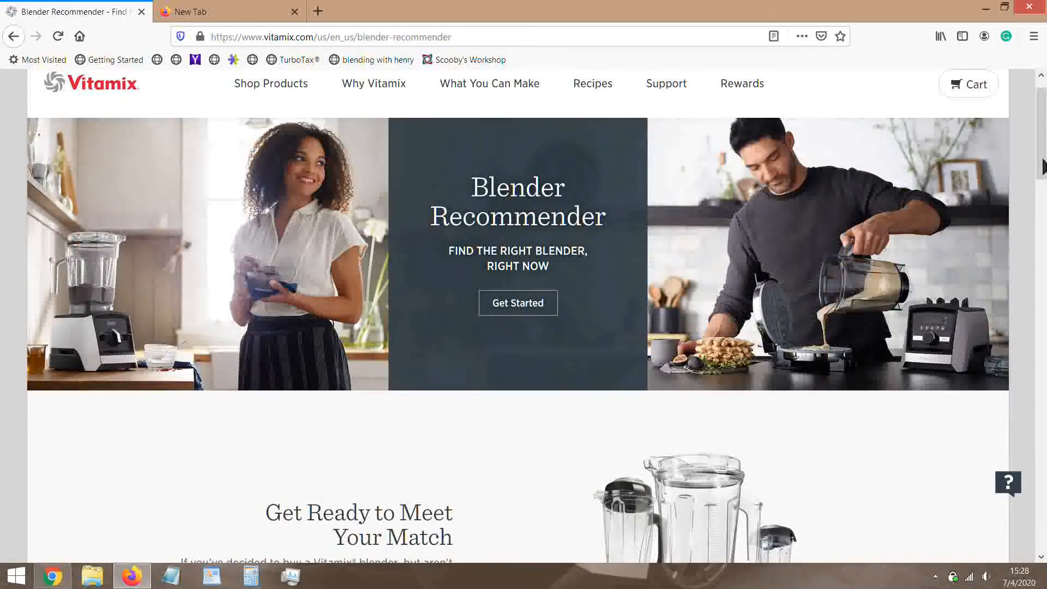
mouse_move(1038, 143)
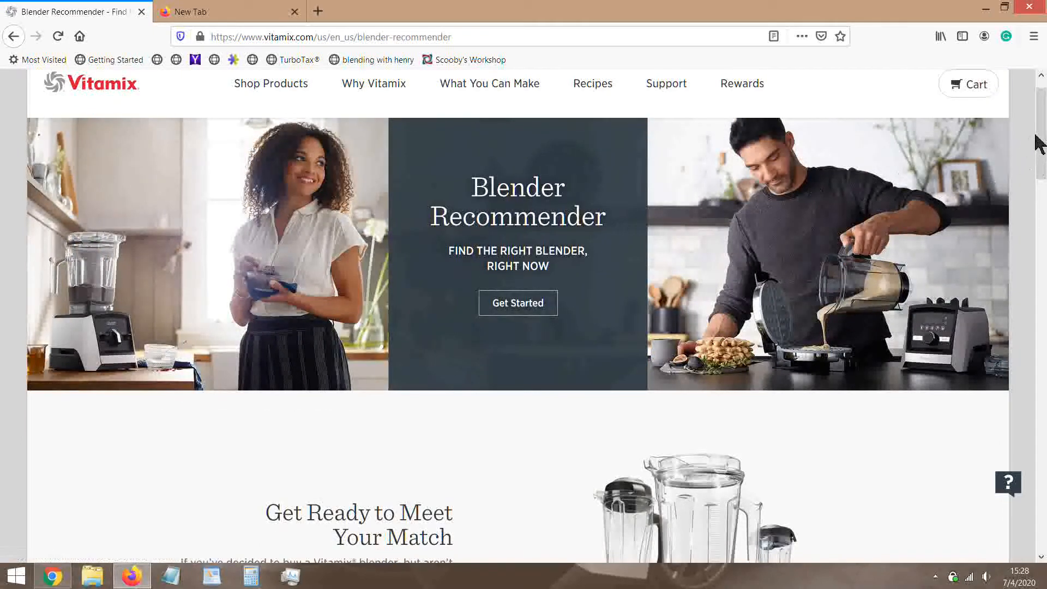
mouse_move(821, 208)
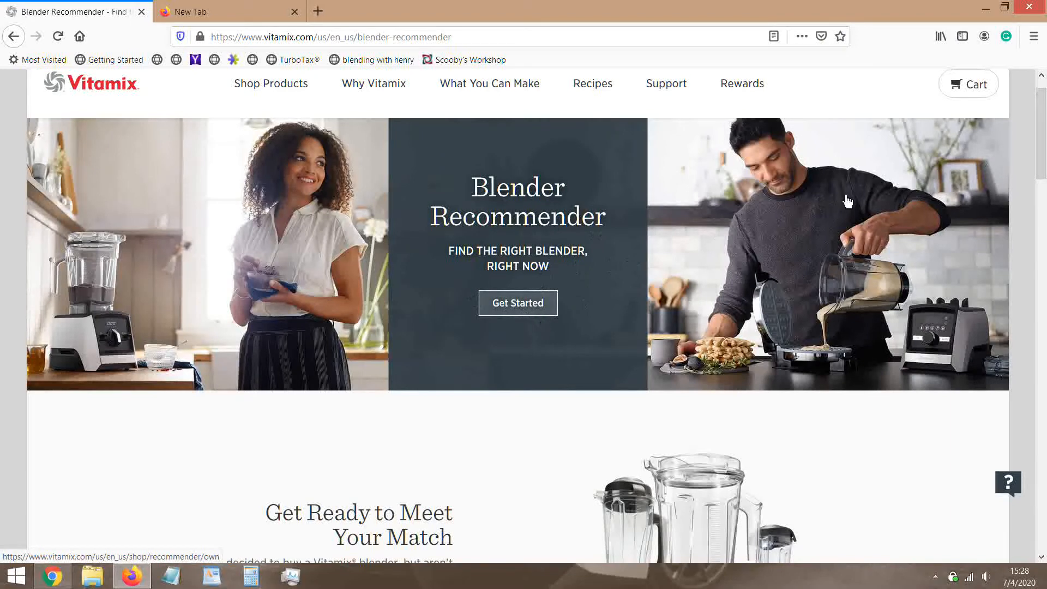
click(517, 303)
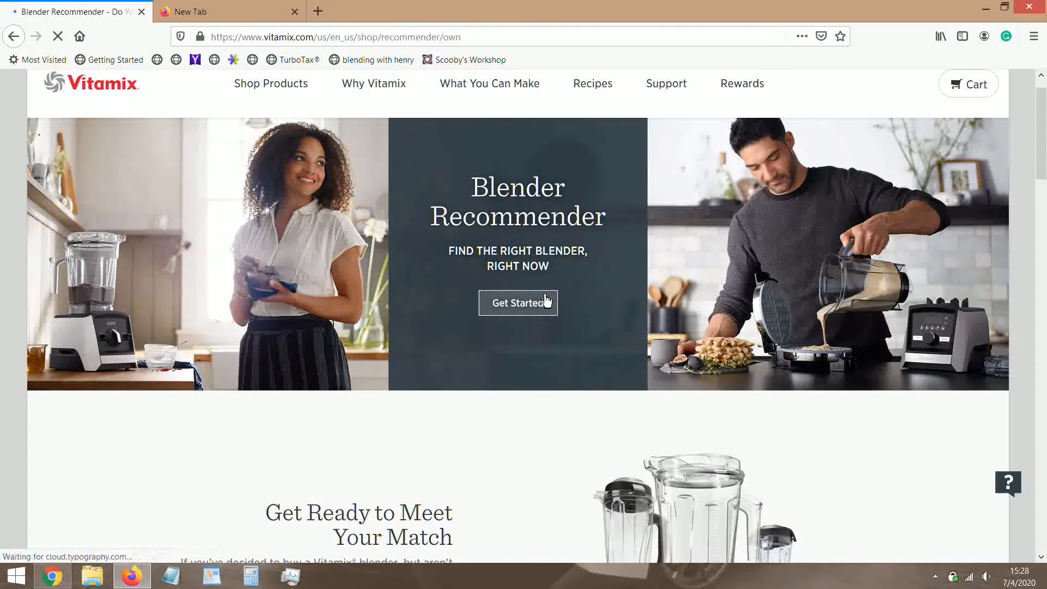
Step: Answer No to owning a blender and choose 'I prefer the classics'
click(517, 303)
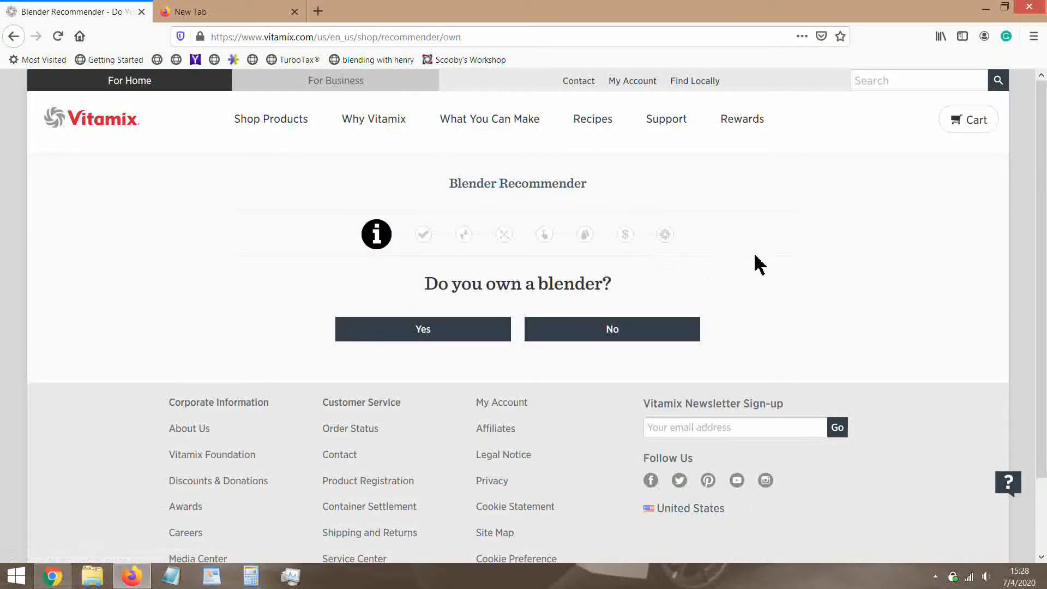
mouse_move(866, 282)
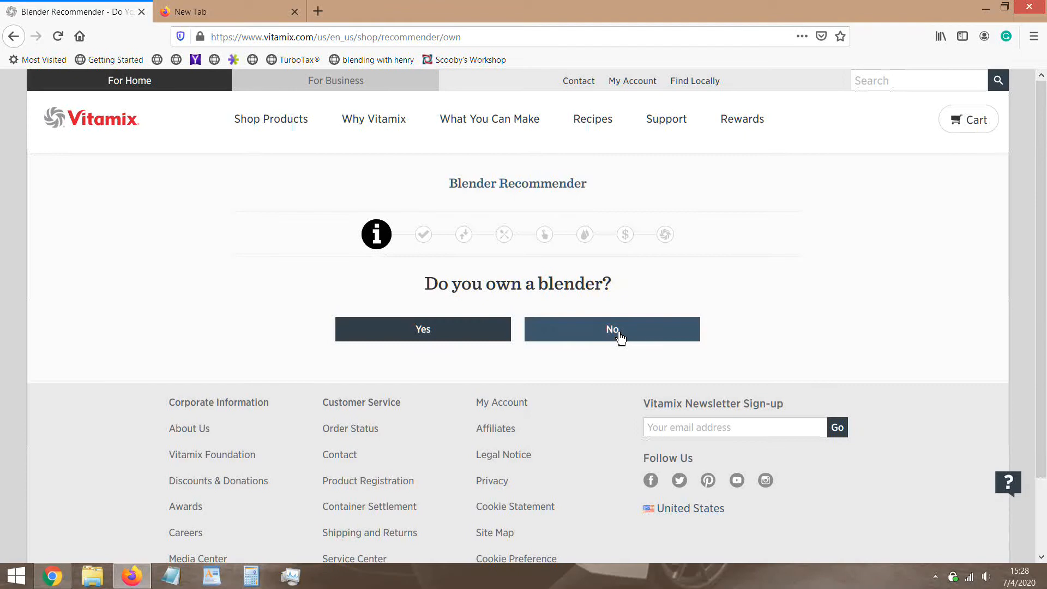
click(610, 329)
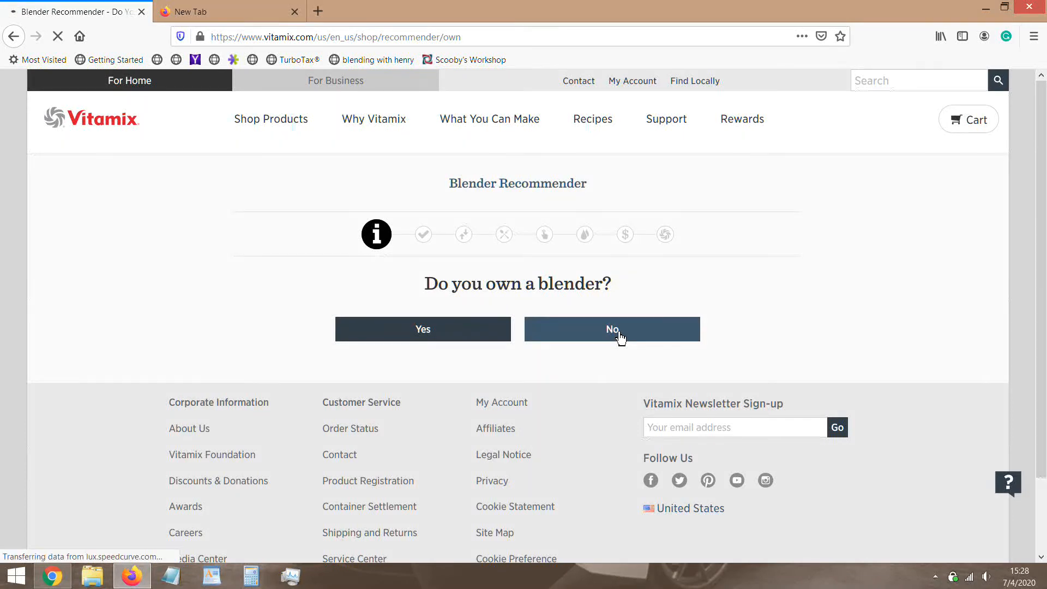
click(611, 329)
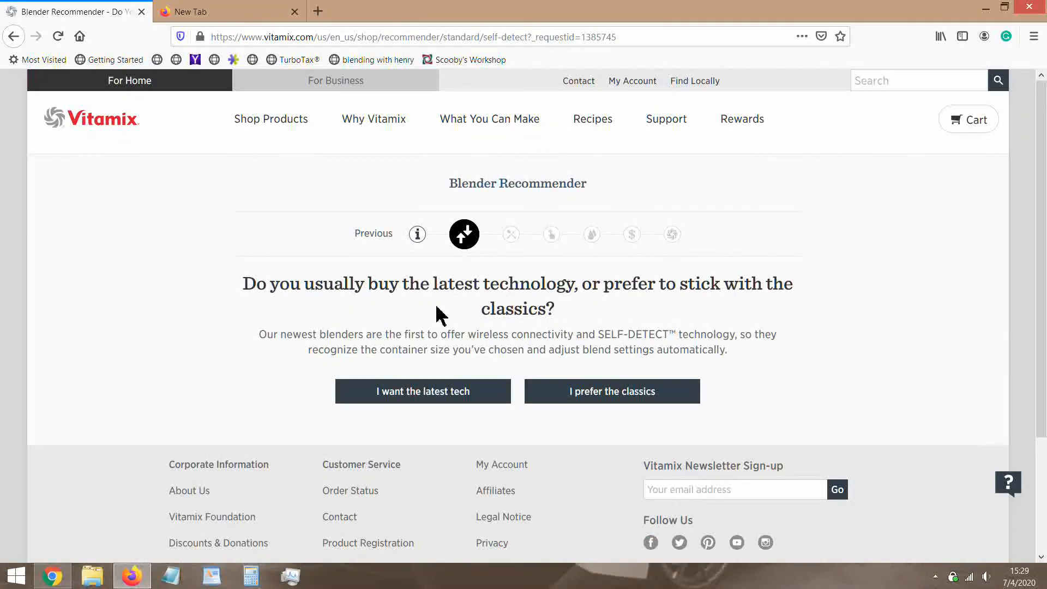
mouse_move(725, 318)
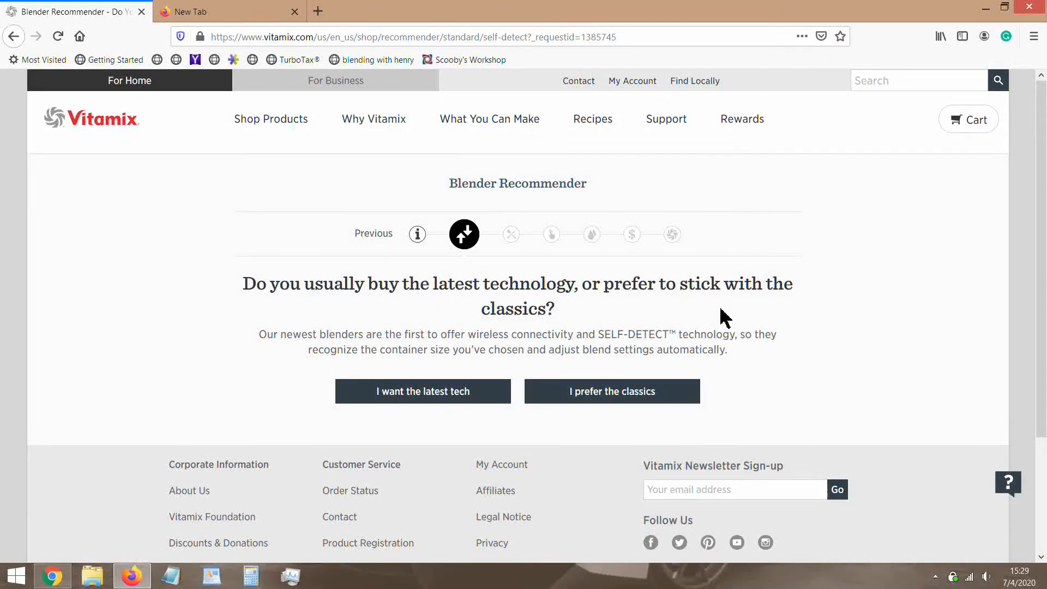
mouse_move(803, 315)
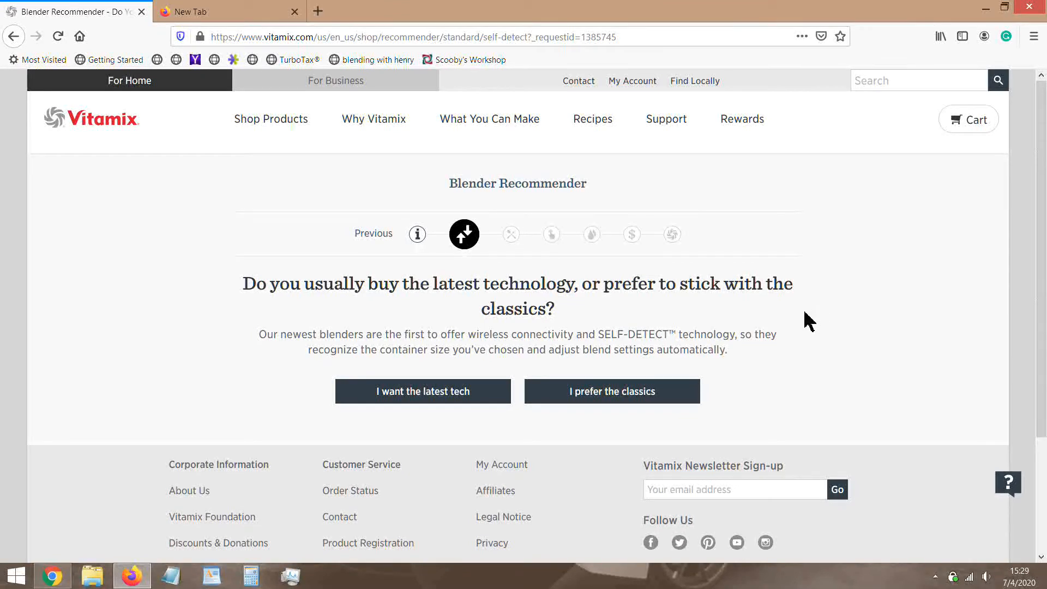
mouse_move(619, 389)
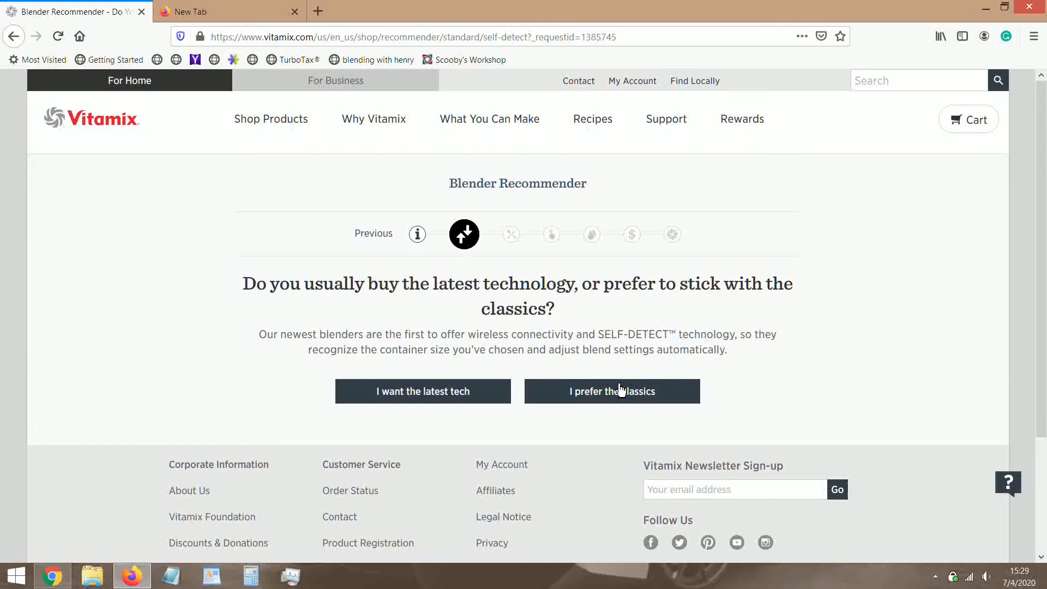
click(611, 390)
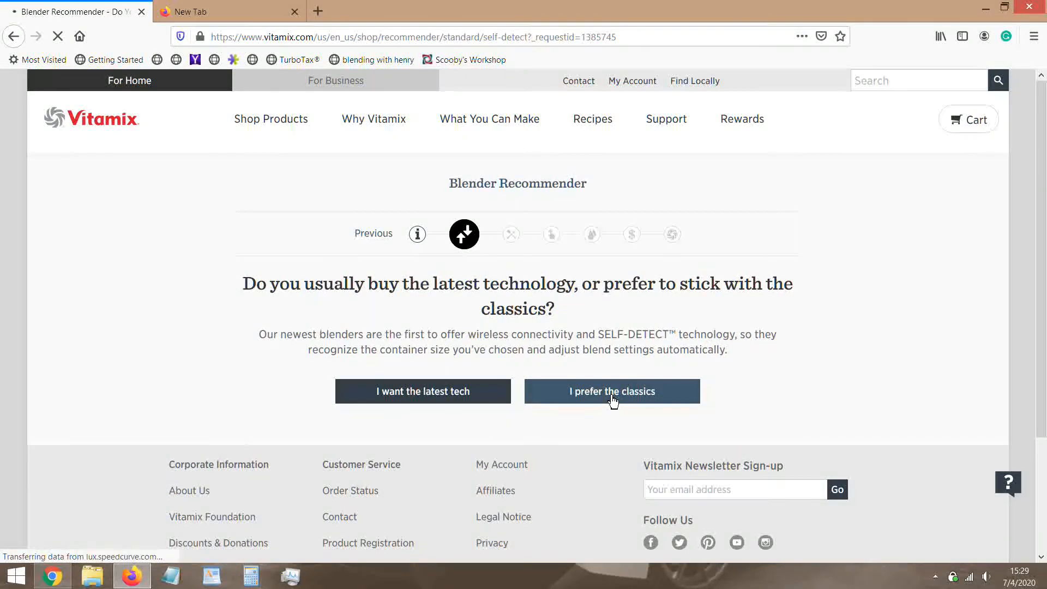
Step: Select all food categories, then answer 'No, I want complete control' for speed settings
click(611, 392)
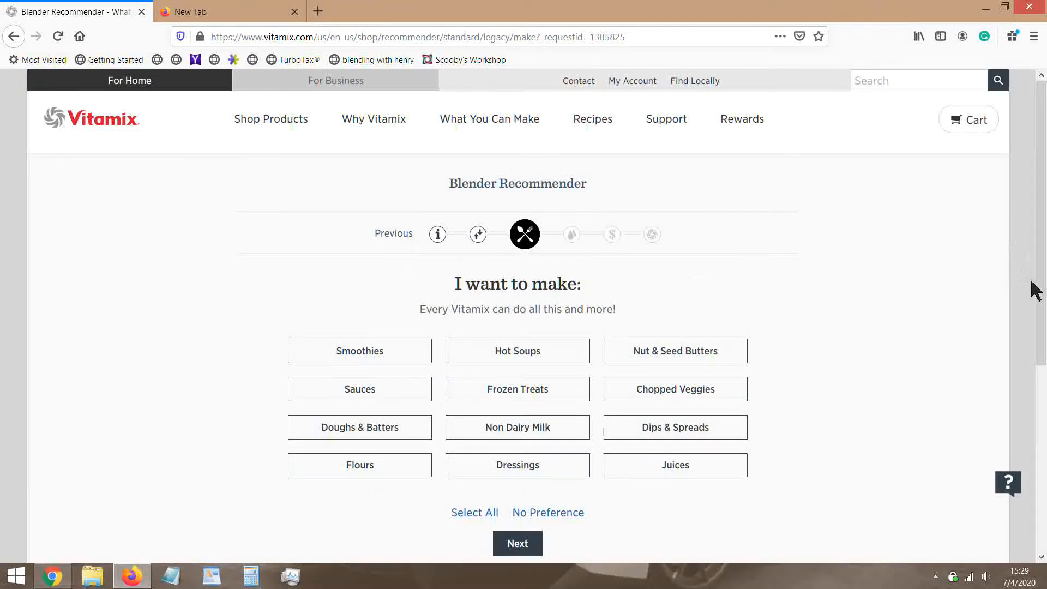
scroll(down, 3)
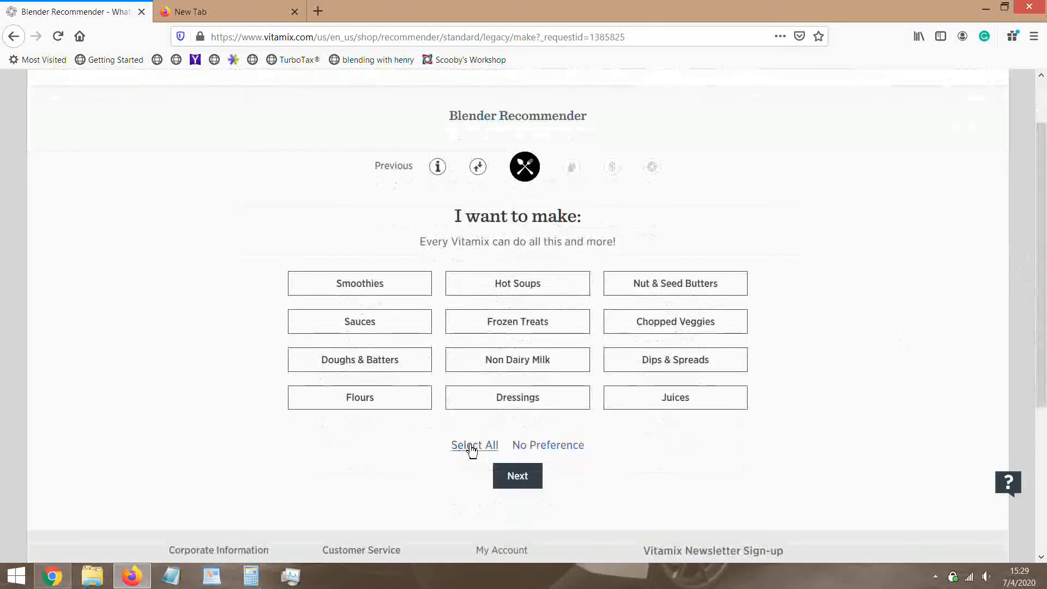
click(474, 445)
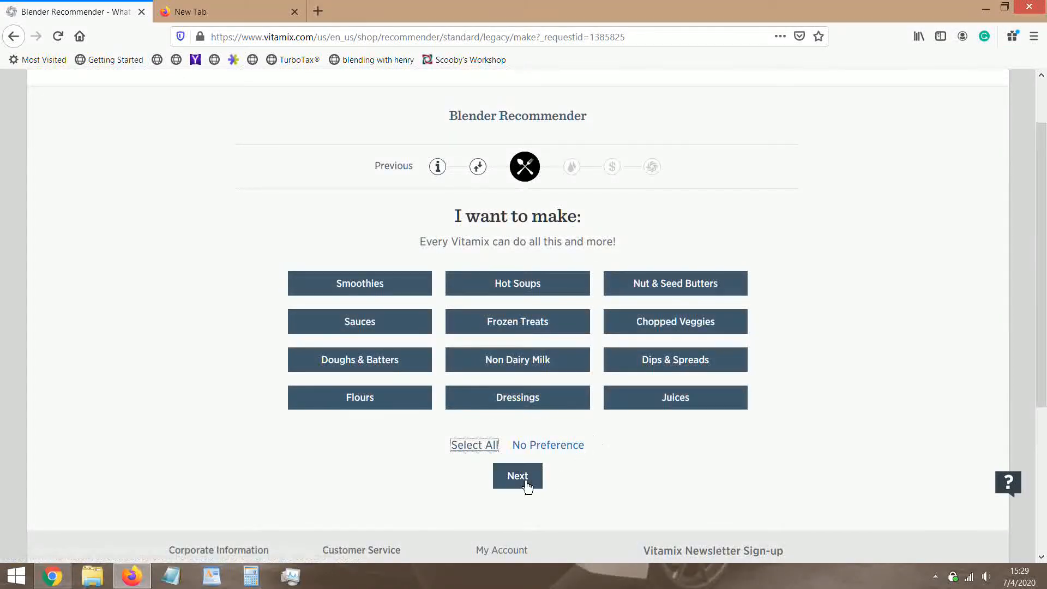
click(517, 476)
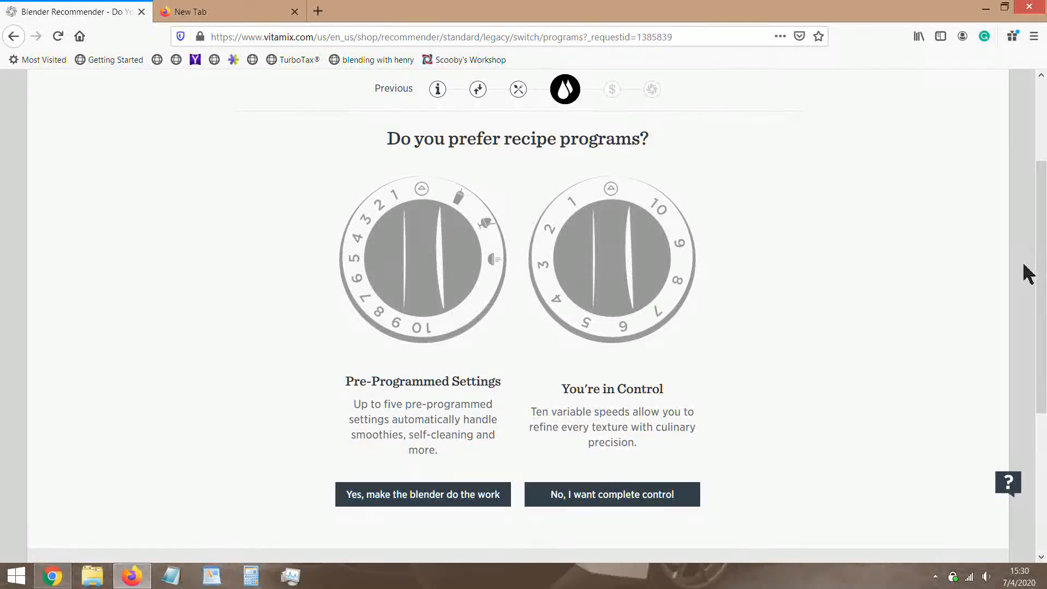
mouse_move(606, 275)
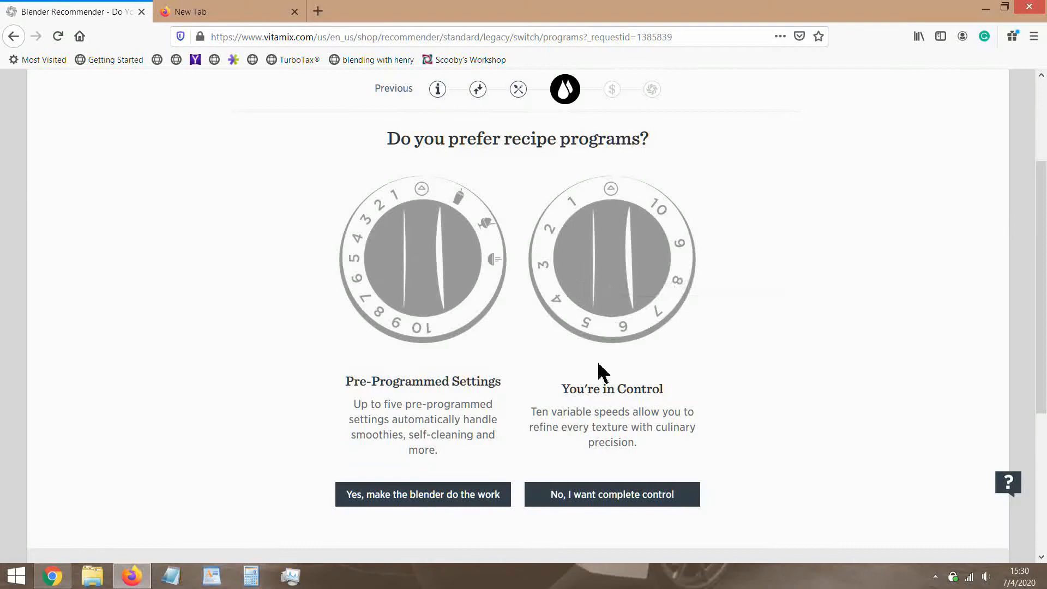
click(611, 494)
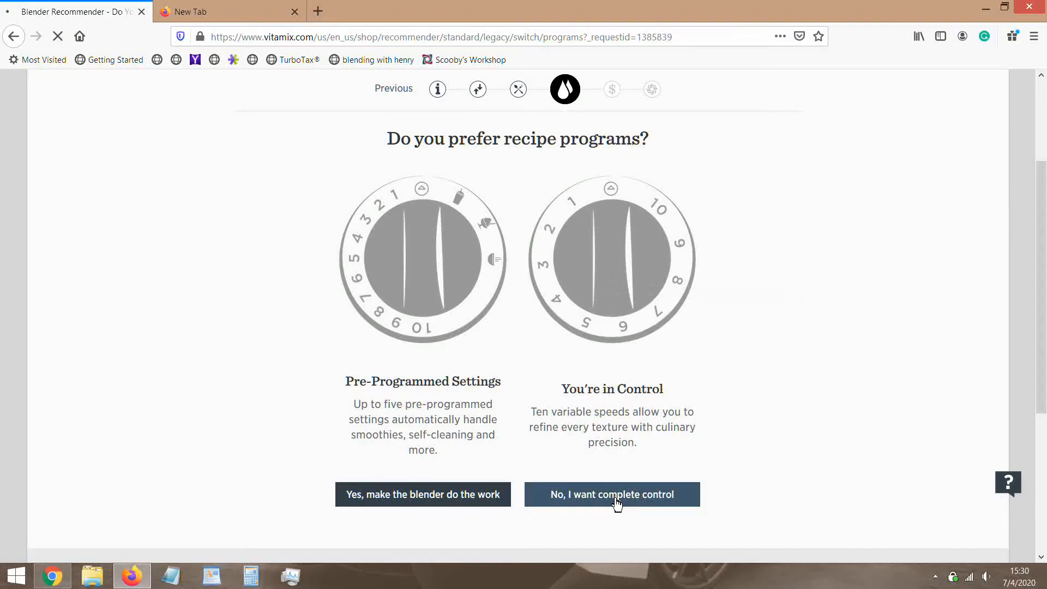
click(610, 494)
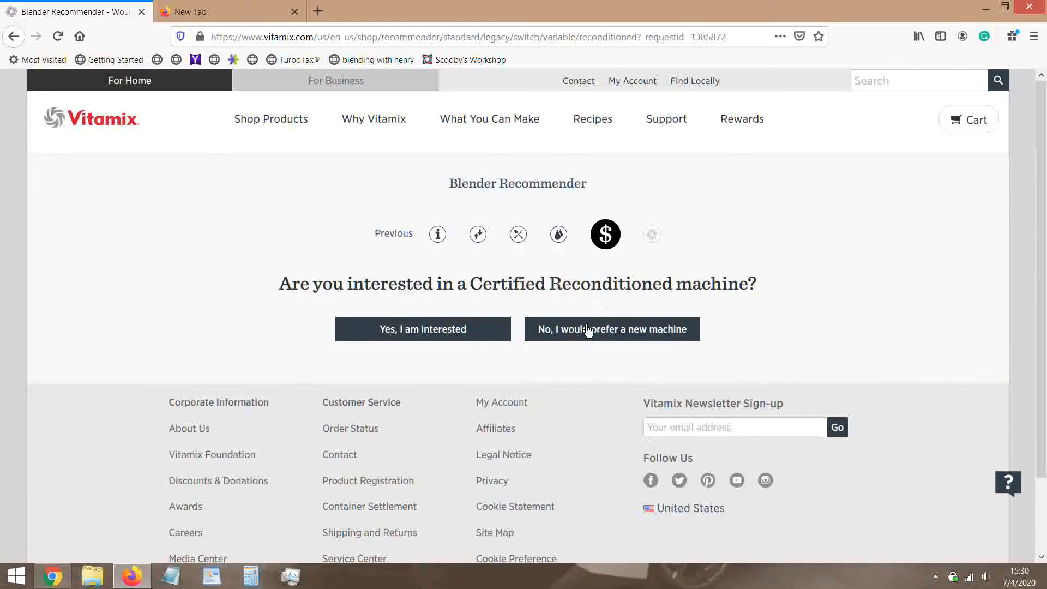
Step: Choose a new machine to get the $349.95 E310, then review its warranty options
click(610, 328)
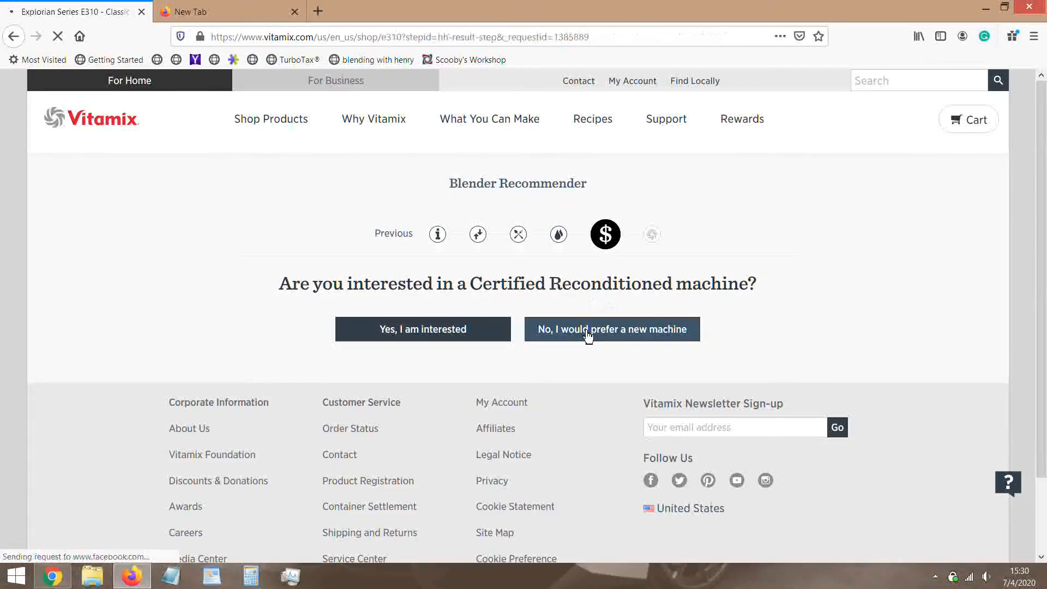
click(610, 328)
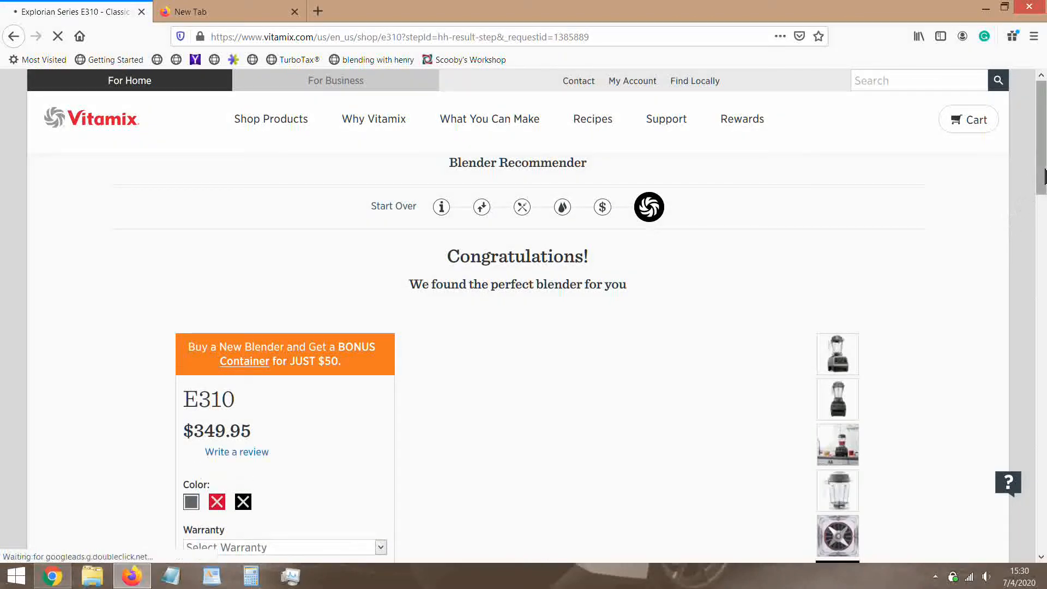
scroll(down, 3)
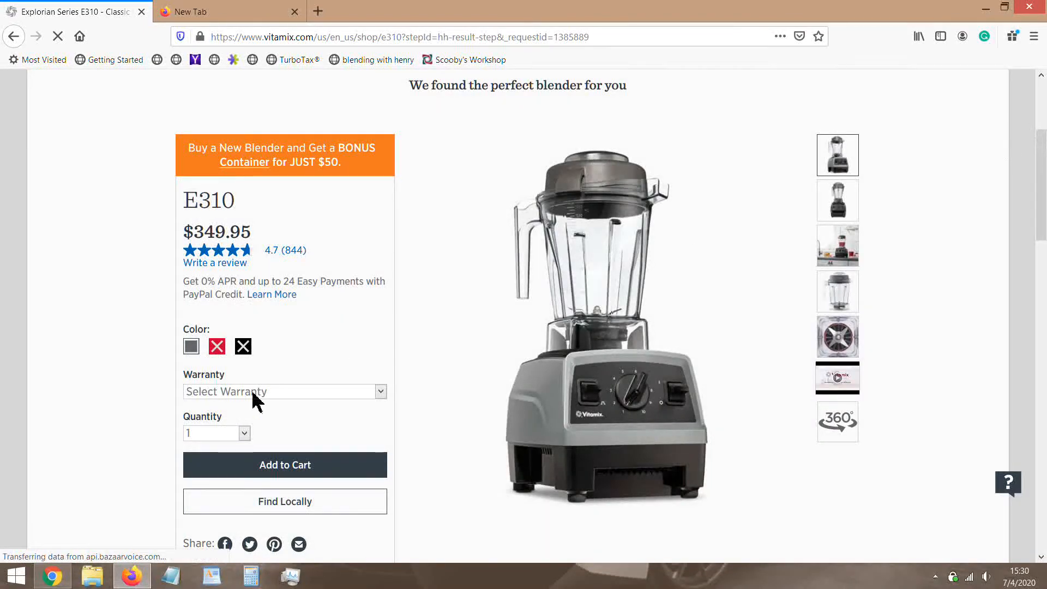
click(284, 392)
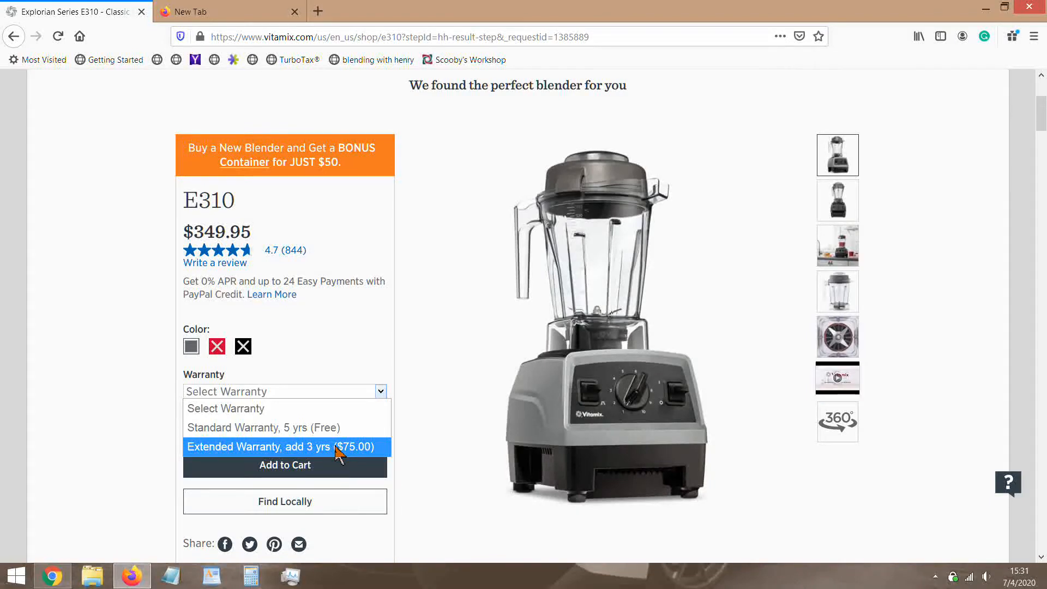
mouse_move(319, 459)
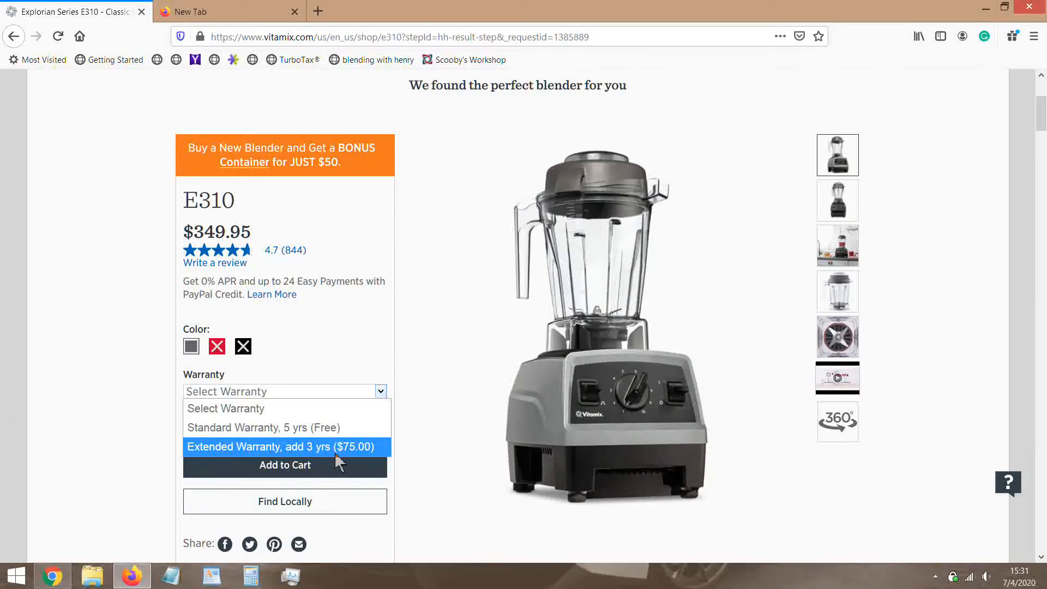
mouse_move(328, 455)
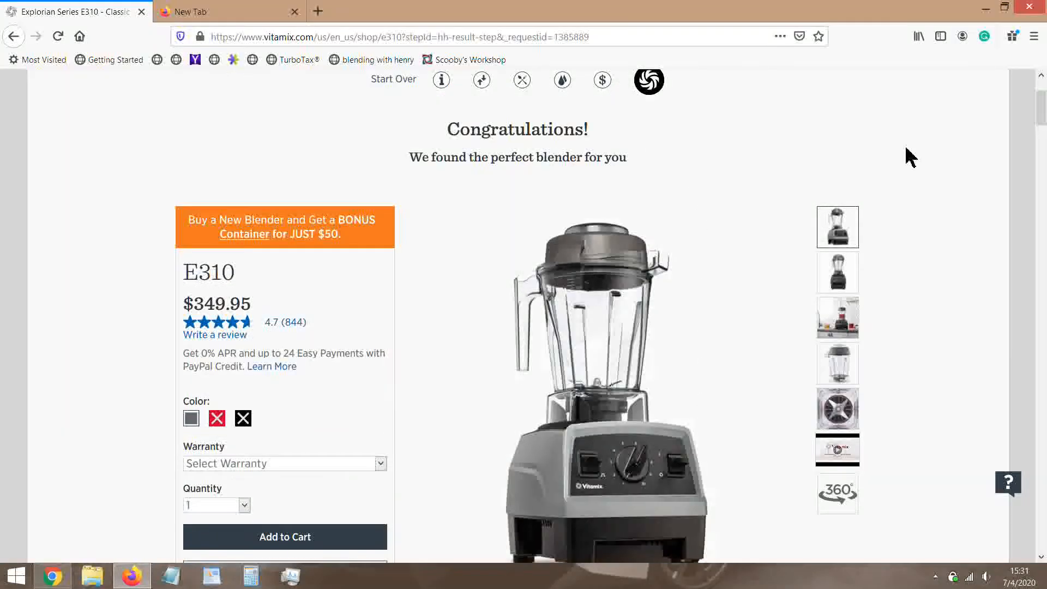
scroll(up, 3)
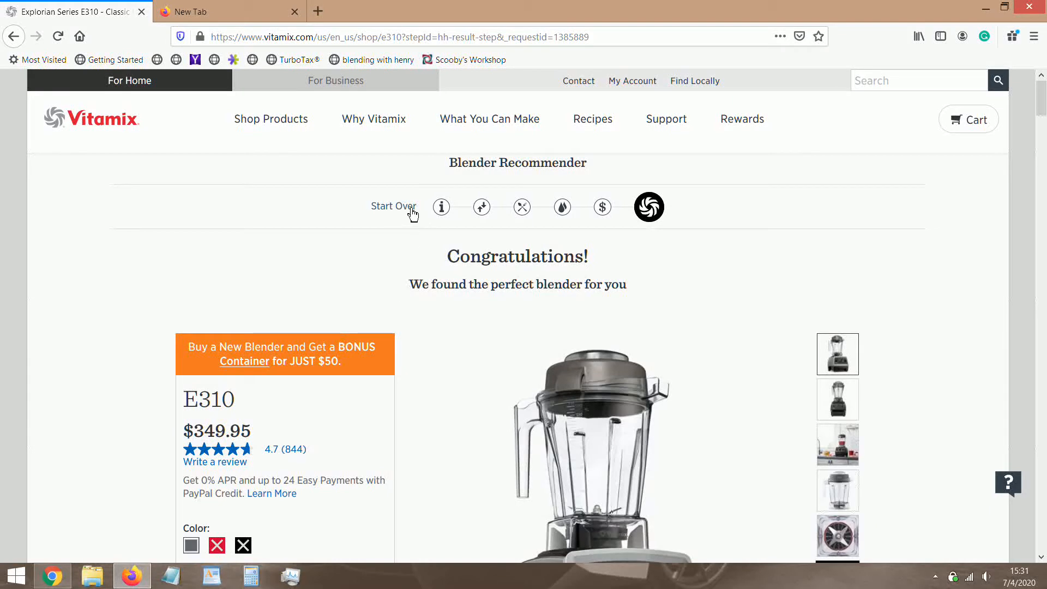
Step: Start the quiz over, answering no blender, classics, and all food categories
click(393, 206)
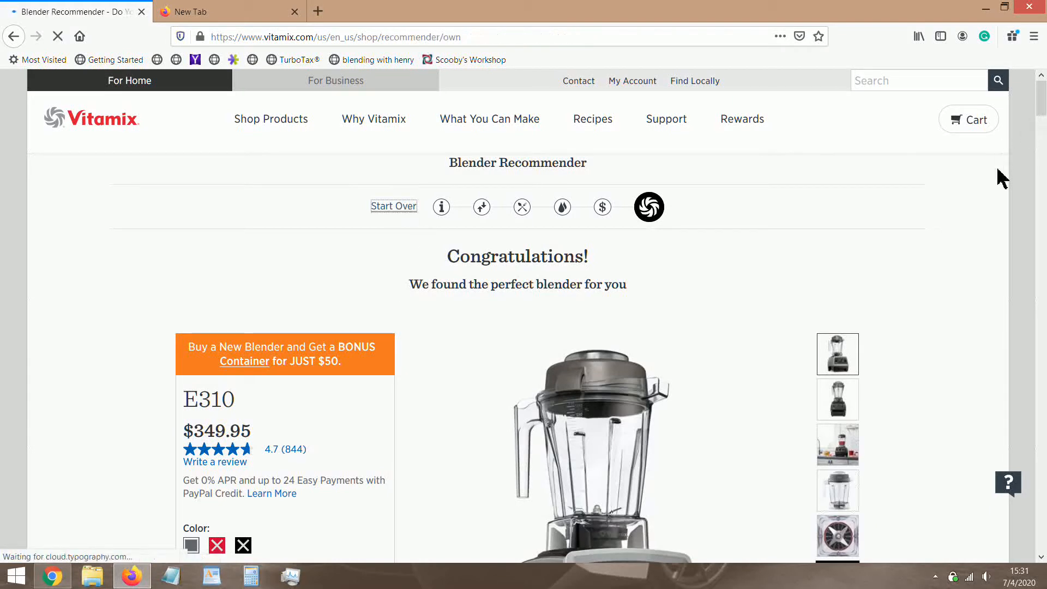
click(393, 206)
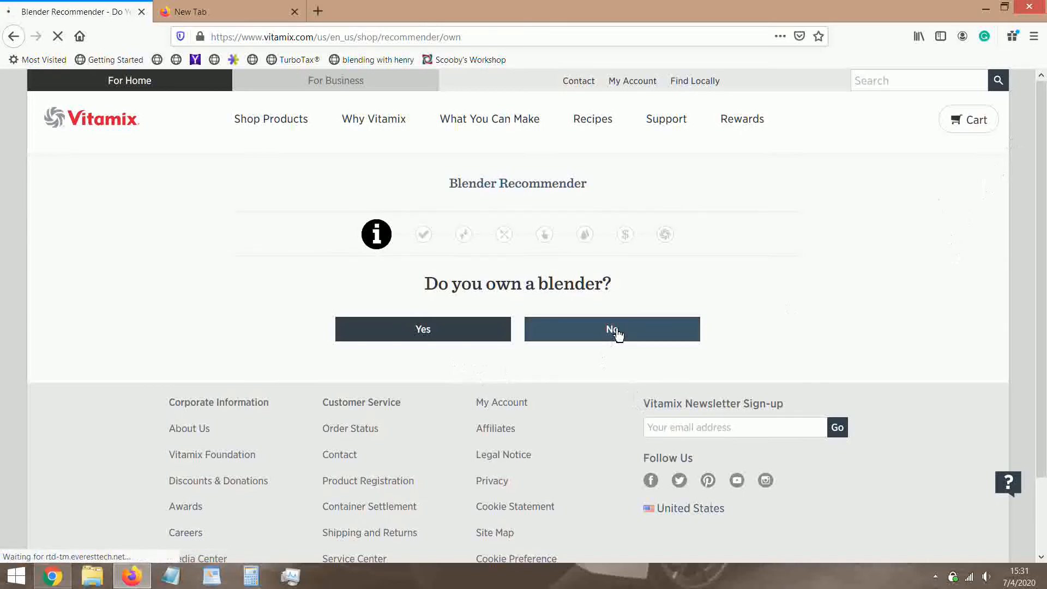
click(612, 328)
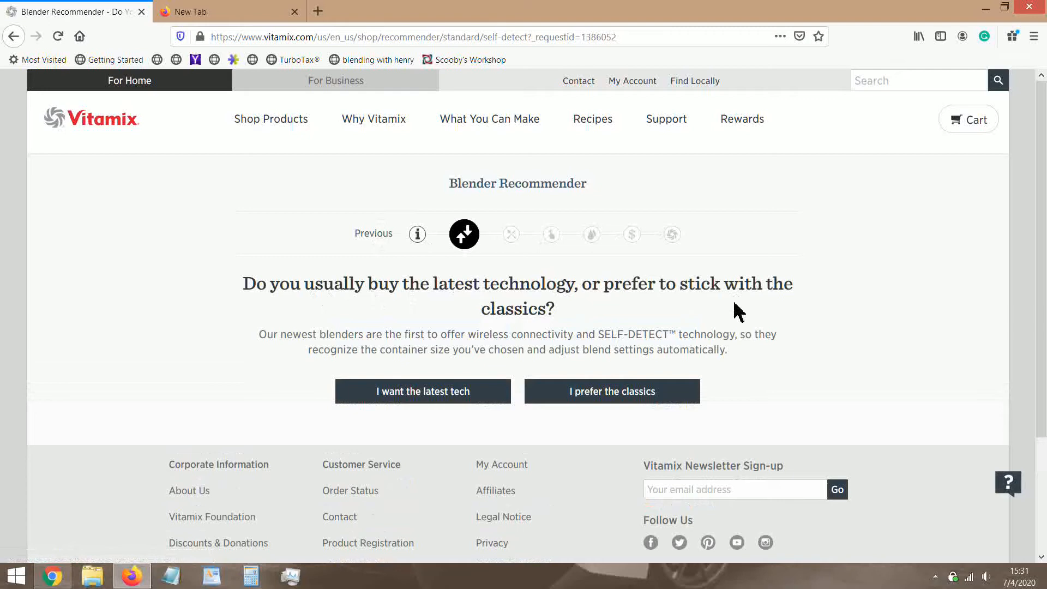
mouse_move(589, 397)
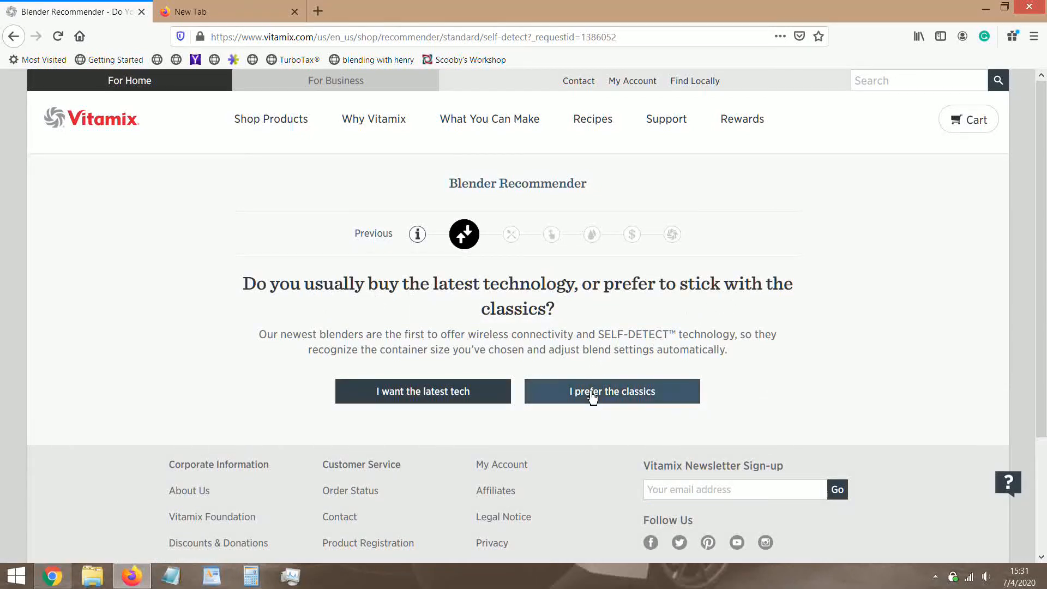
click(611, 392)
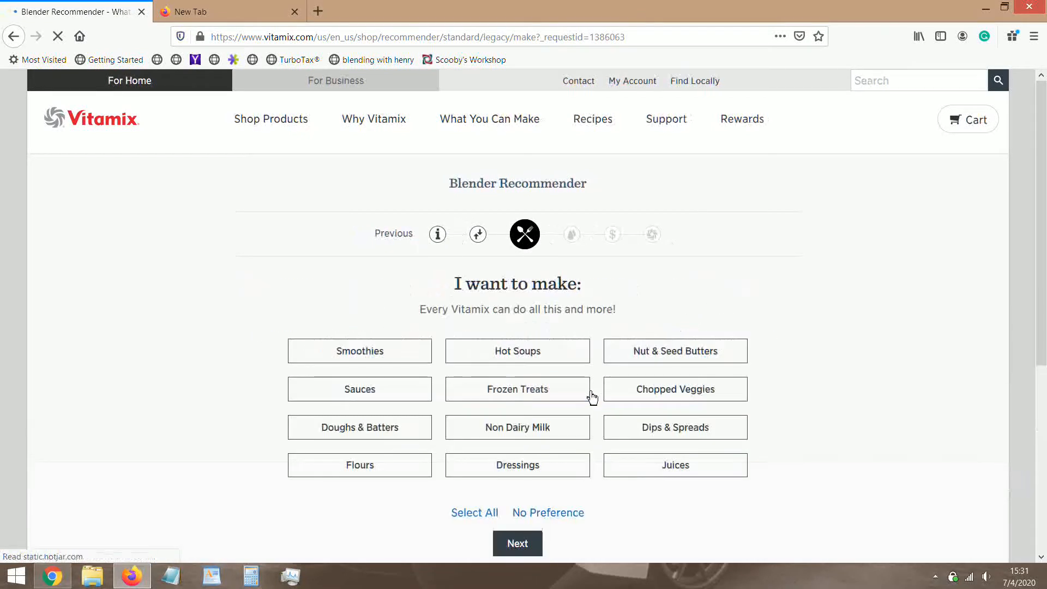
click(474, 512)
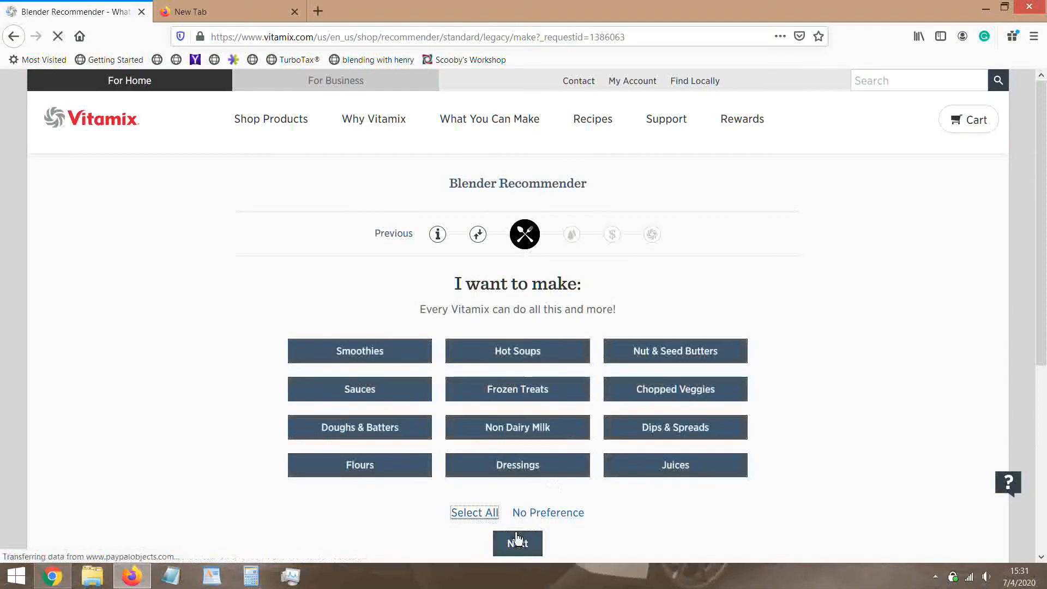
click(517, 543)
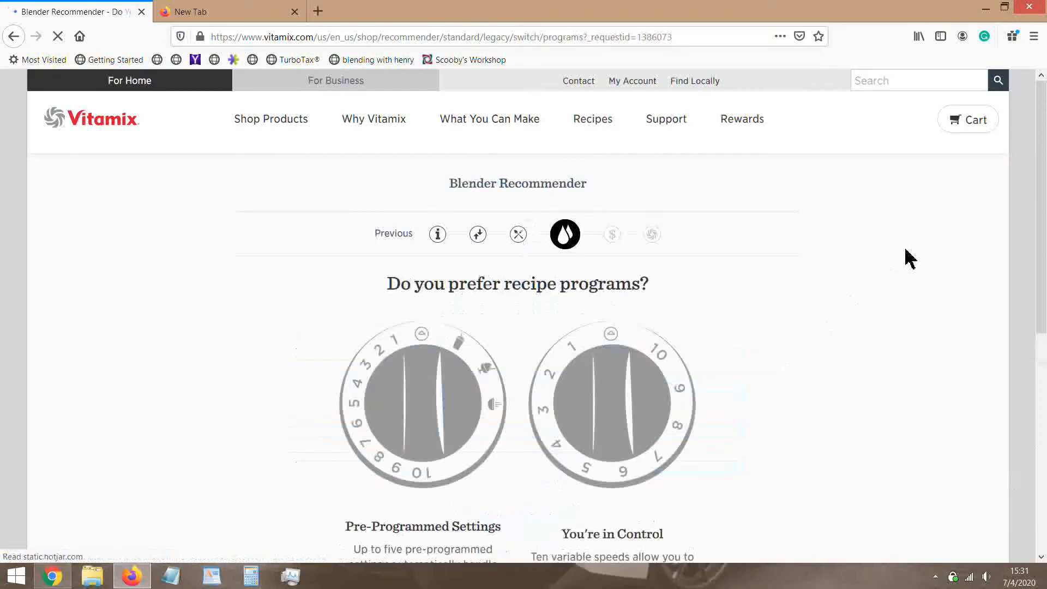
Step: Choose pre-programmed settings and a reconditioned machine, getting Standard Programs at $379.95
scroll(down, 3)
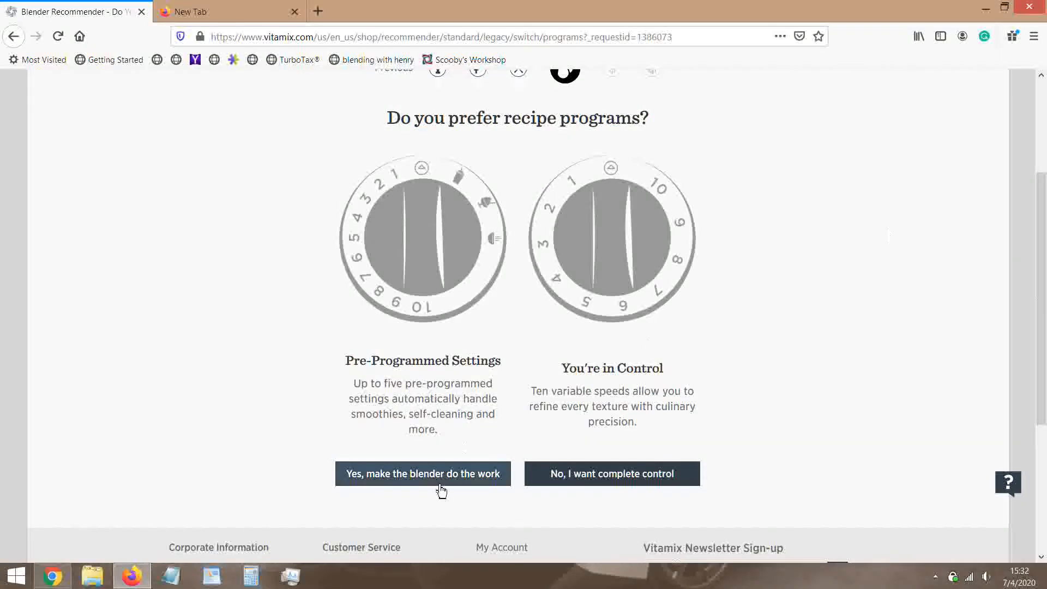
click(422, 473)
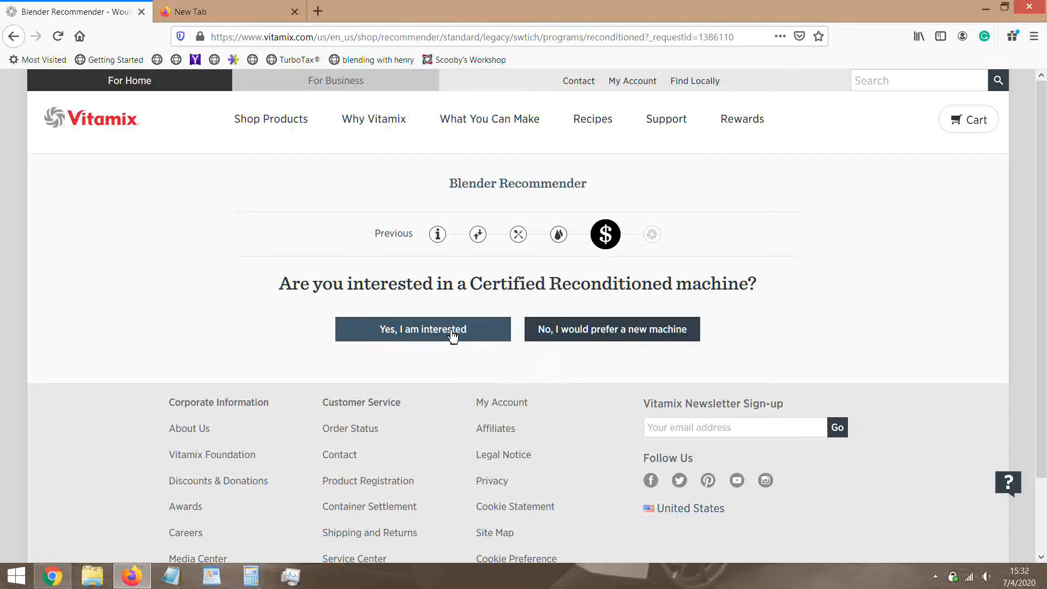
click(423, 329)
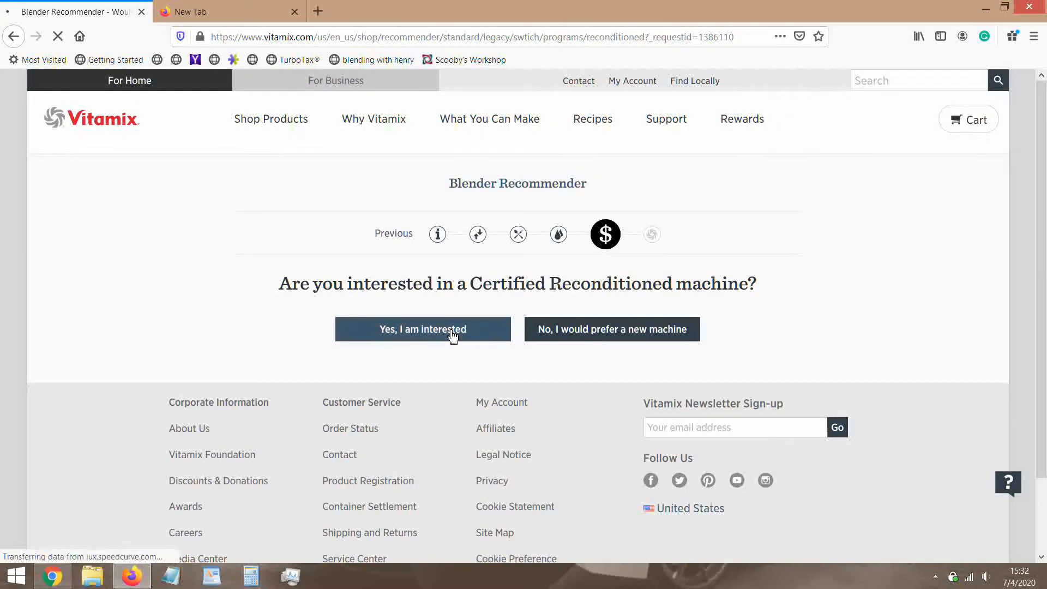
click(423, 329)
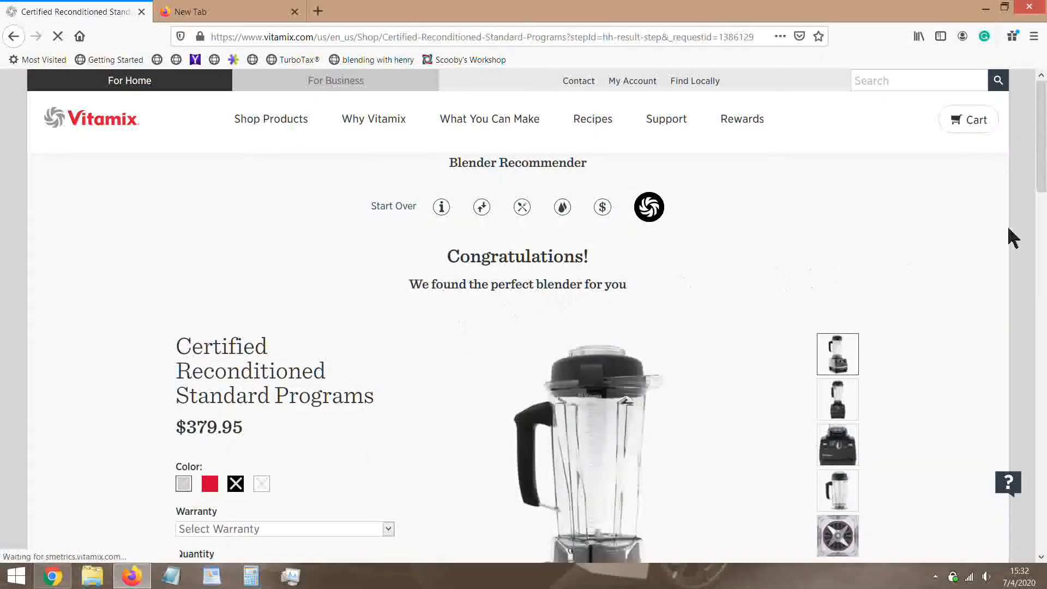
Step: Scroll through the Certified Reconditioned Standard Programs result, then click Start Over
scroll(down, 3)
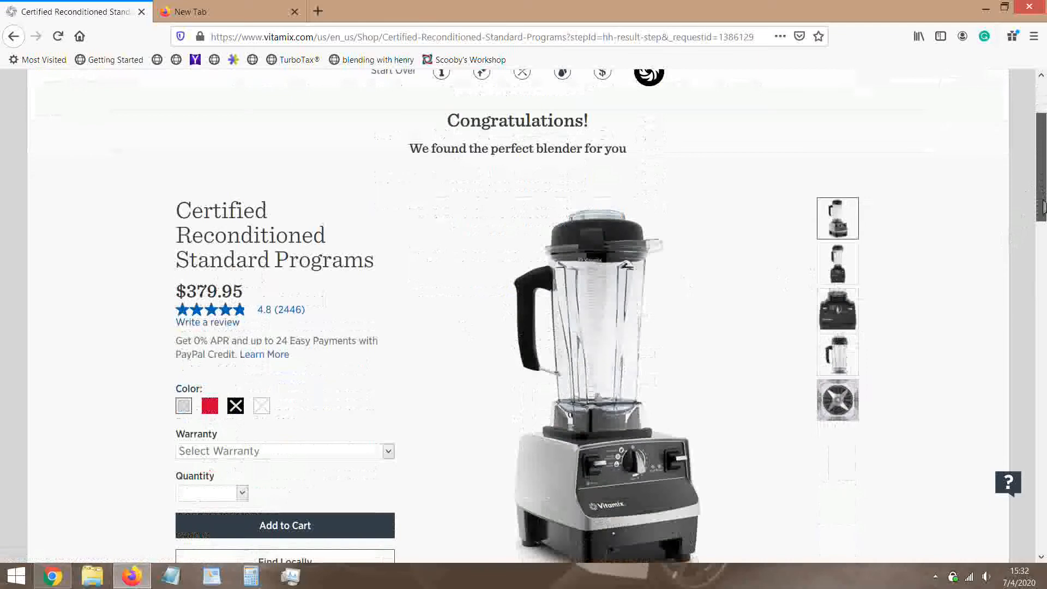
scroll(down, 3)
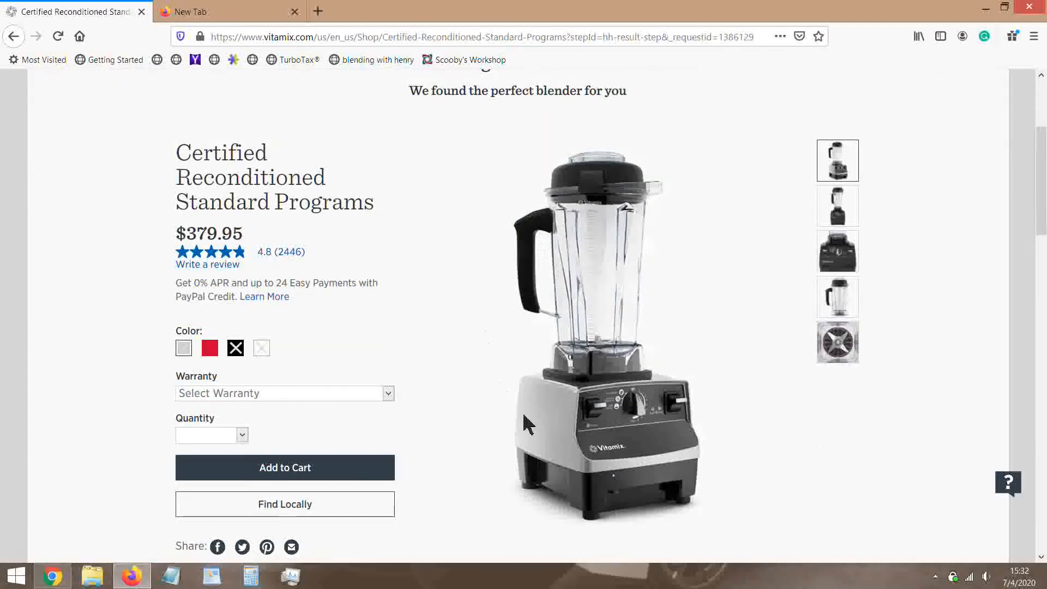
mouse_move(611, 229)
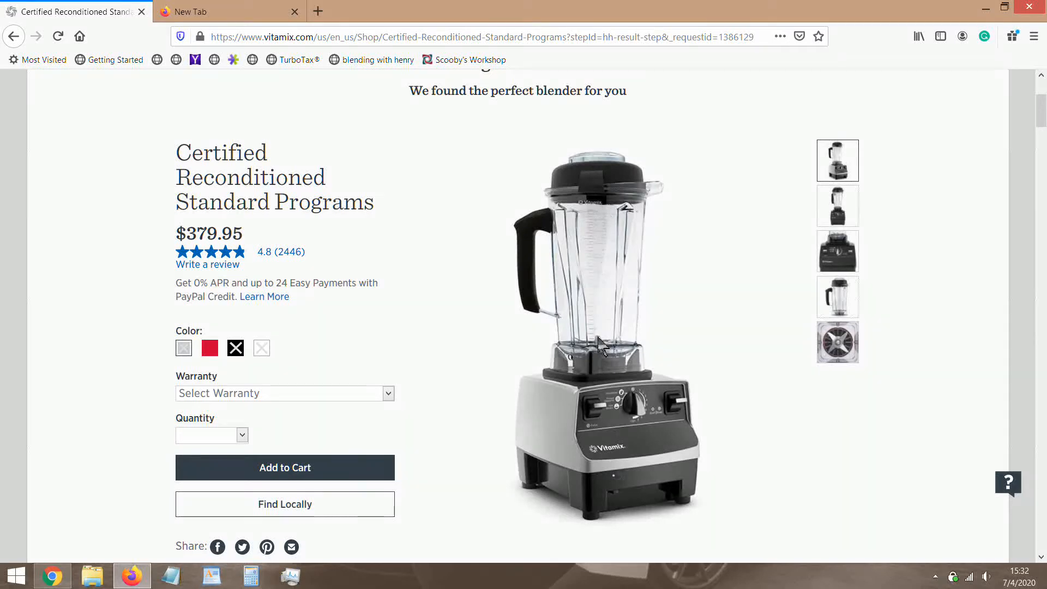
mouse_move(598, 223)
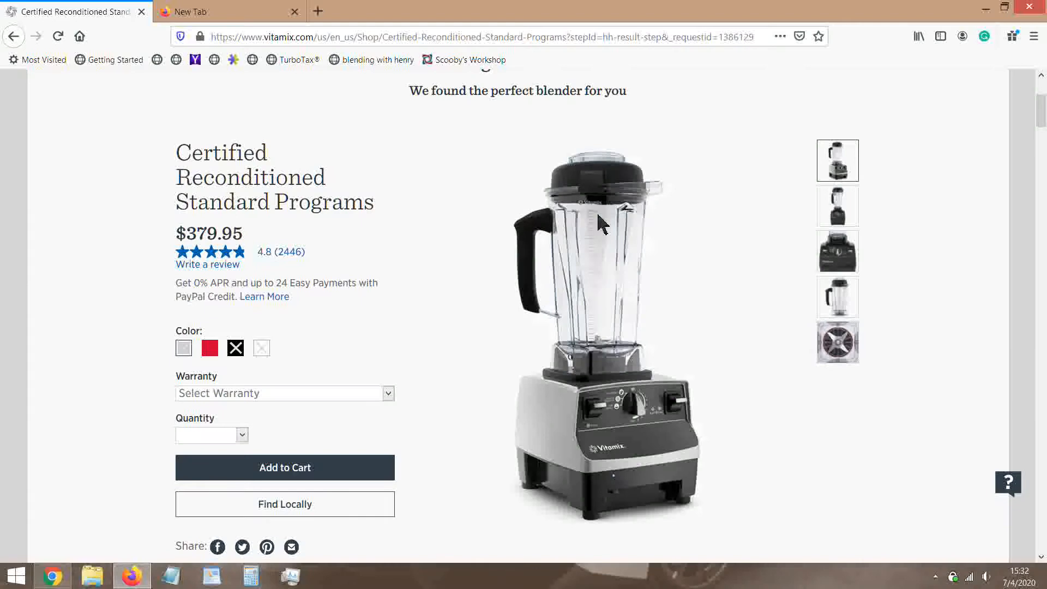
mouse_move(528, 295)
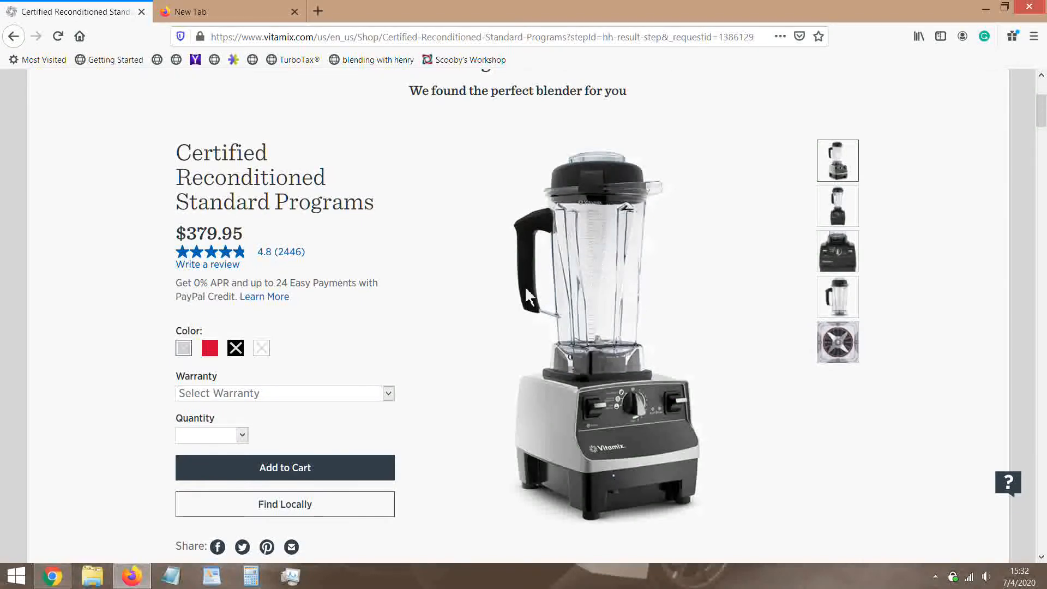
mouse_move(604, 333)
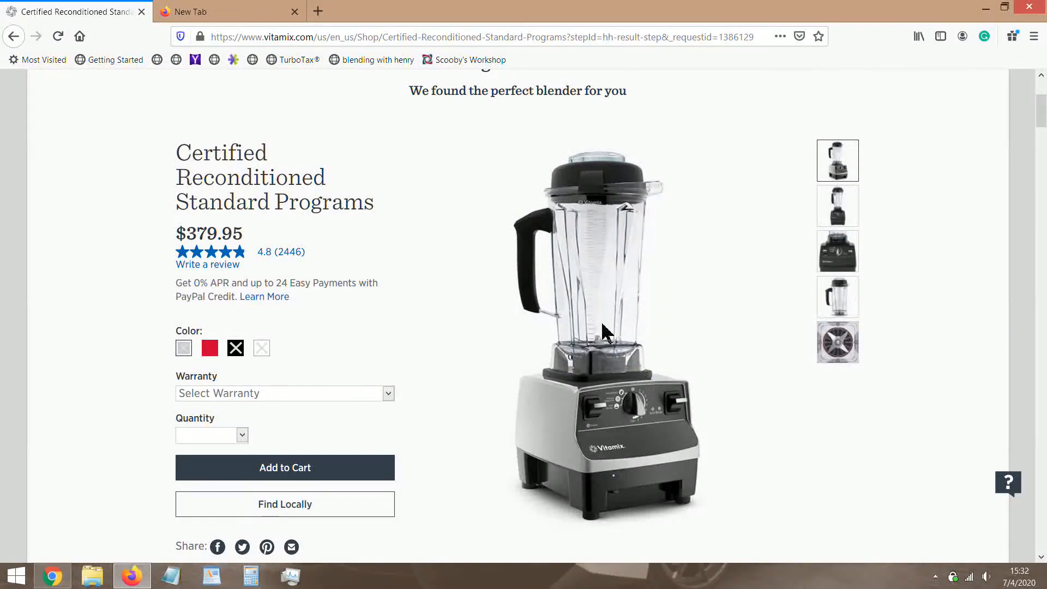
mouse_move(631, 275)
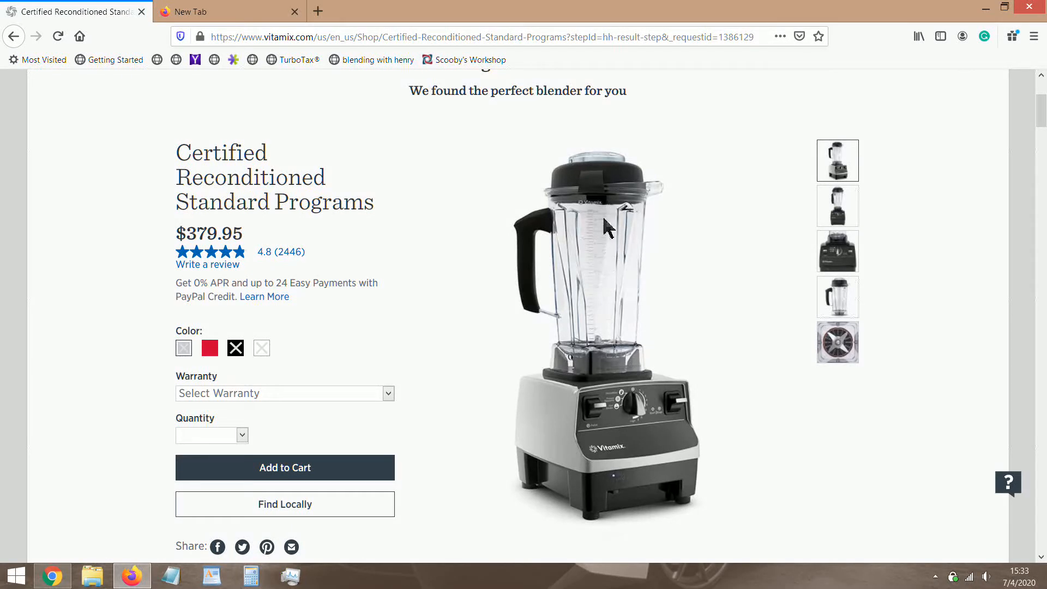
mouse_move(691, 327)
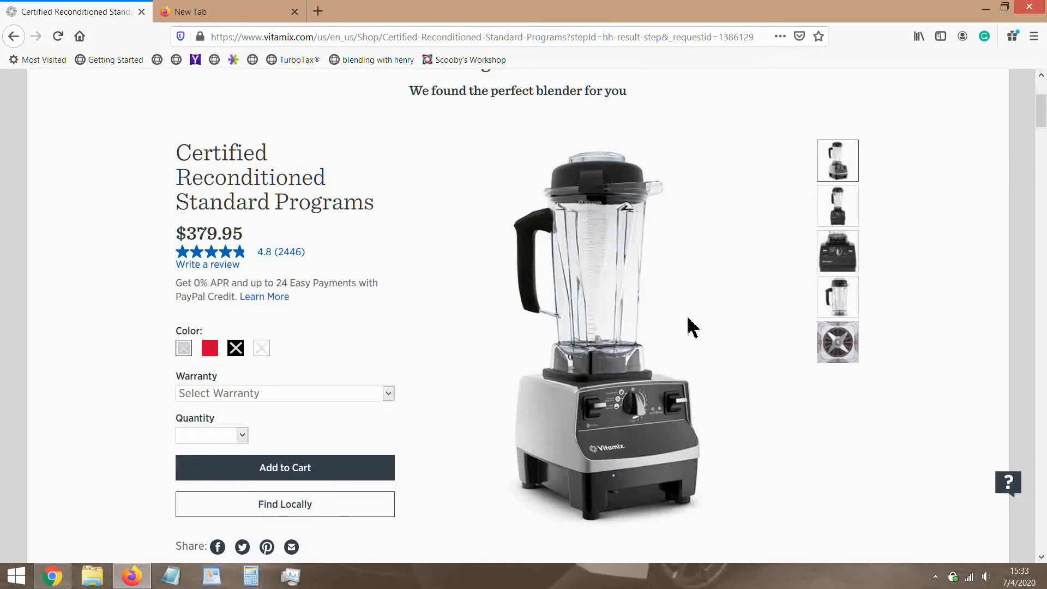
mouse_move(633, 414)
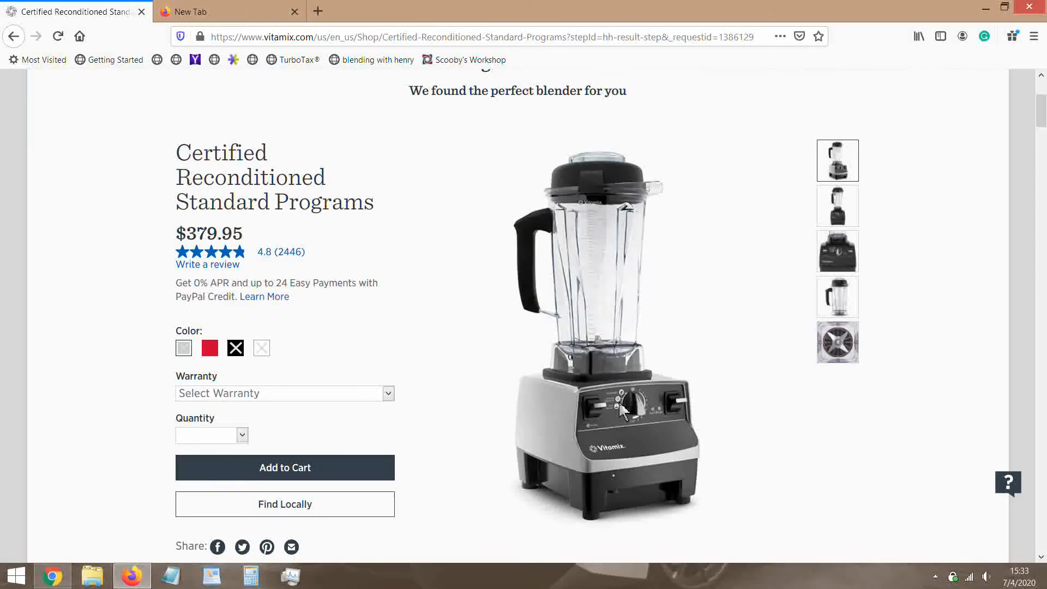
mouse_move(646, 413)
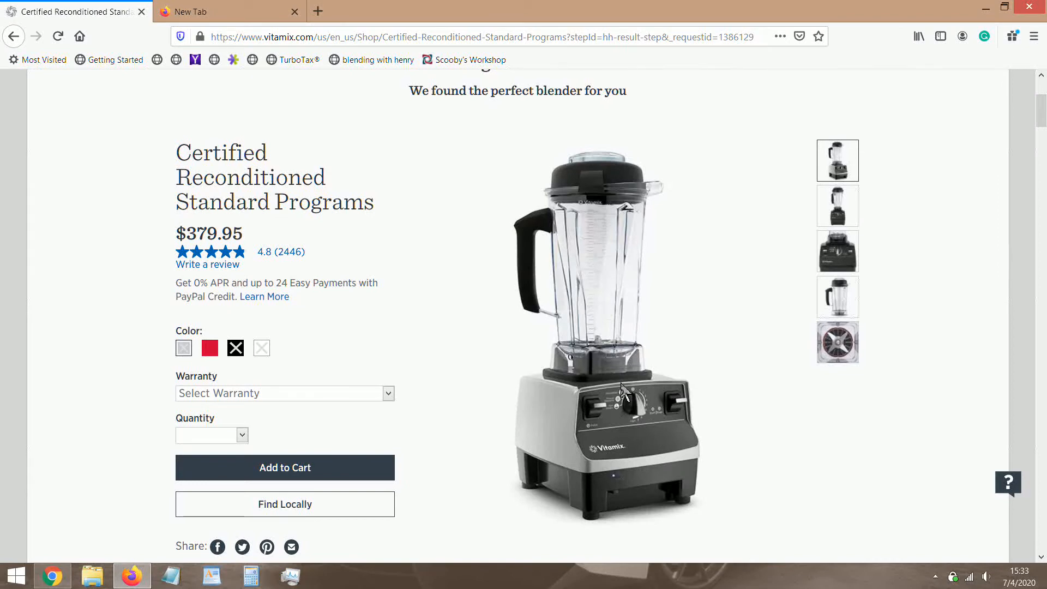
mouse_move(589, 299)
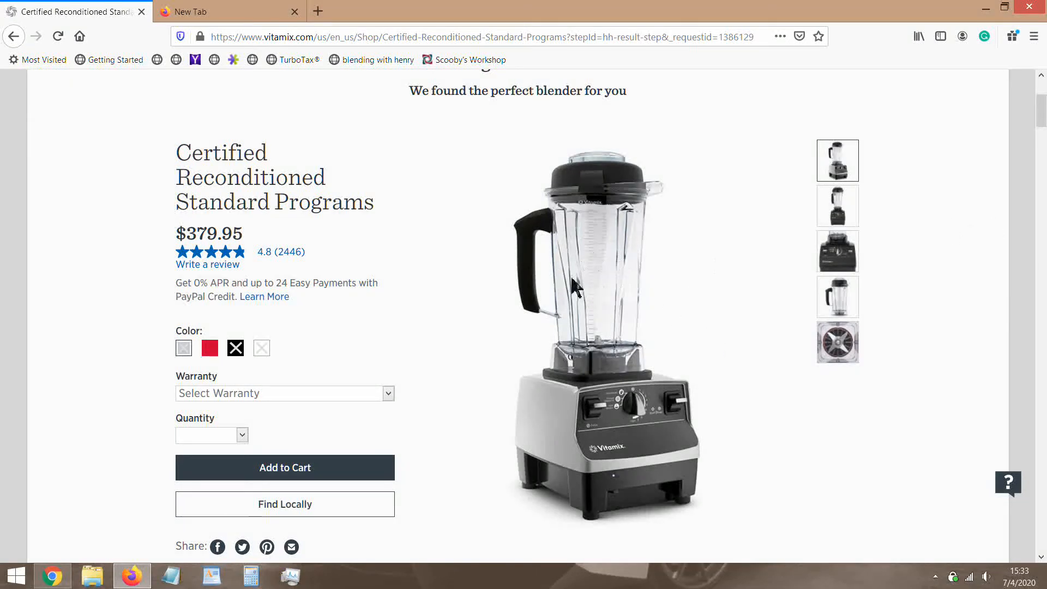
mouse_move(616, 244)
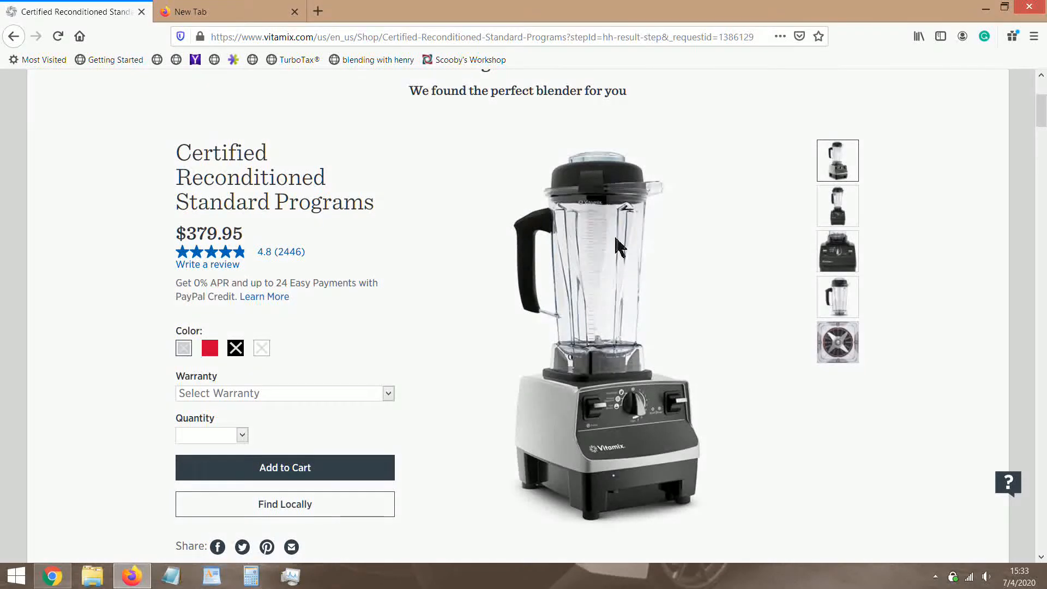
mouse_move(574, 309)
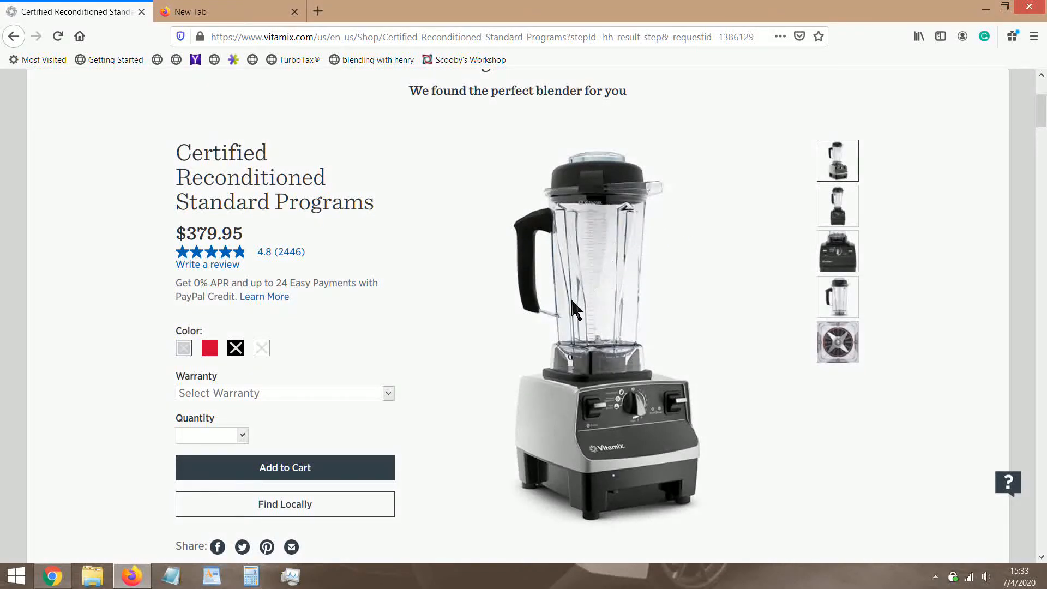
mouse_move(595, 361)
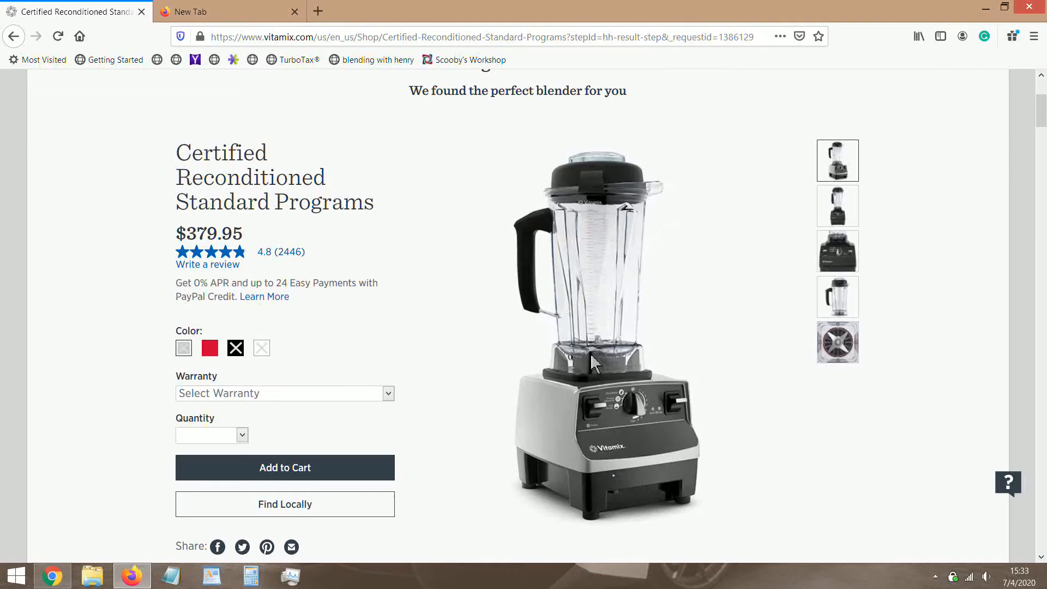
mouse_move(608, 337)
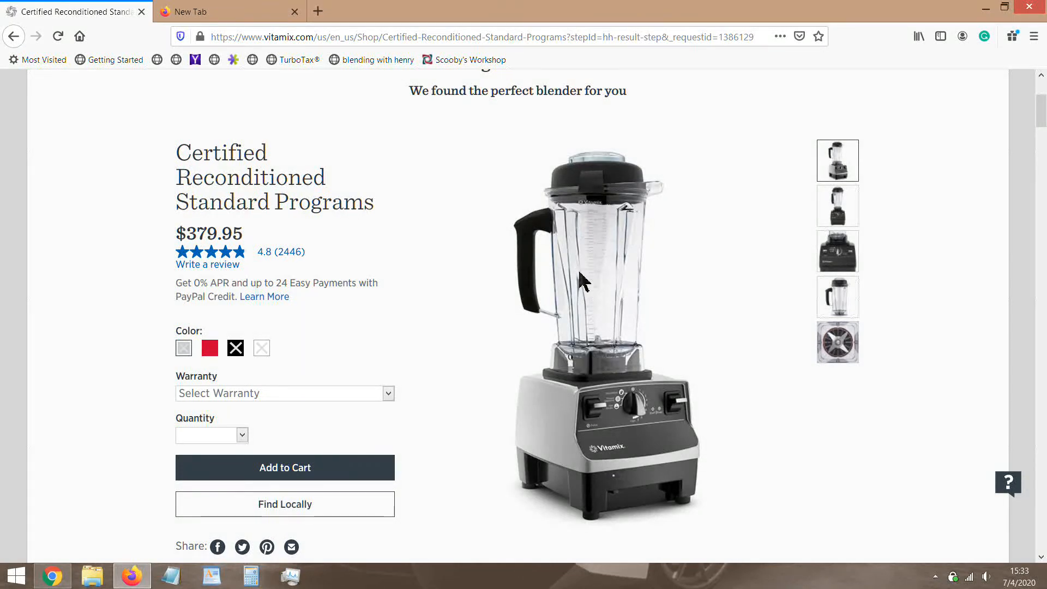
mouse_move(651, 276)
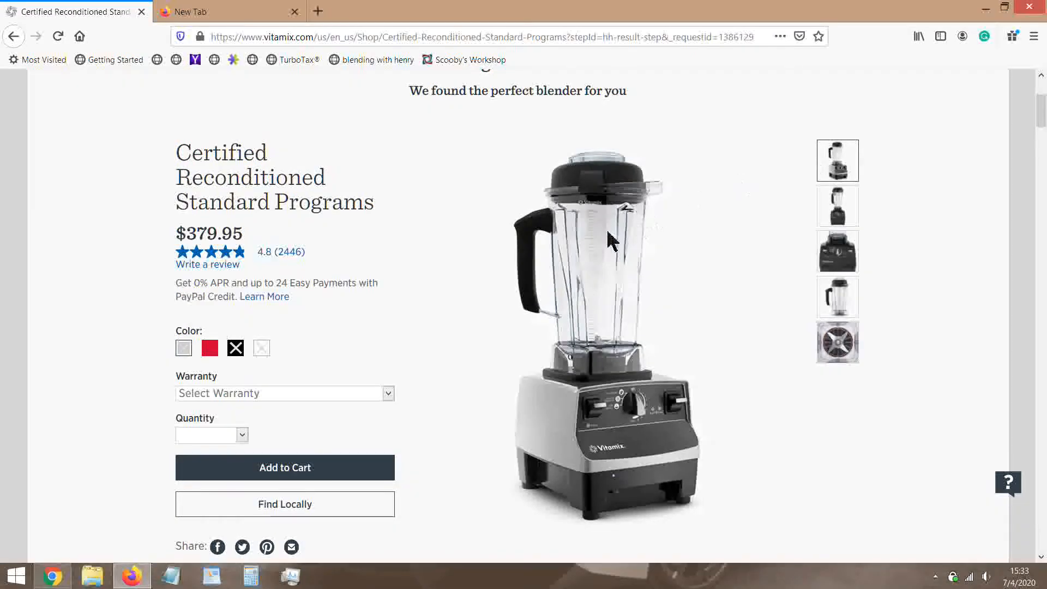
mouse_move(666, 307)
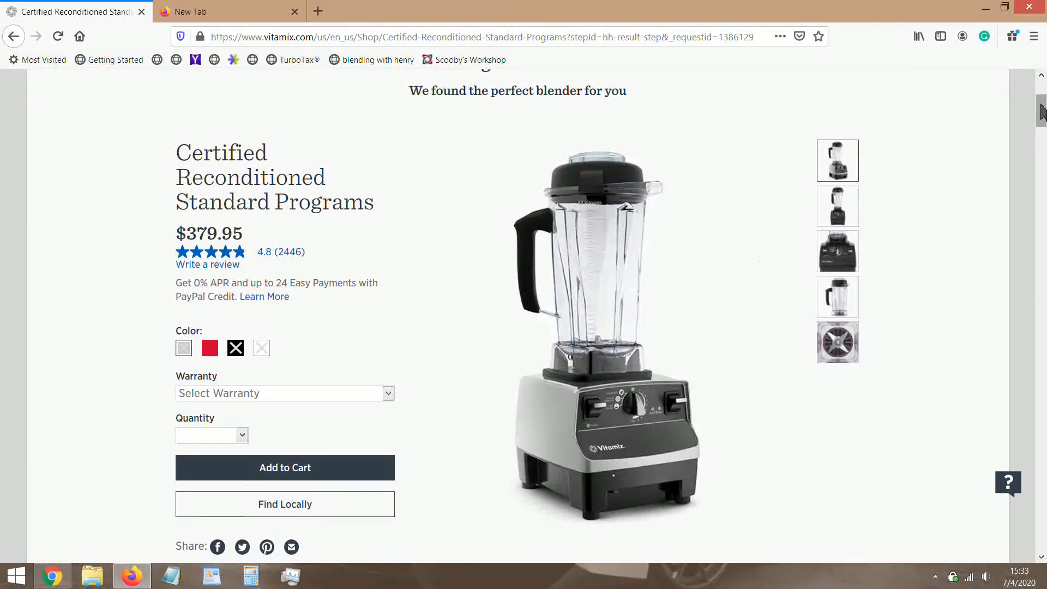
scroll(up, 3)
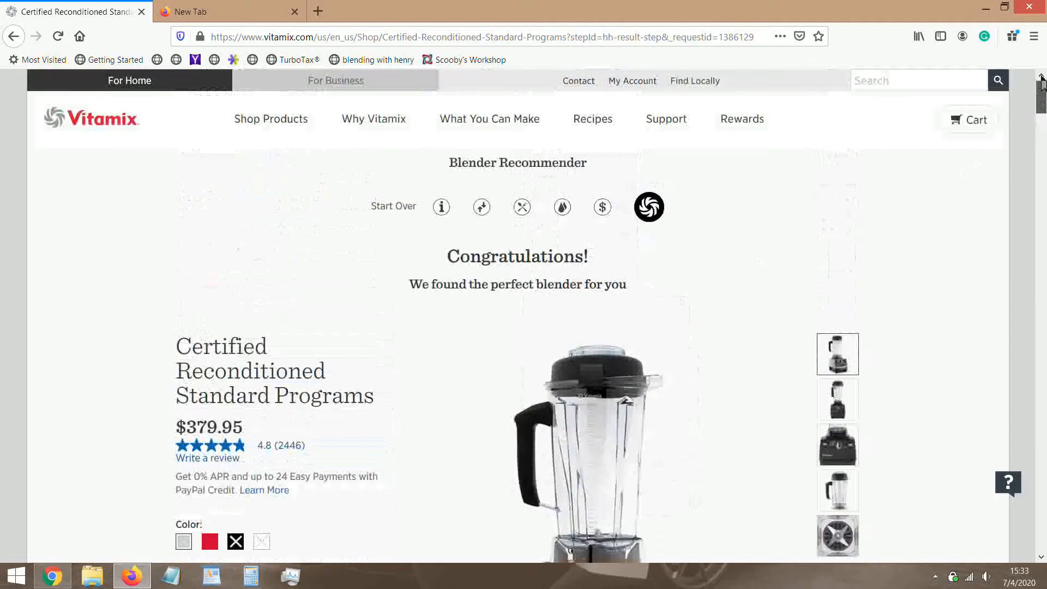
click(393, 206)
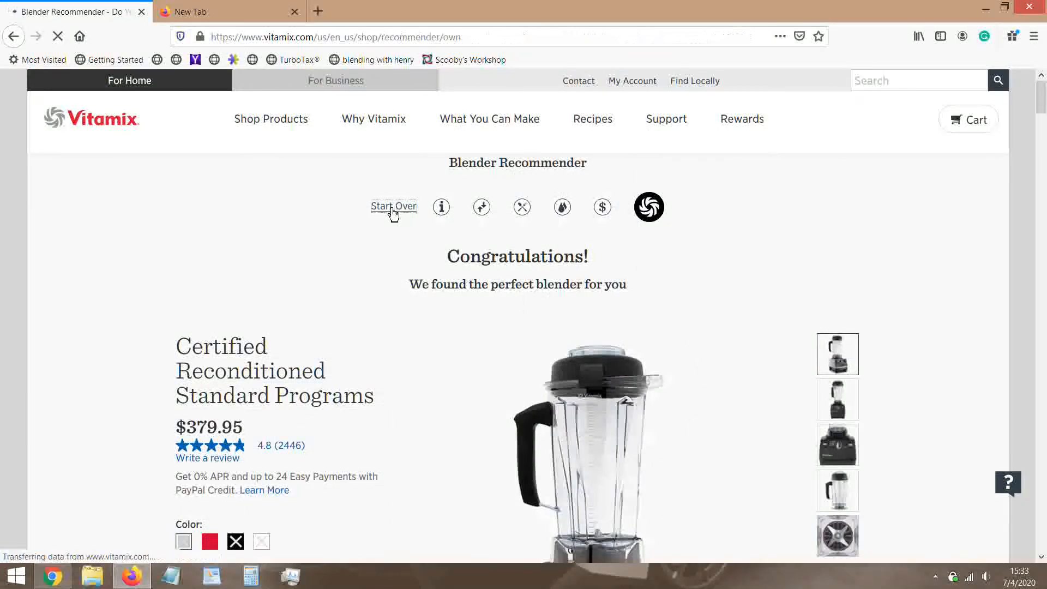
Step: Answer no blender, prefer the latest tech, and select all foods to make
click(393, 205)
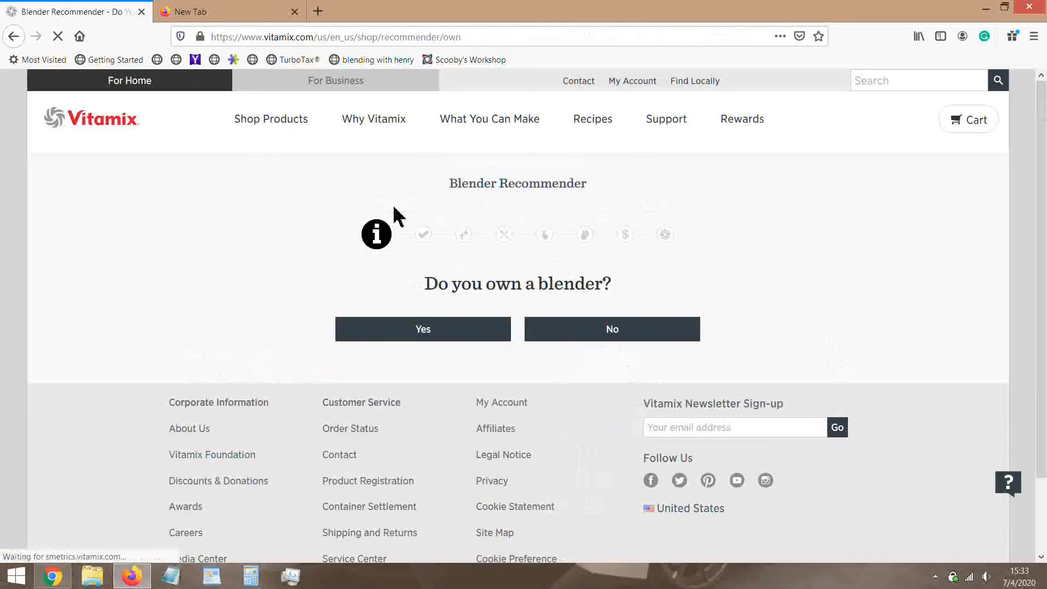
click(611, 329)
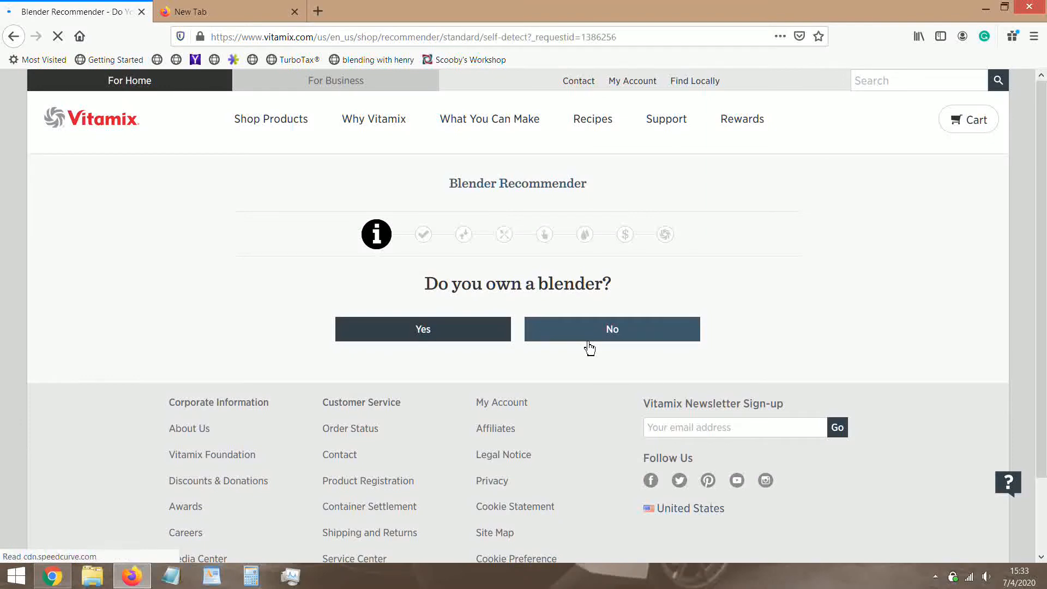
click(611, 329)
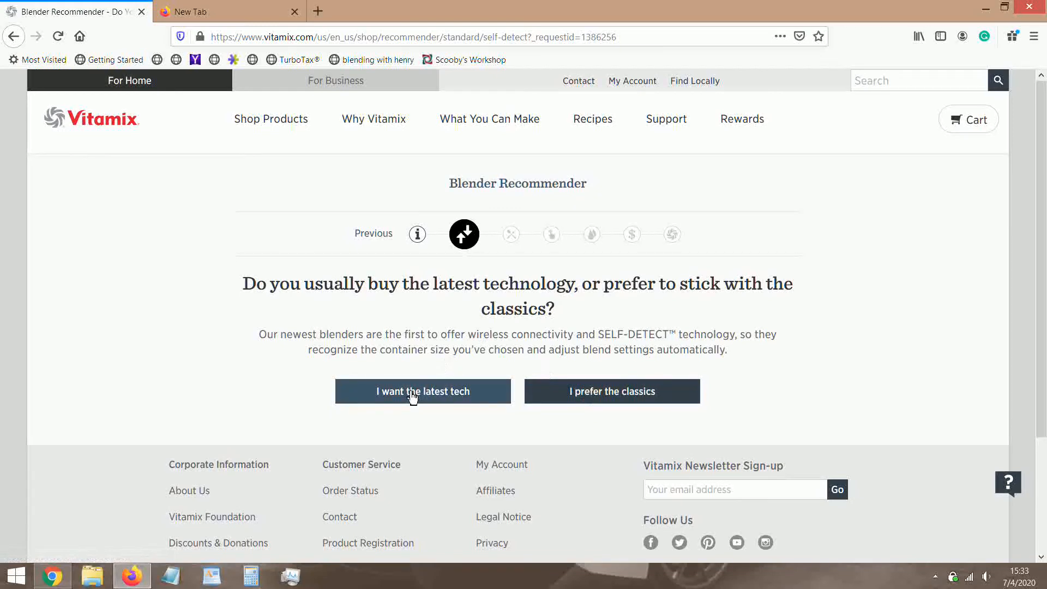
click(422, 392)
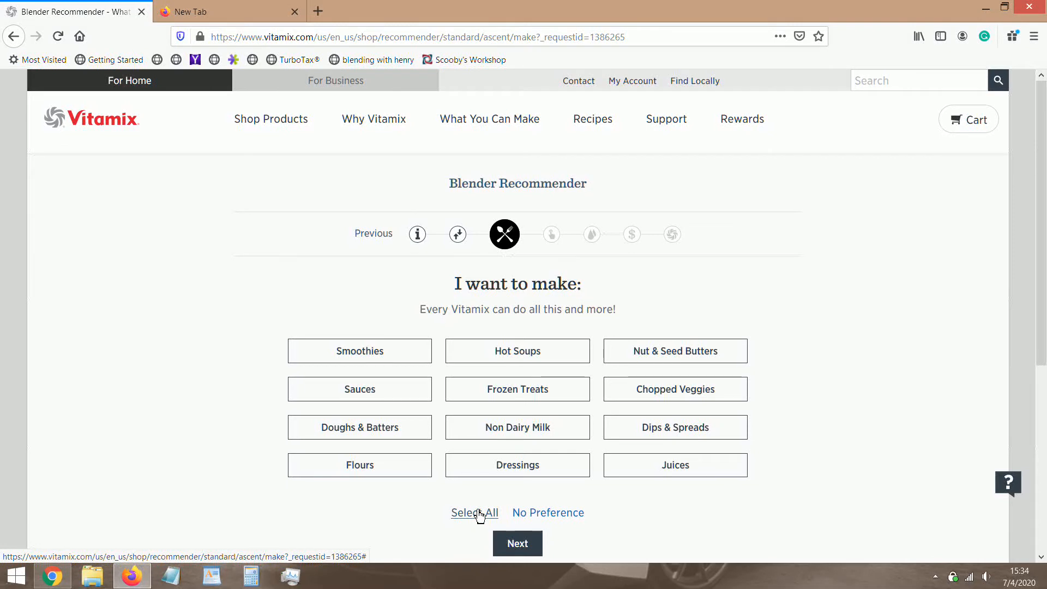
click(474, 513)
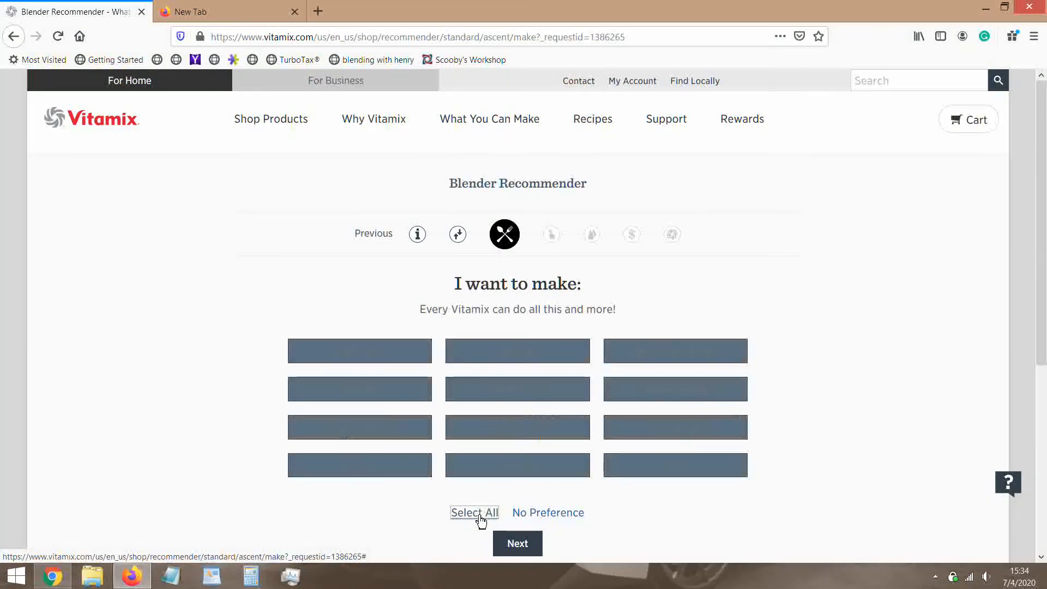
click(517, 543)
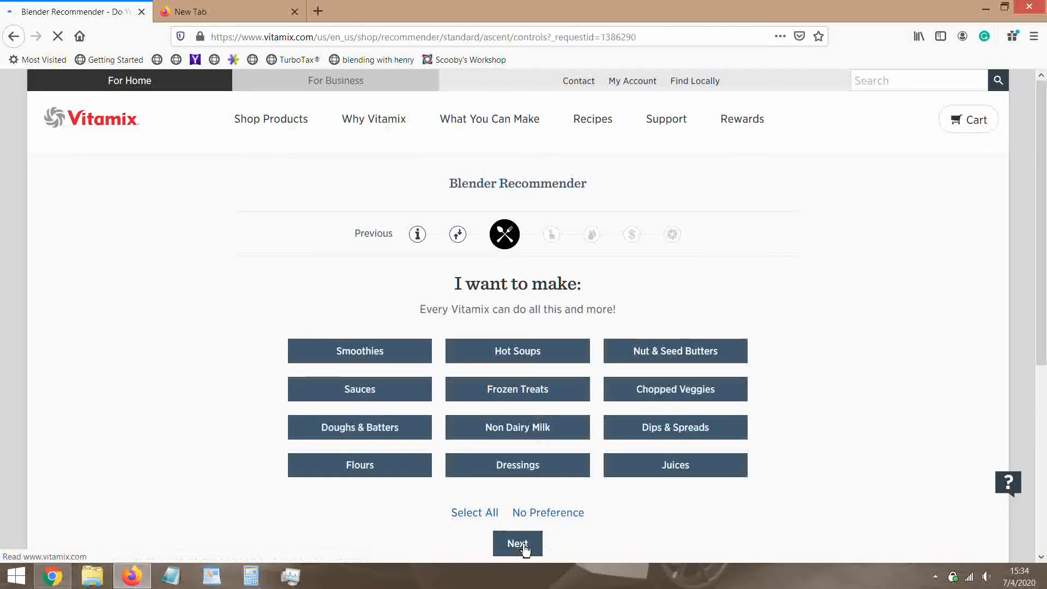
click(517, 543)
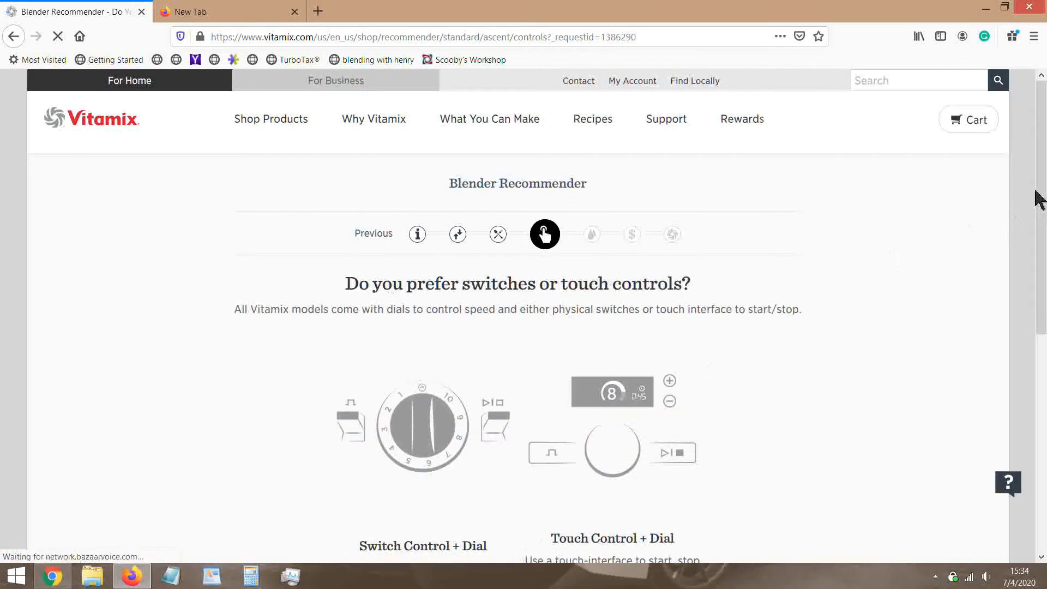
Step: Choose switch controls with a dial and a new machine, yielding the $499.95 A2500
scroll(down, 3)
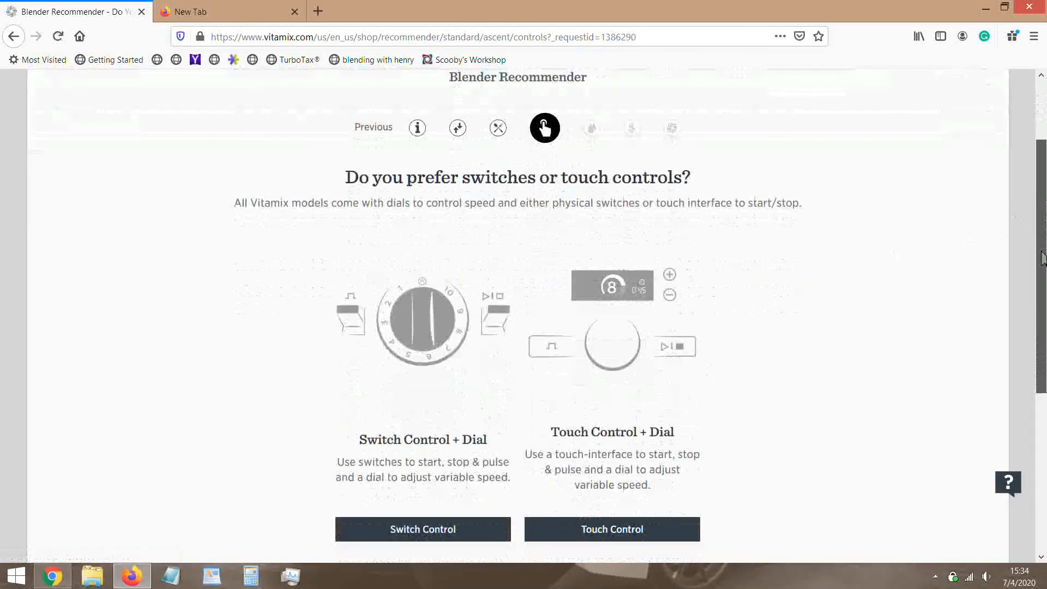
scroll(down, 3)
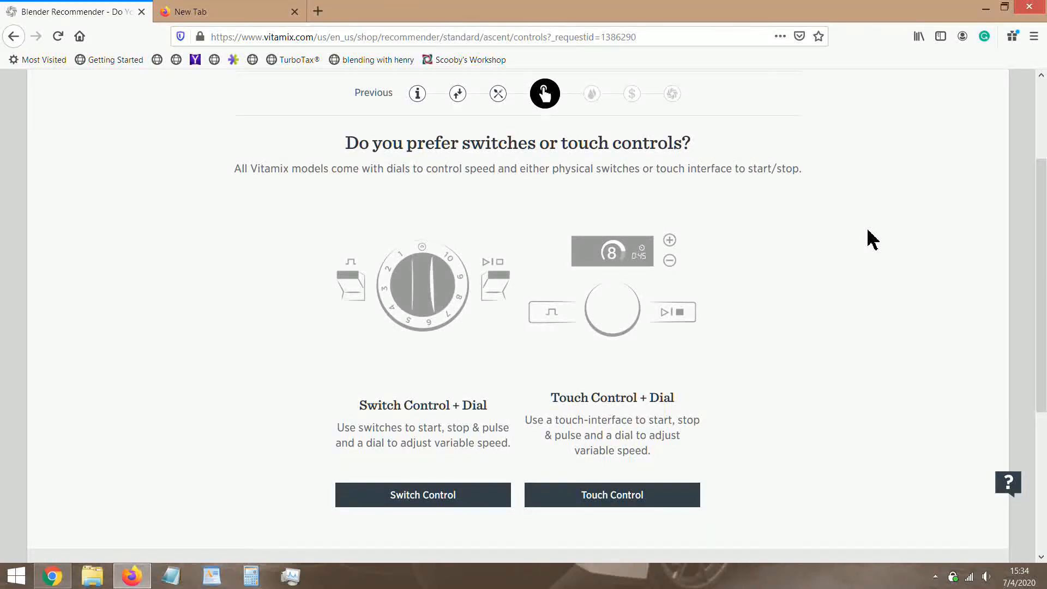
mouse_move(444, 292)
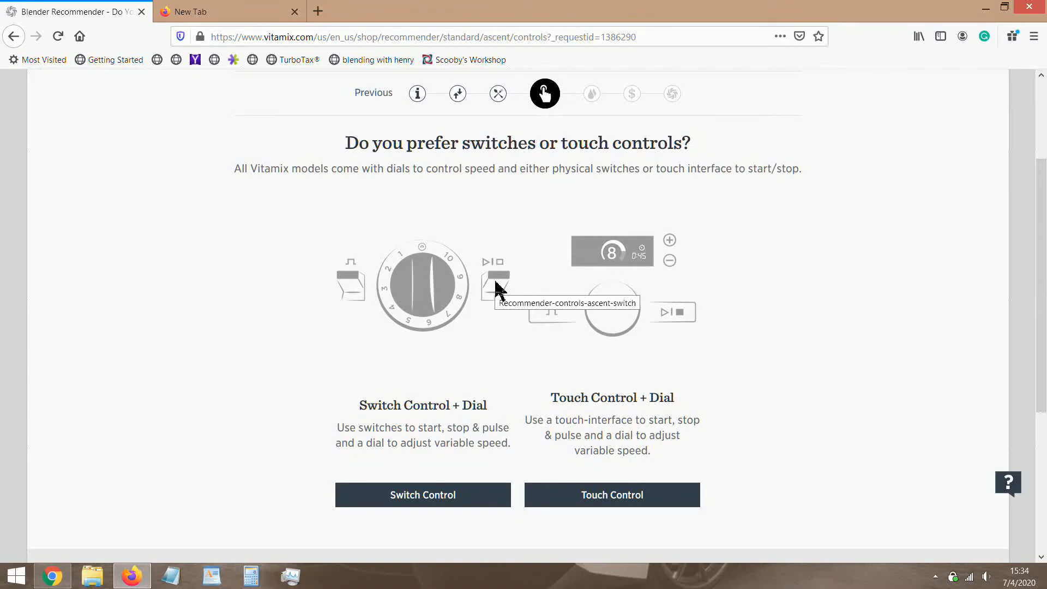
mouse_move(420, 261)
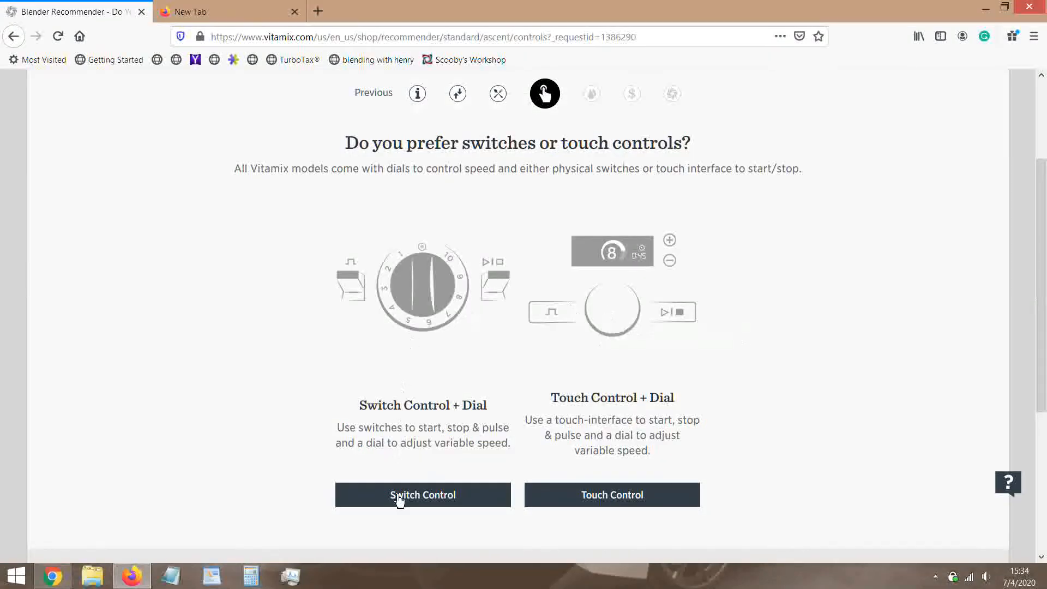
click(423, 494)
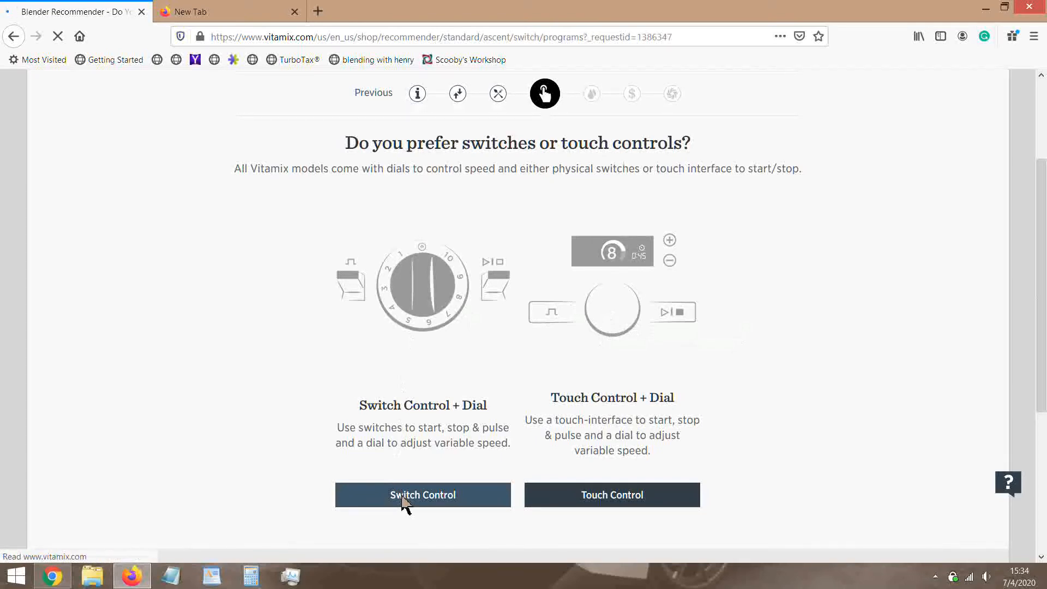
click(422, 495)
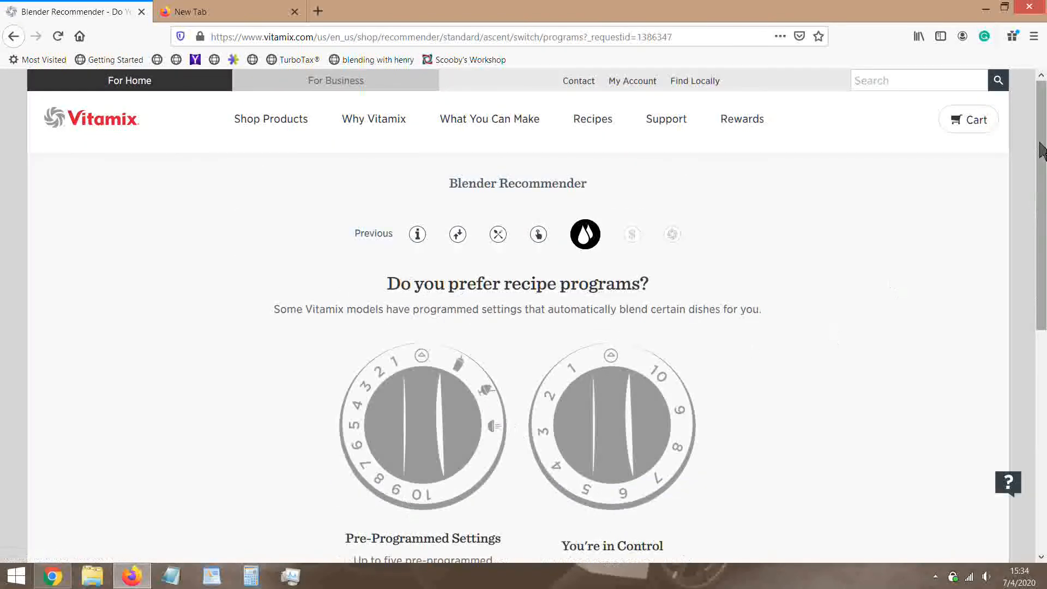
scroll(down, 3)
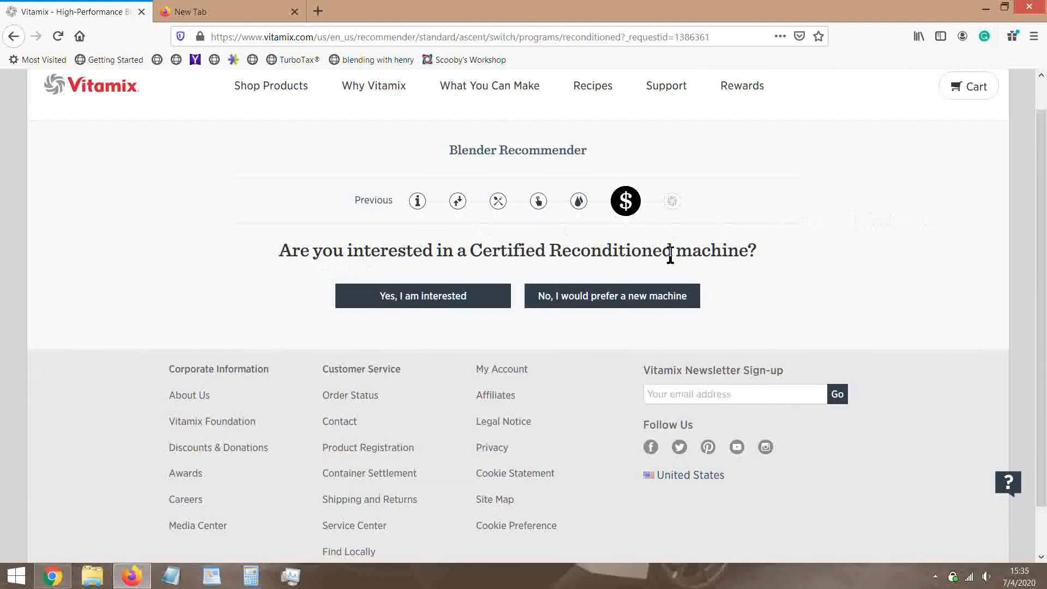
mouse_move(551, 294)
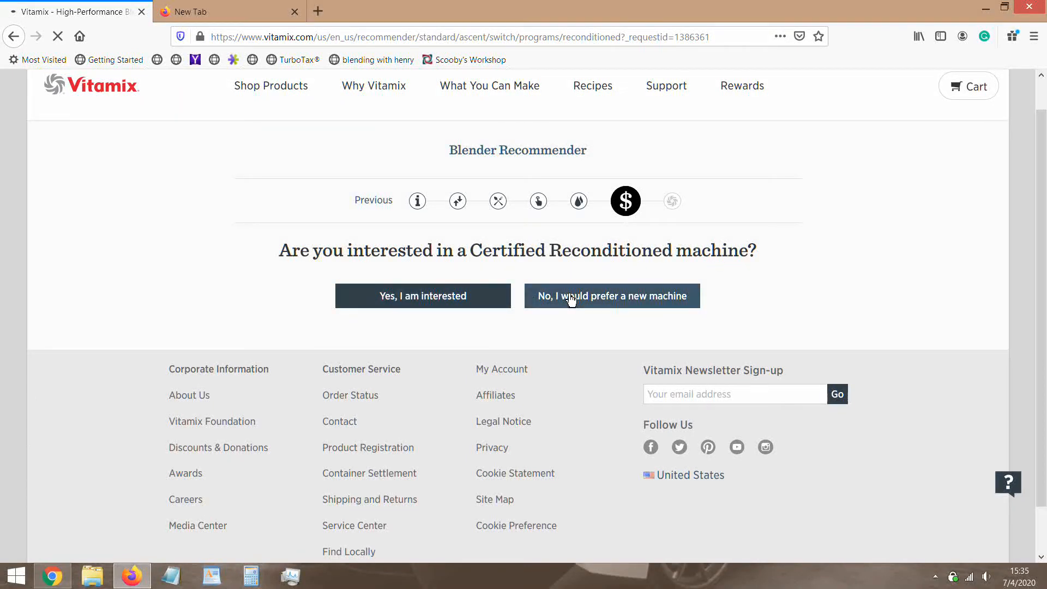
click(611, 296)
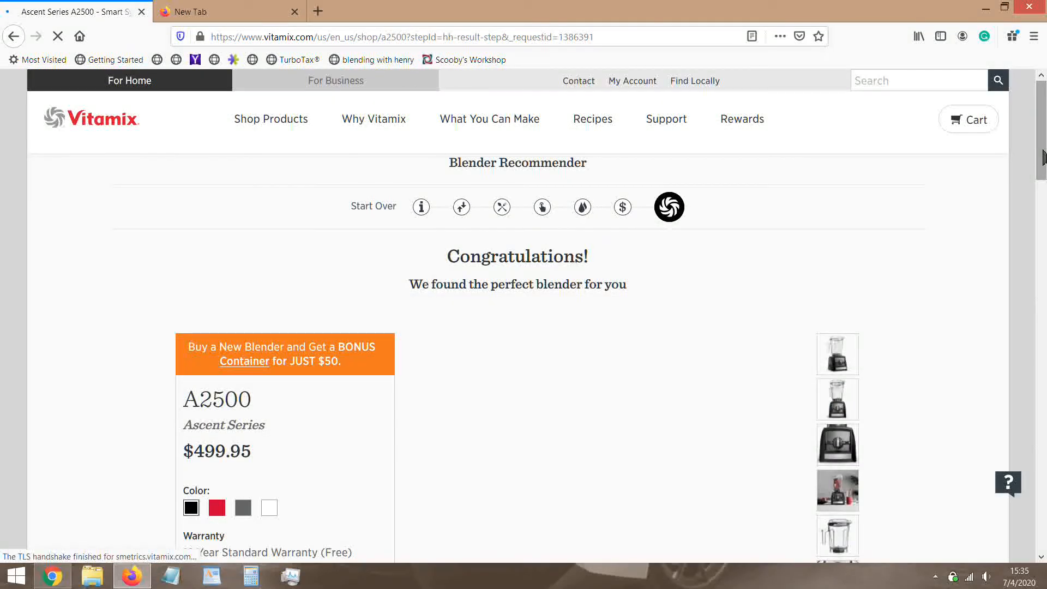
Step: Scroll down and back up through the A2500 Ascent Series result page
scroll(down, 3)
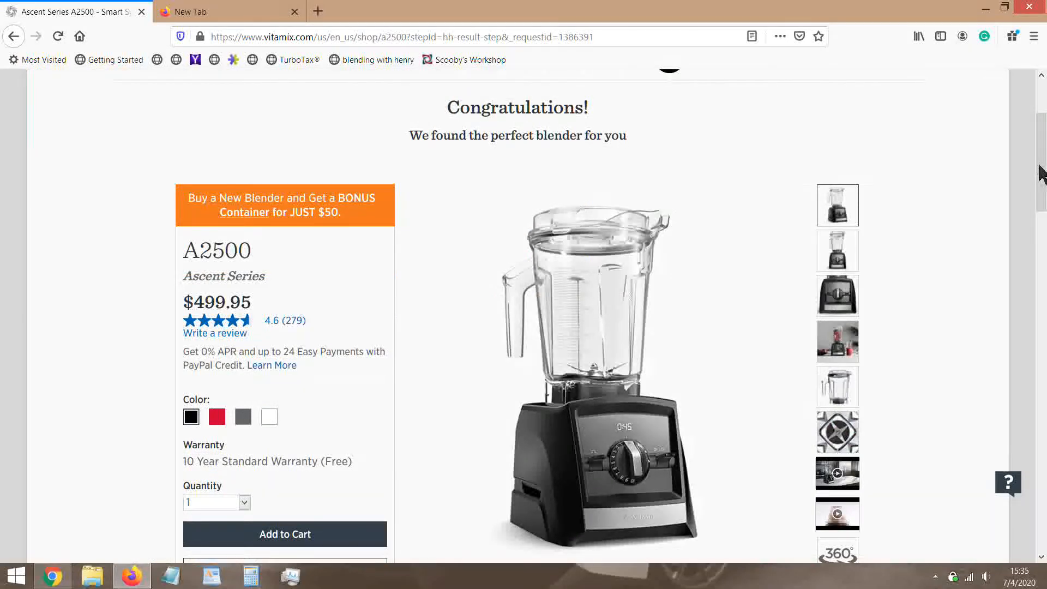
scroll(down, 3)
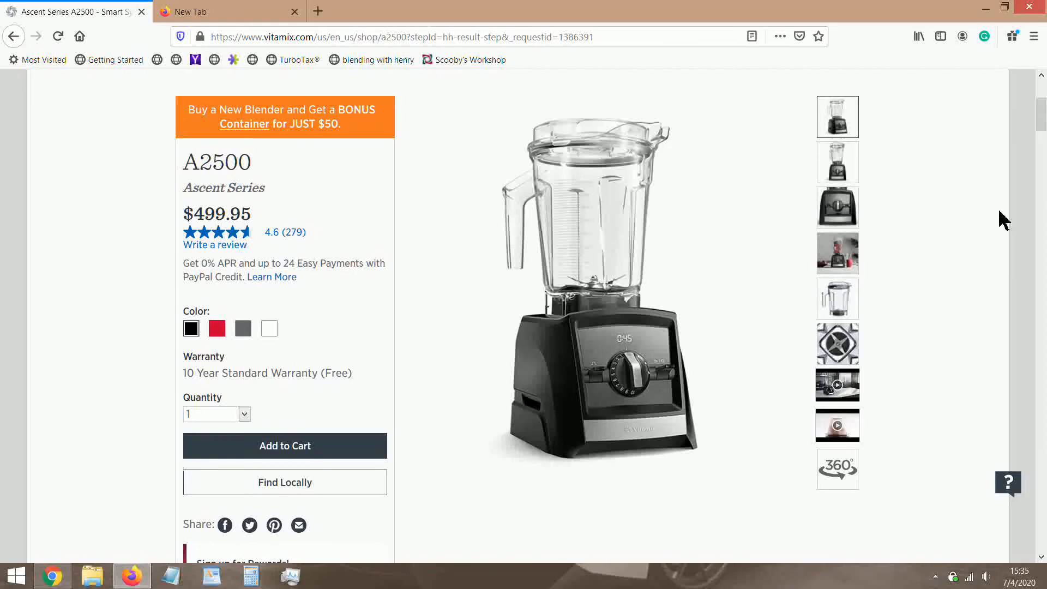
mouse_move(961, 212)
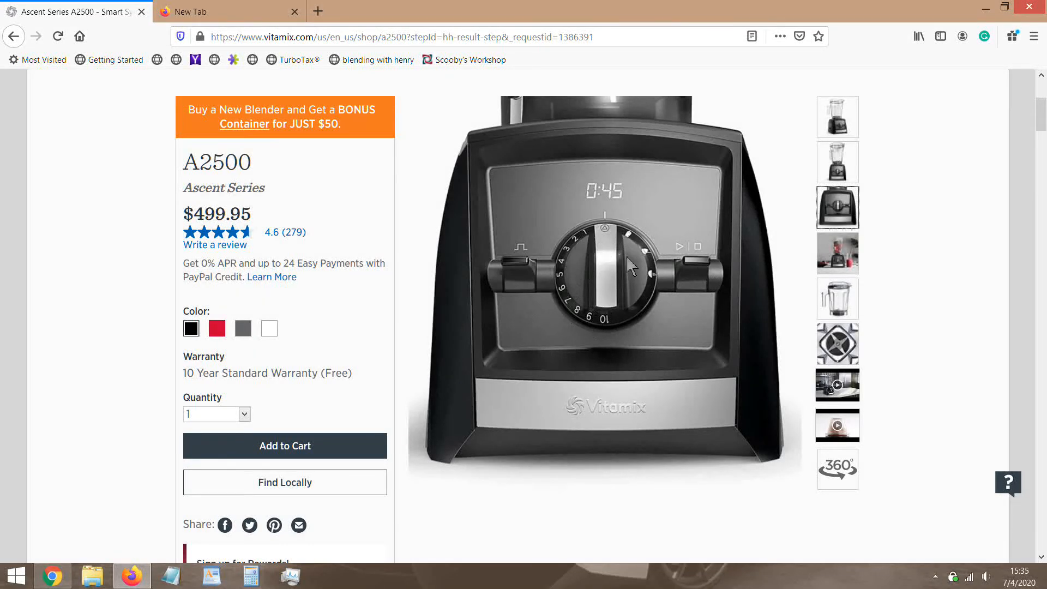
mouse_move(1036, 175)
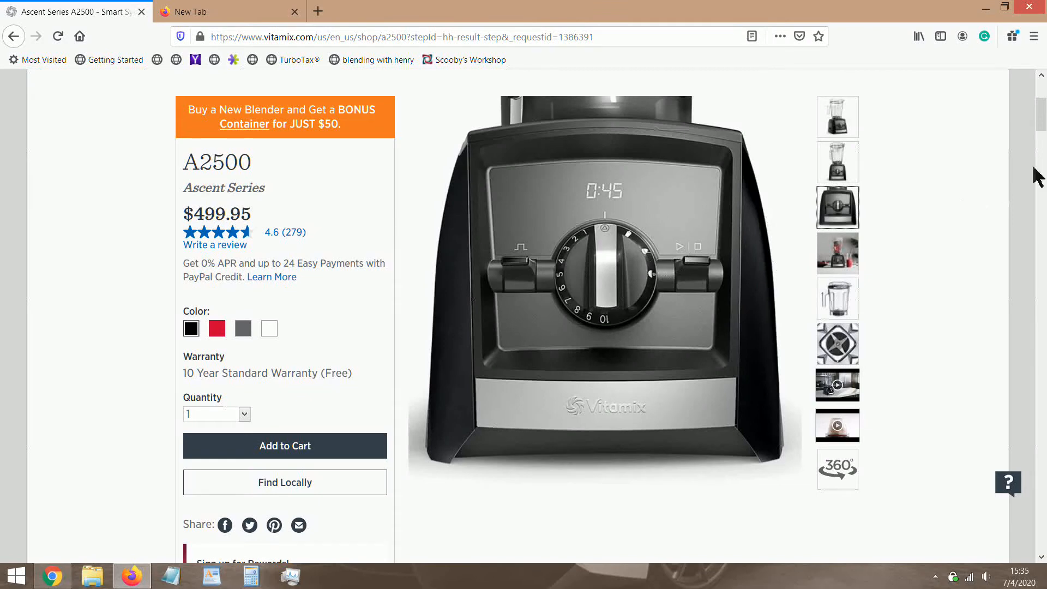
scroll(up, 3)
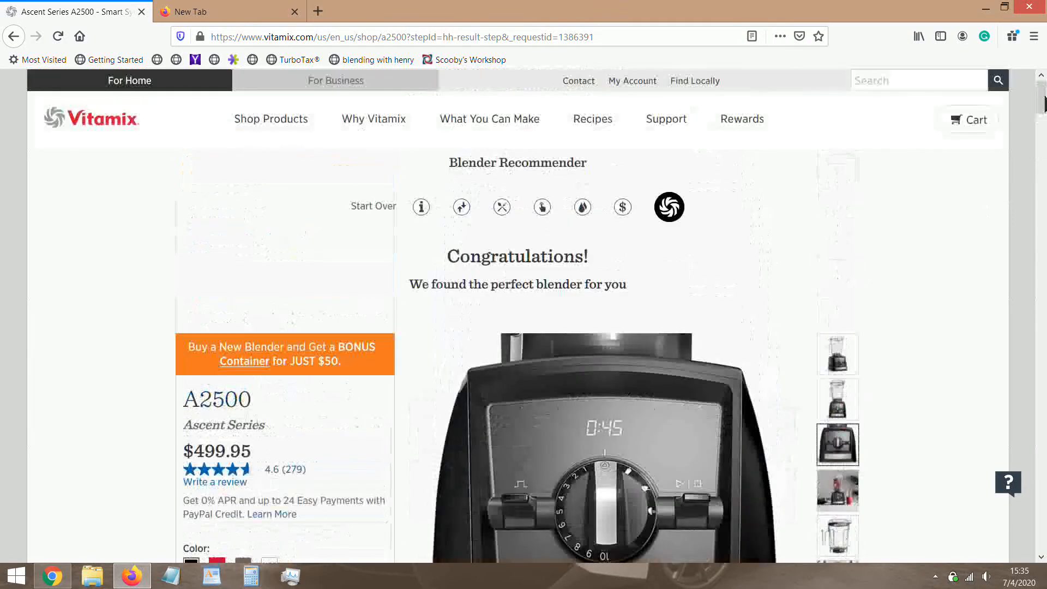
mouse_move(374, 209)
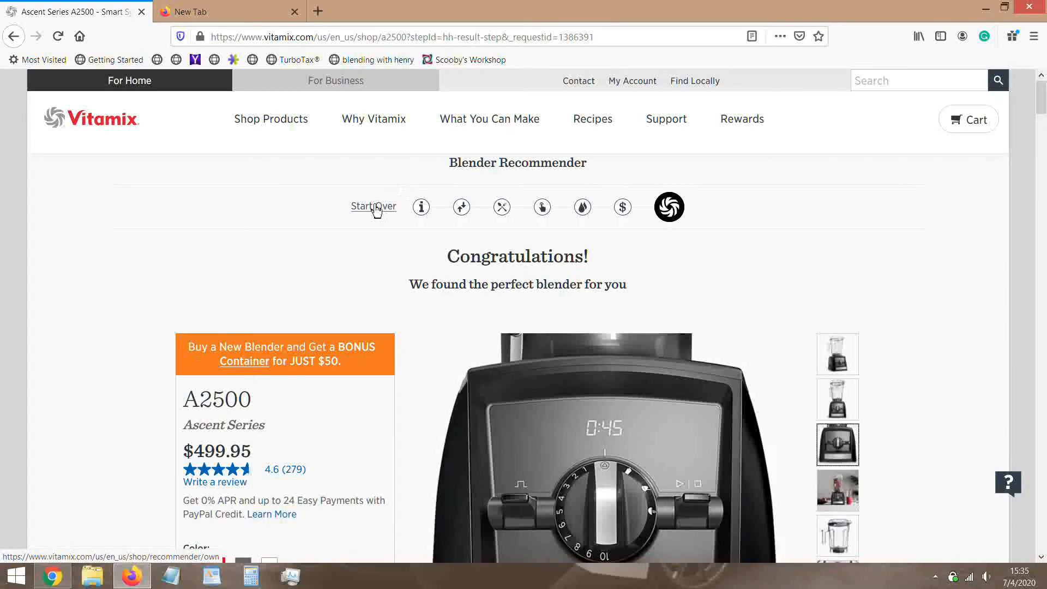
mouse_move(893, 264)
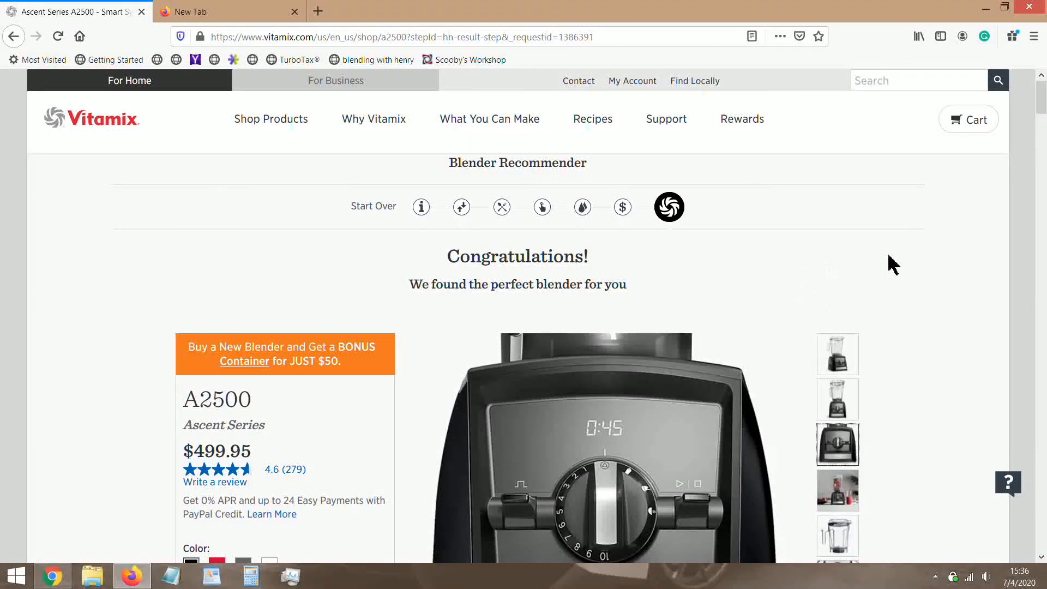
scroll(down, 3)
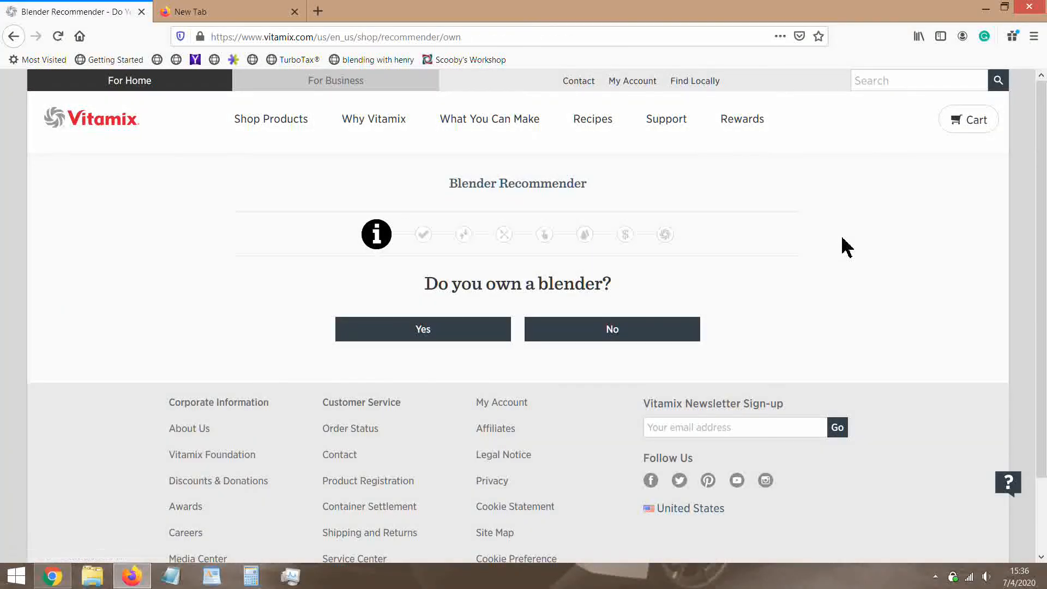
mouse_move(791, 255)
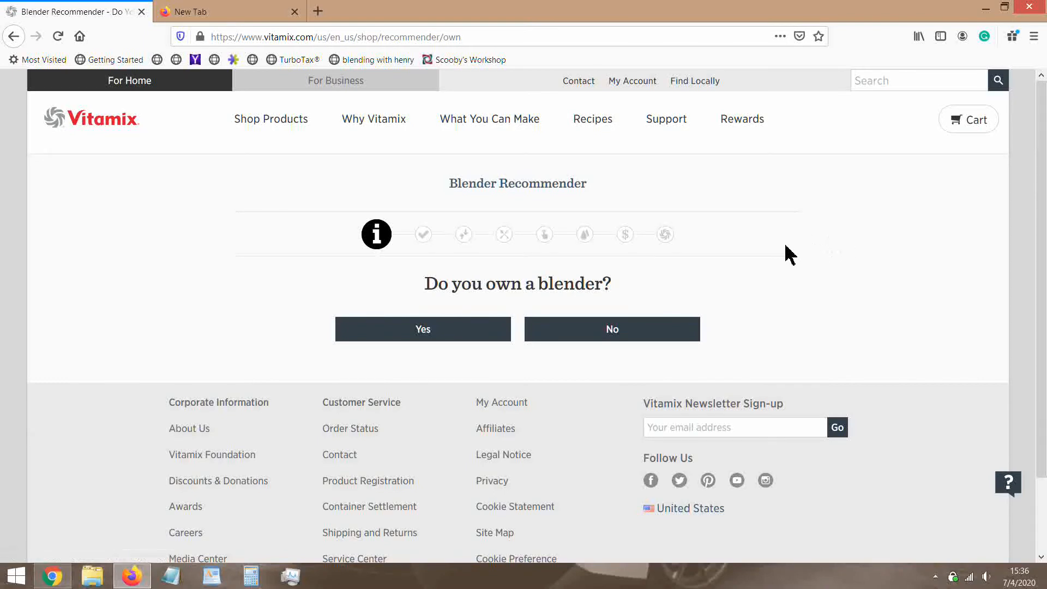
mouse_move(782, 258)
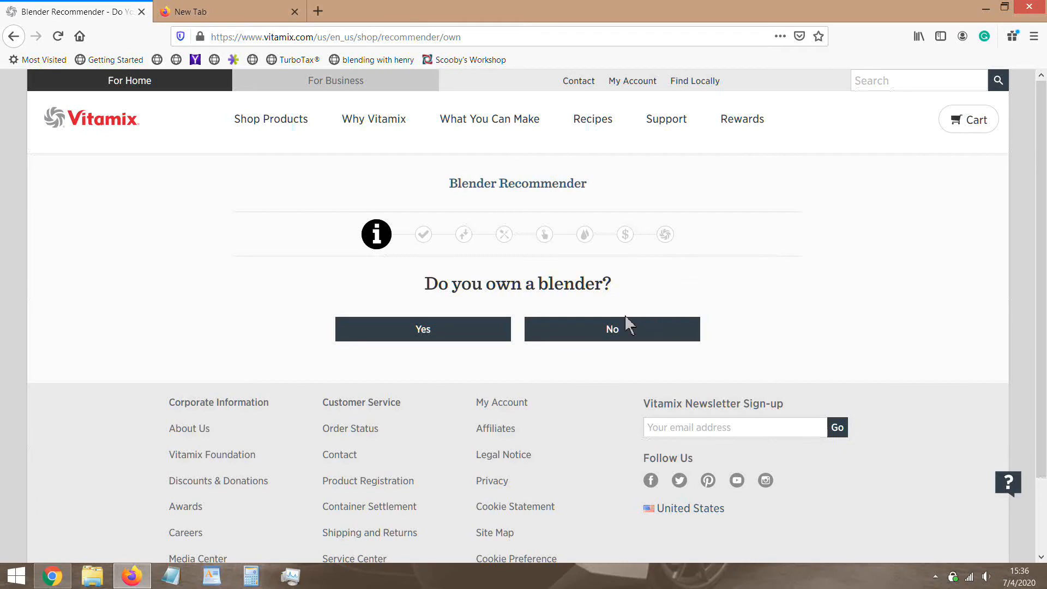
Step: Answer that no blender is owned, choose the latest tech, and skip the foods question
click(612, 329)
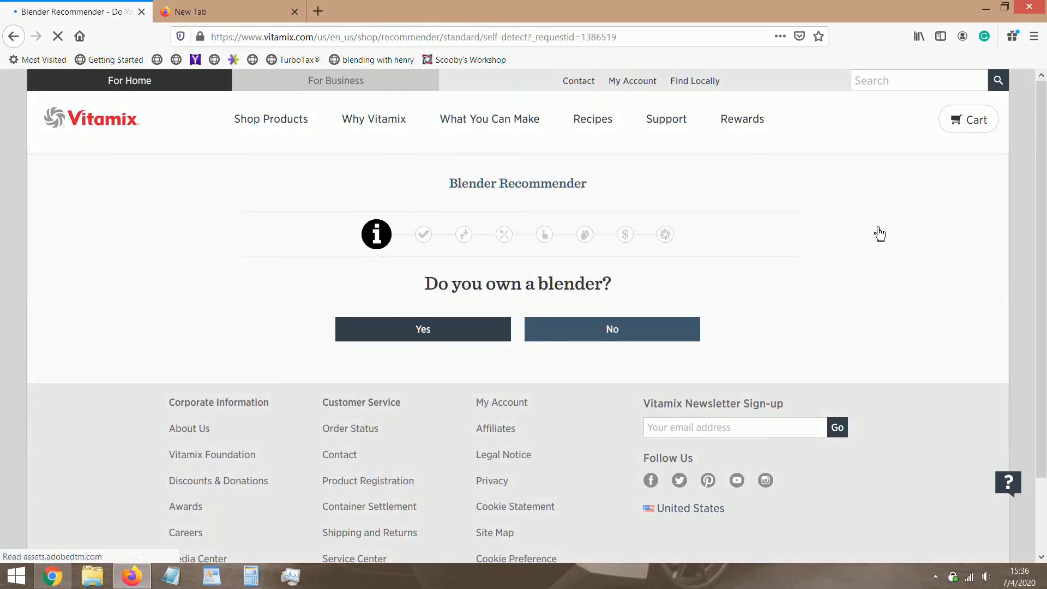
click(423, 328)
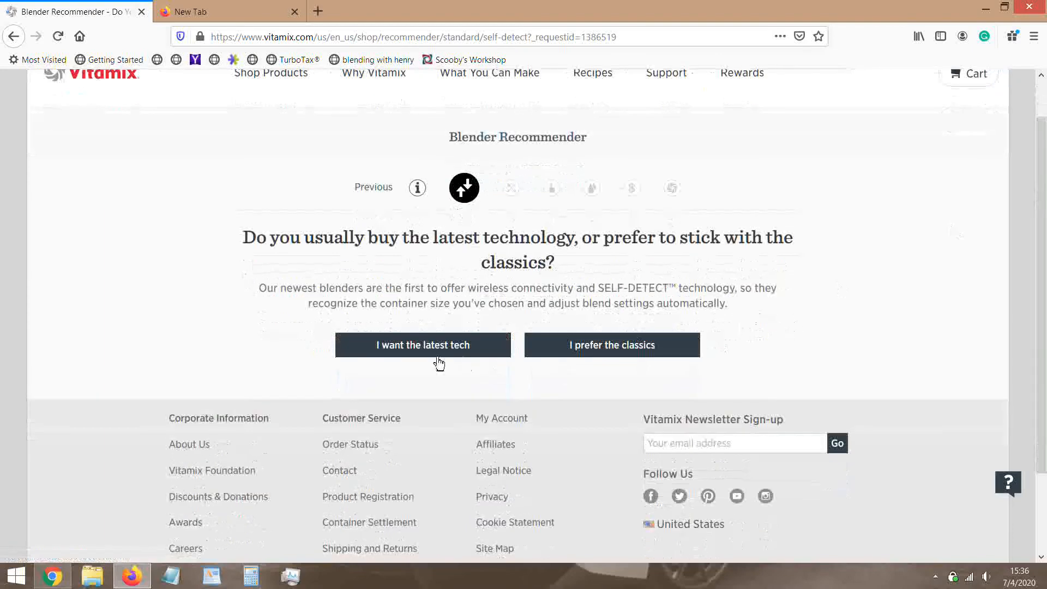
click(423, 345)
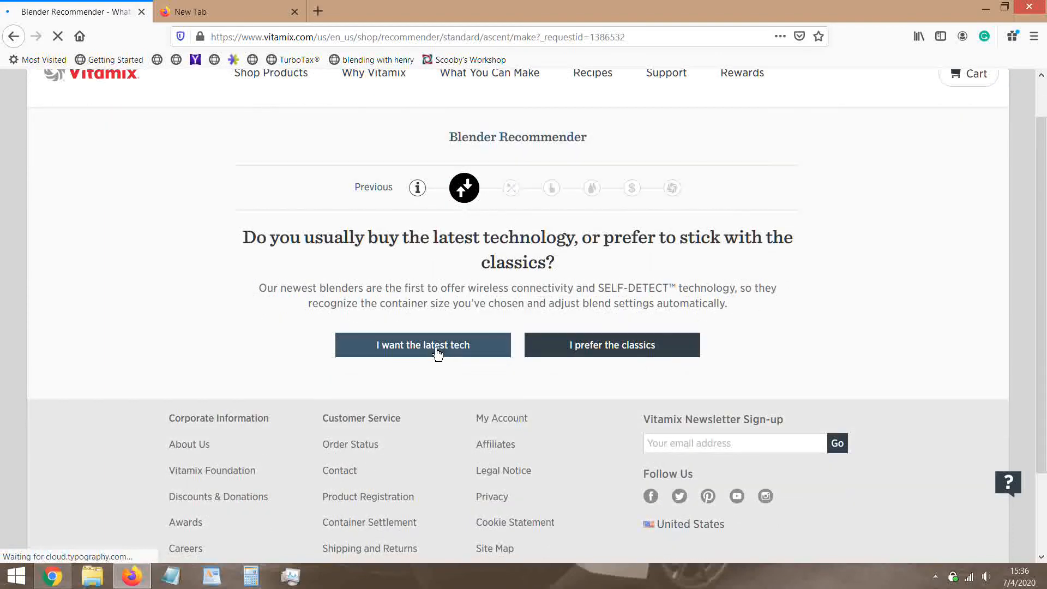
click(422, 345)
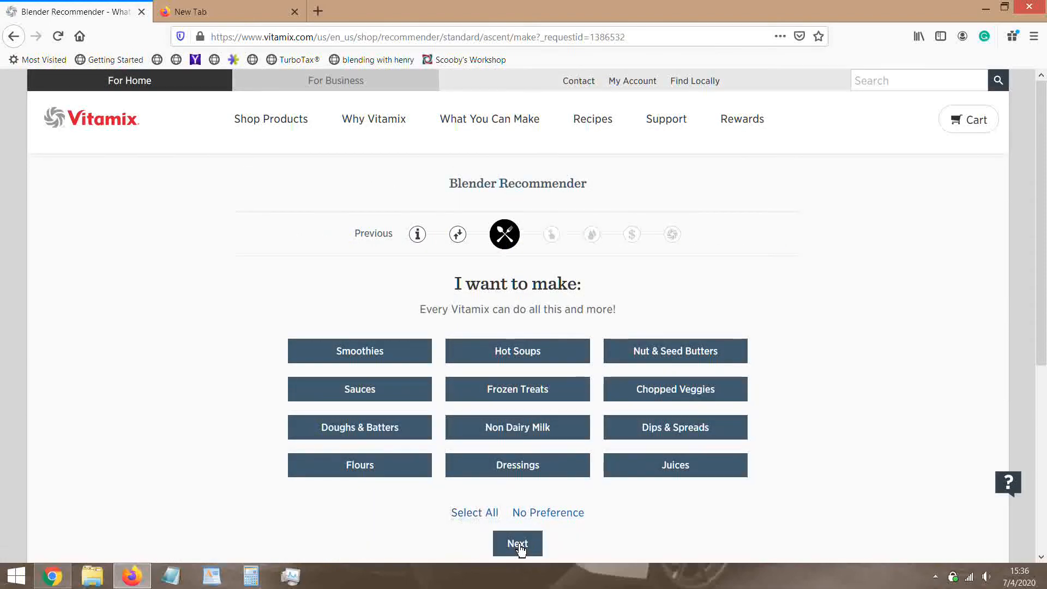
click(517, 543)
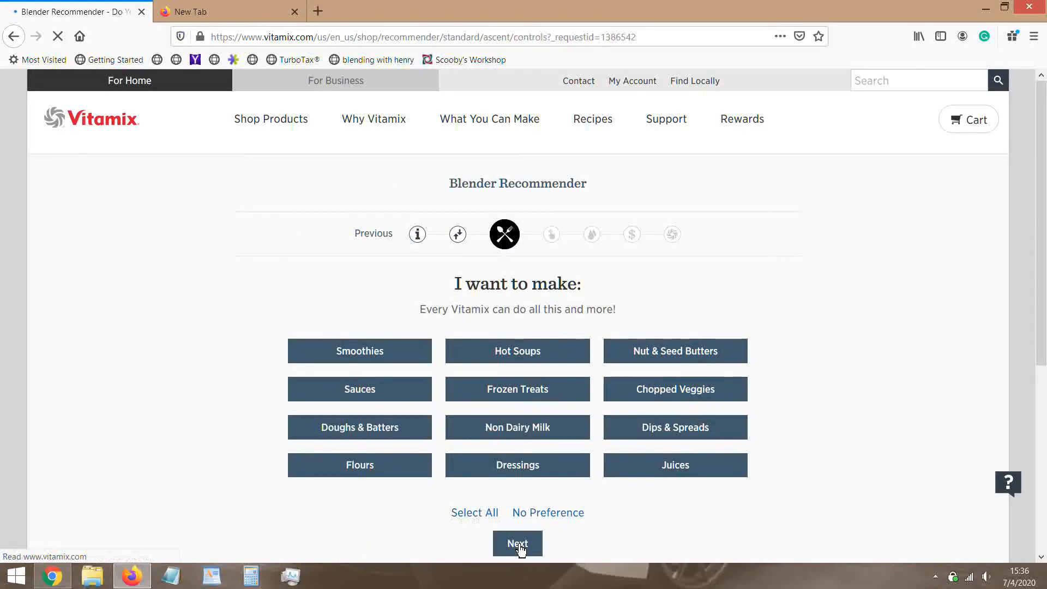
click(517, 543)
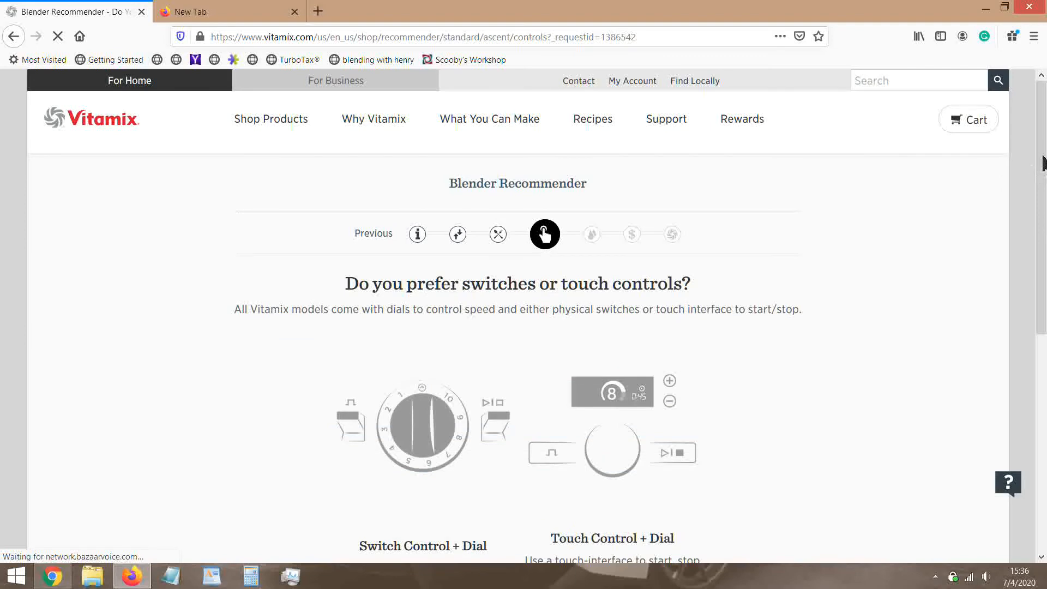
Step: Choose a touch-control blender to reach the recipe programs question
scroll(down, 3)
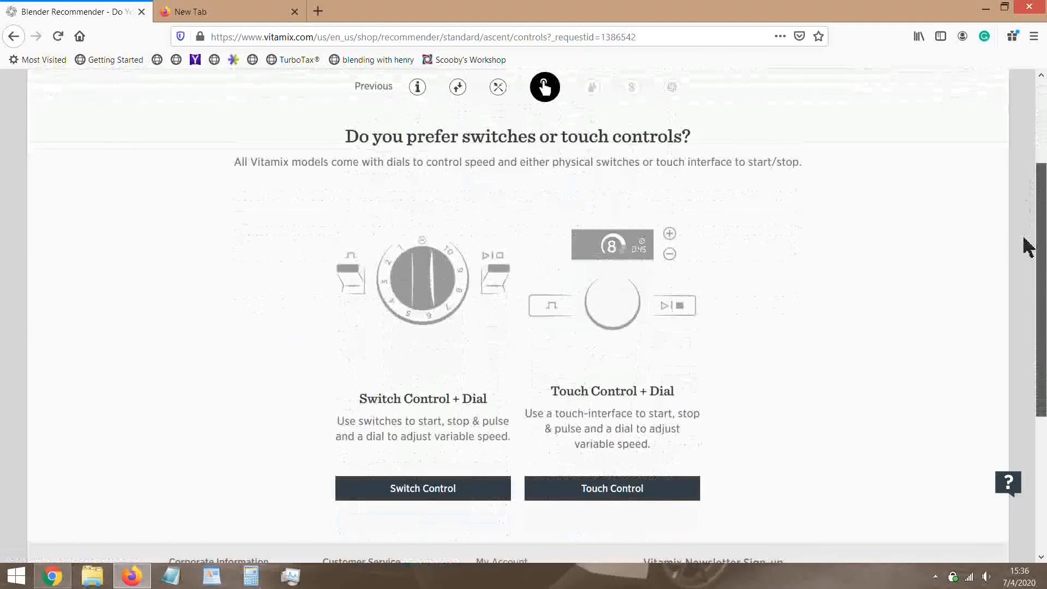
scroll(down, 3)
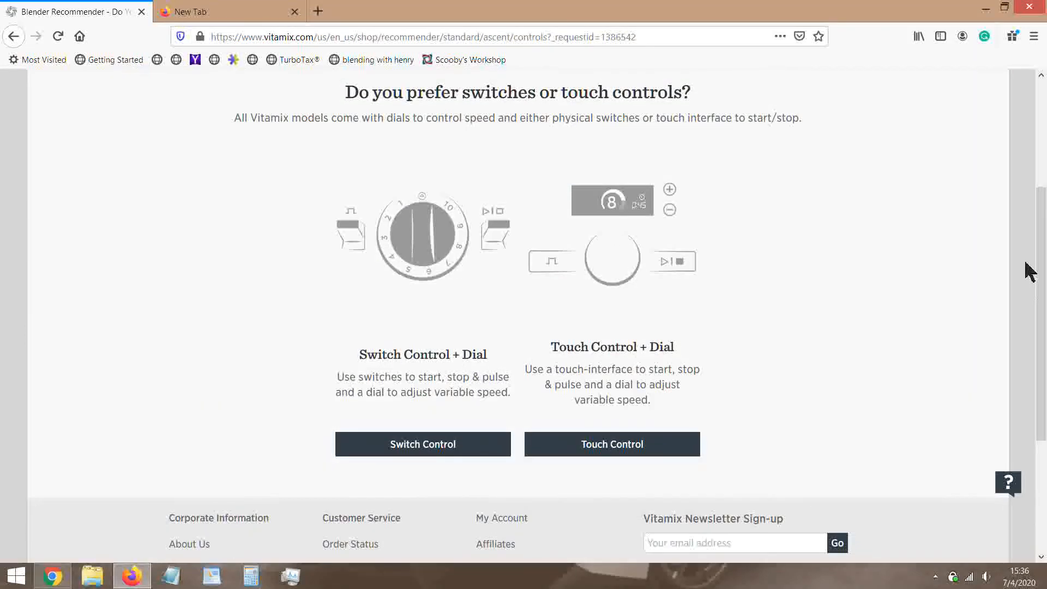
mouse_move(911, 274)
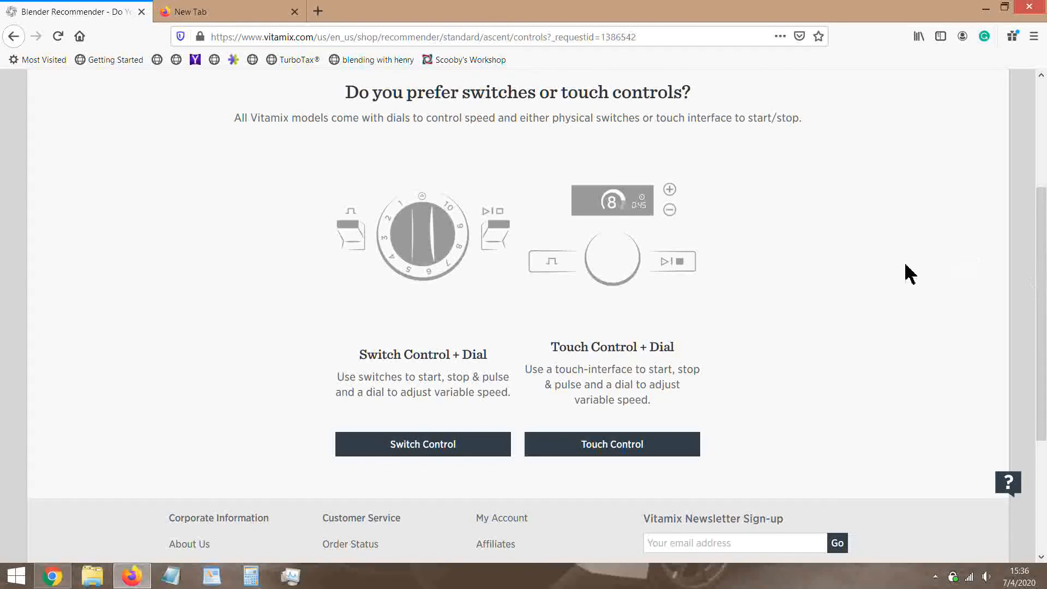
click(611, 444)
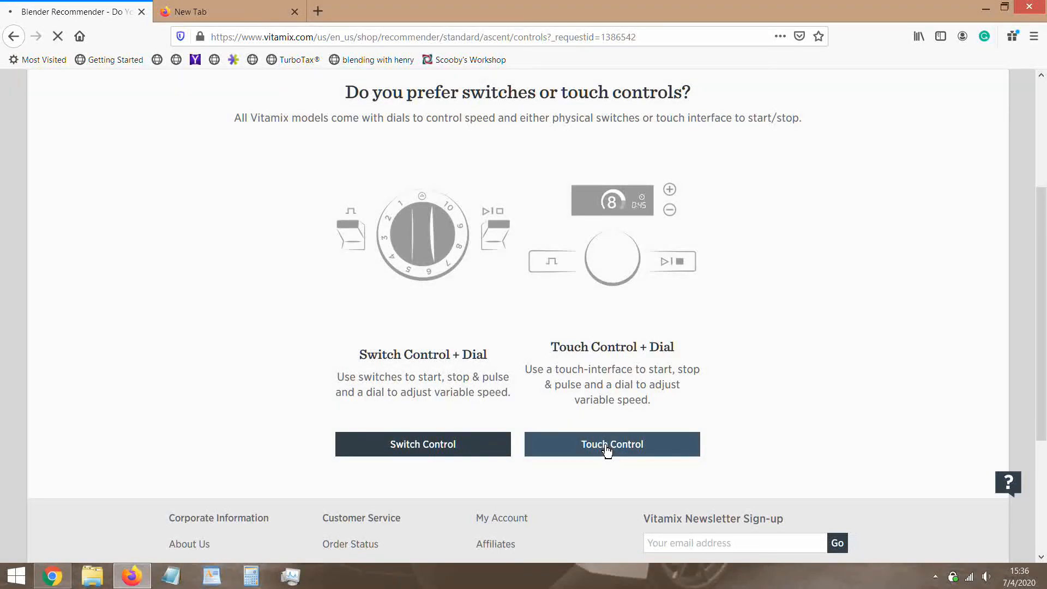
click(611, 444)
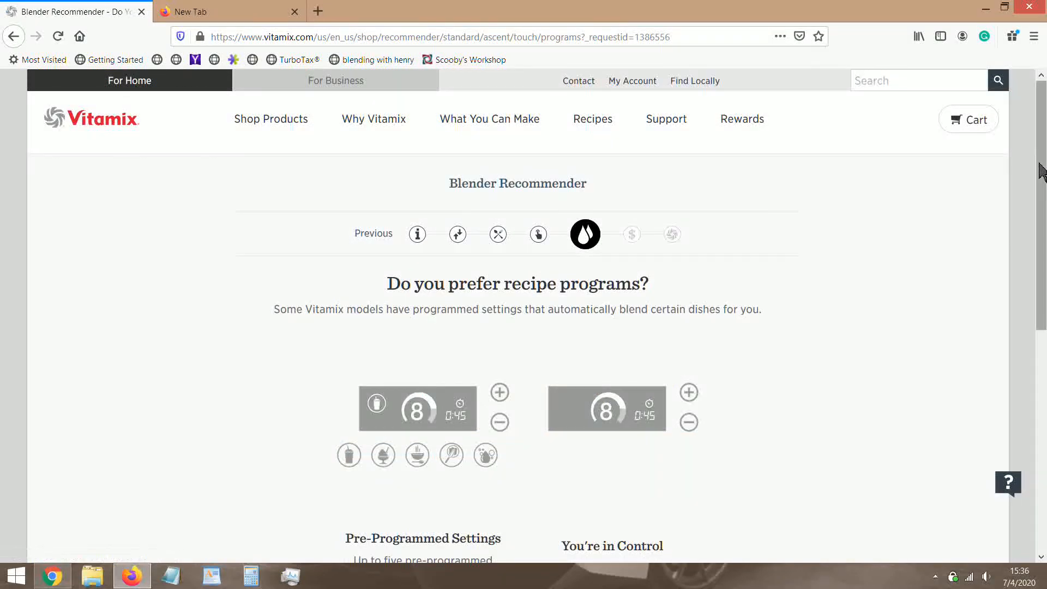
scroll(down, 3)
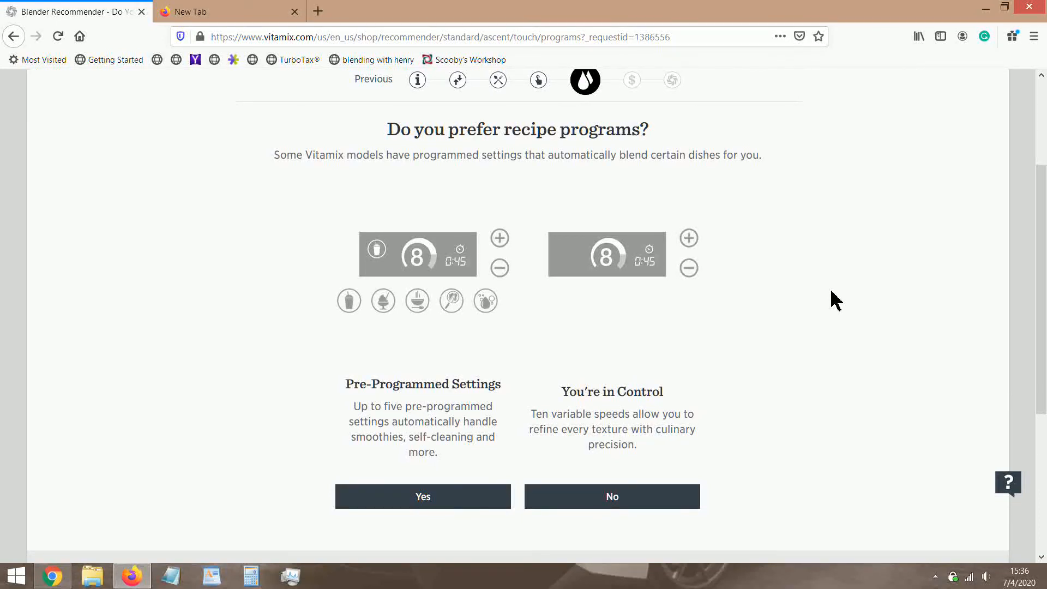
mouse_move(595, 398)
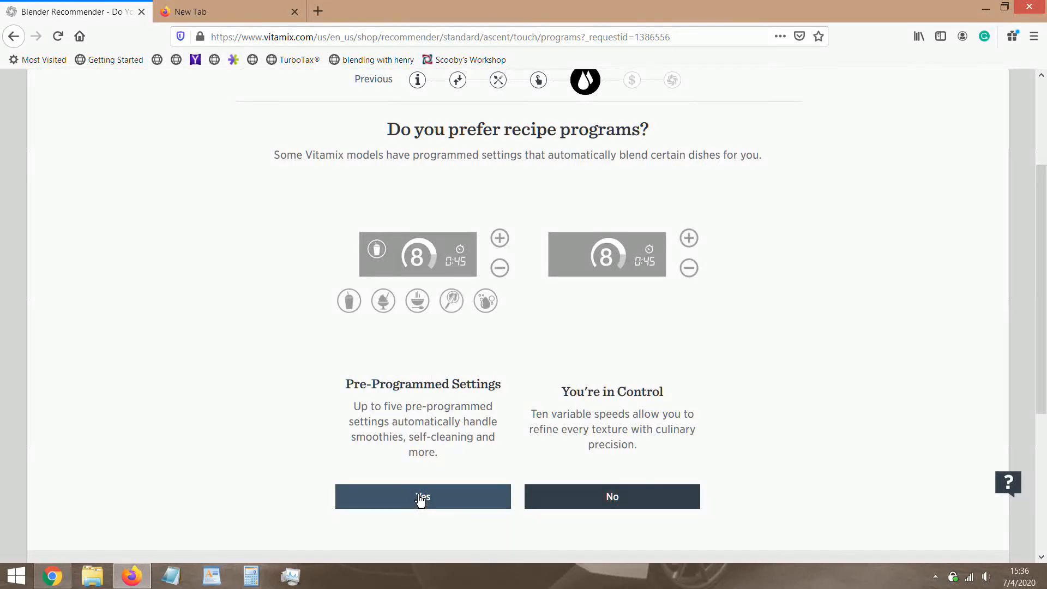
click(422, 497)
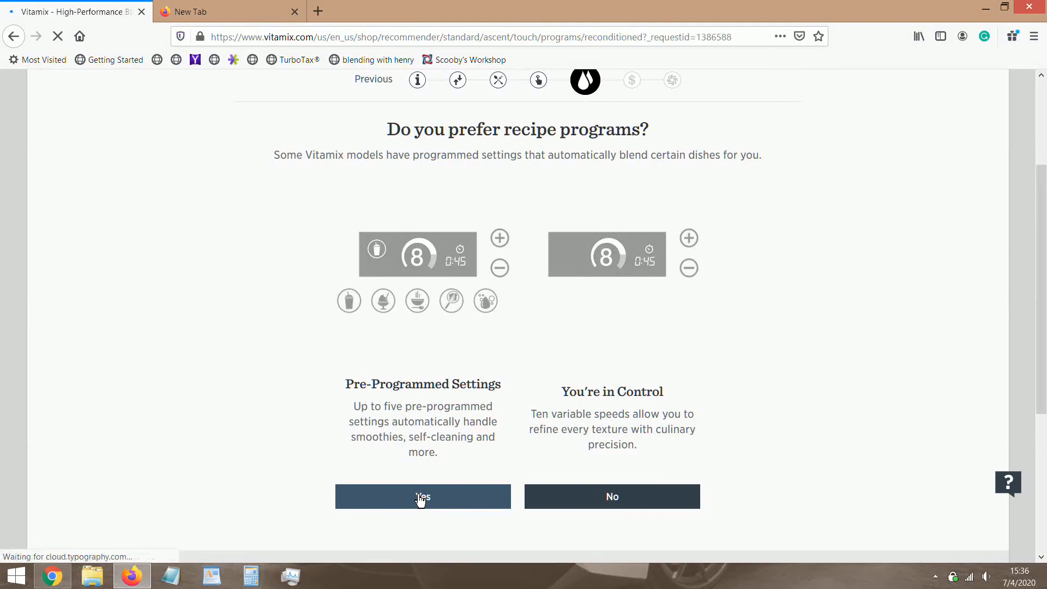
click(422, 496)
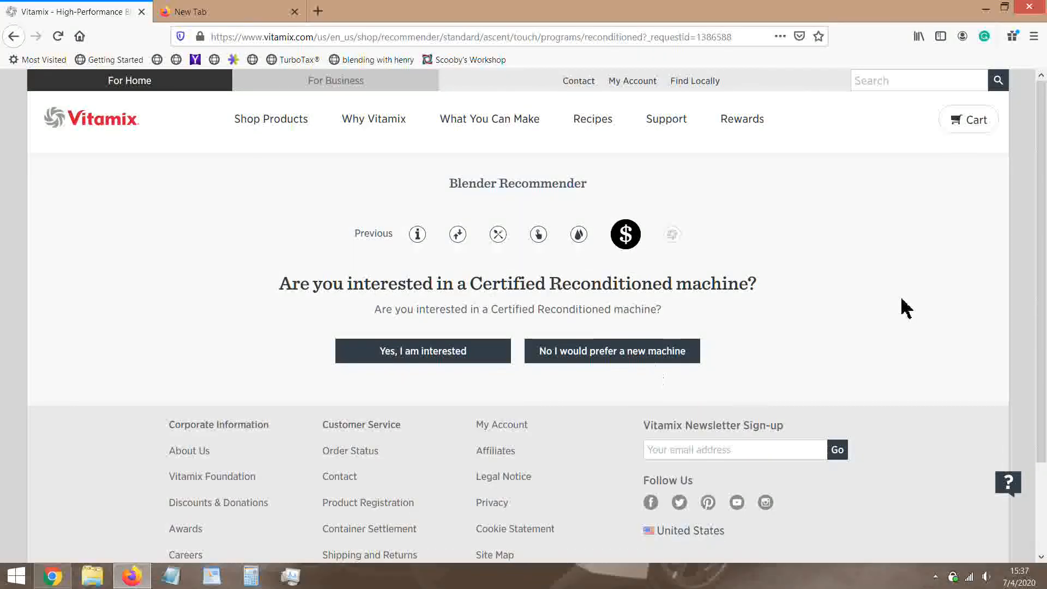
scroll(down, 3)
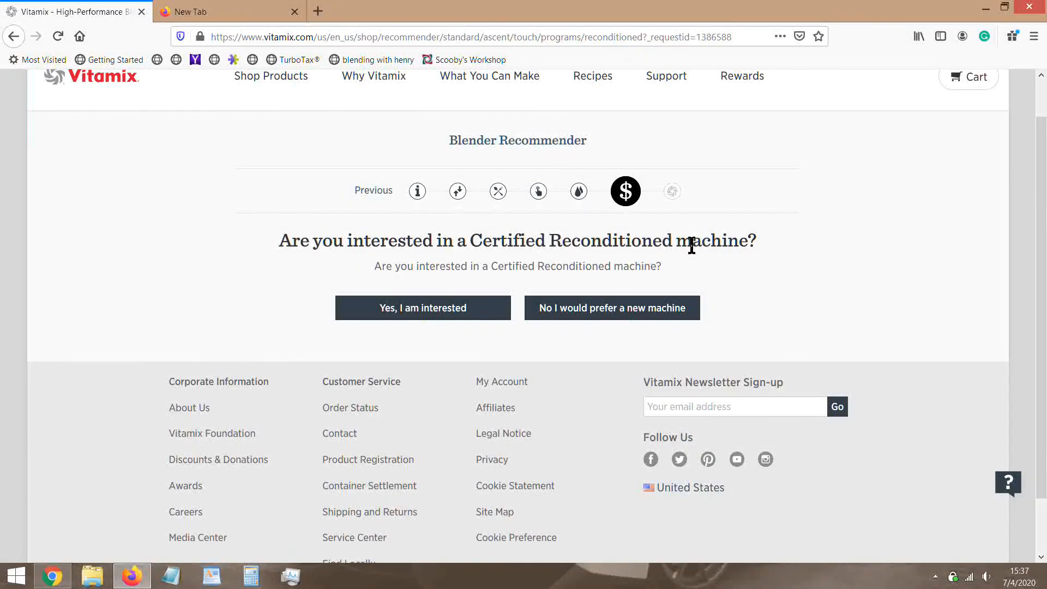
mouse_move(574, 247)
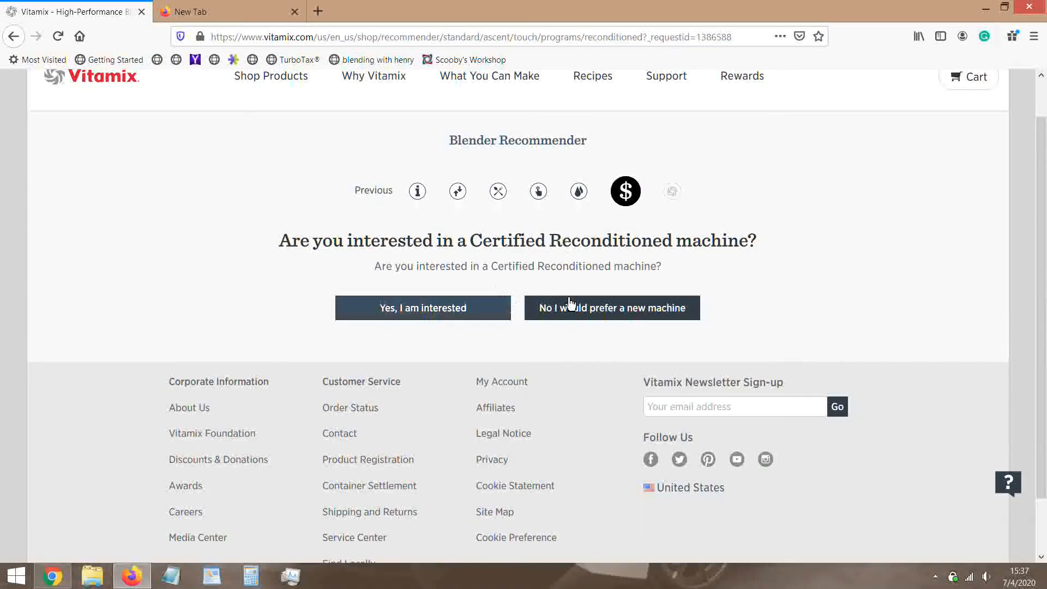
Step: Decline a reconditioned machine and browse the A3500 Ascent Series result at $599.95
click(611, 307)
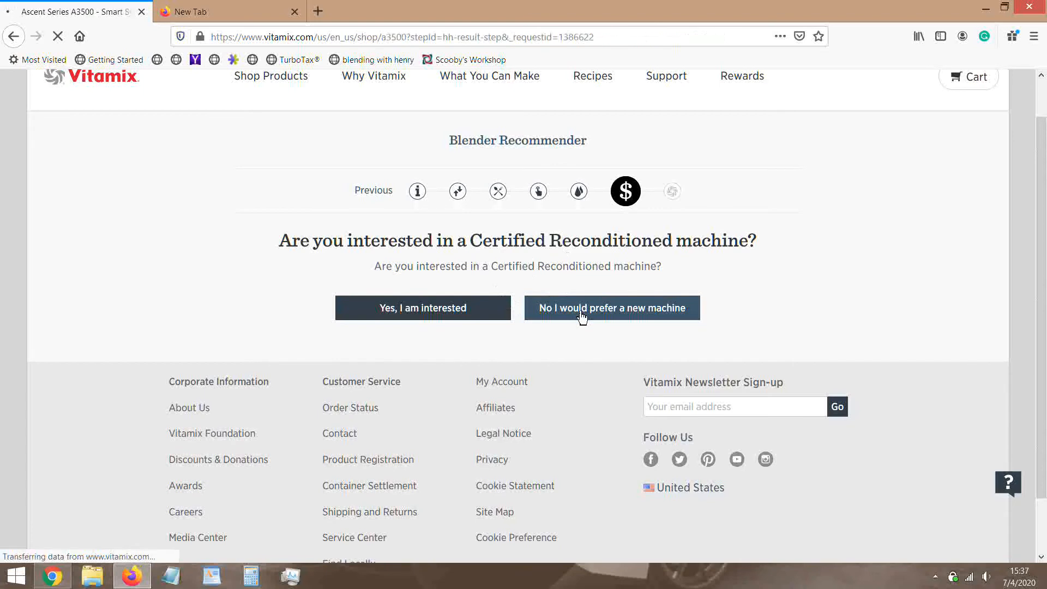
click(611, 307)
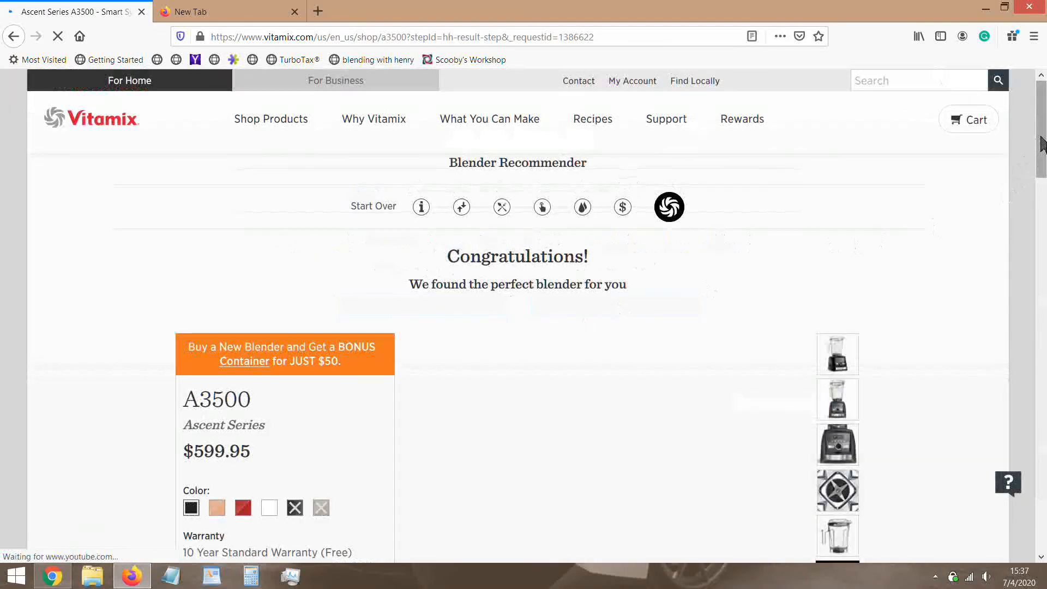
scroll(down, 3)
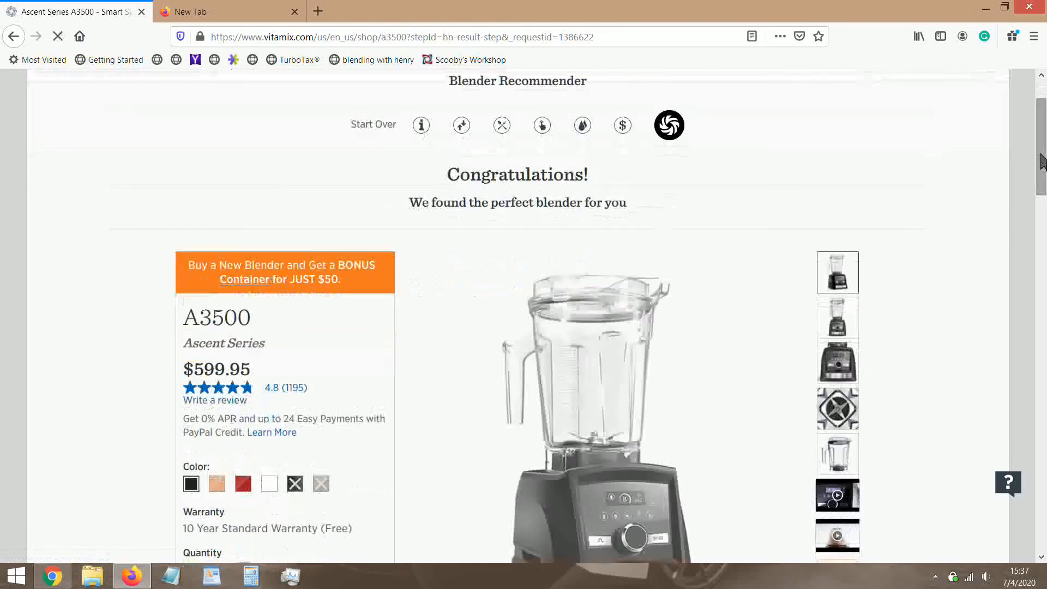
scroll(down, 3)
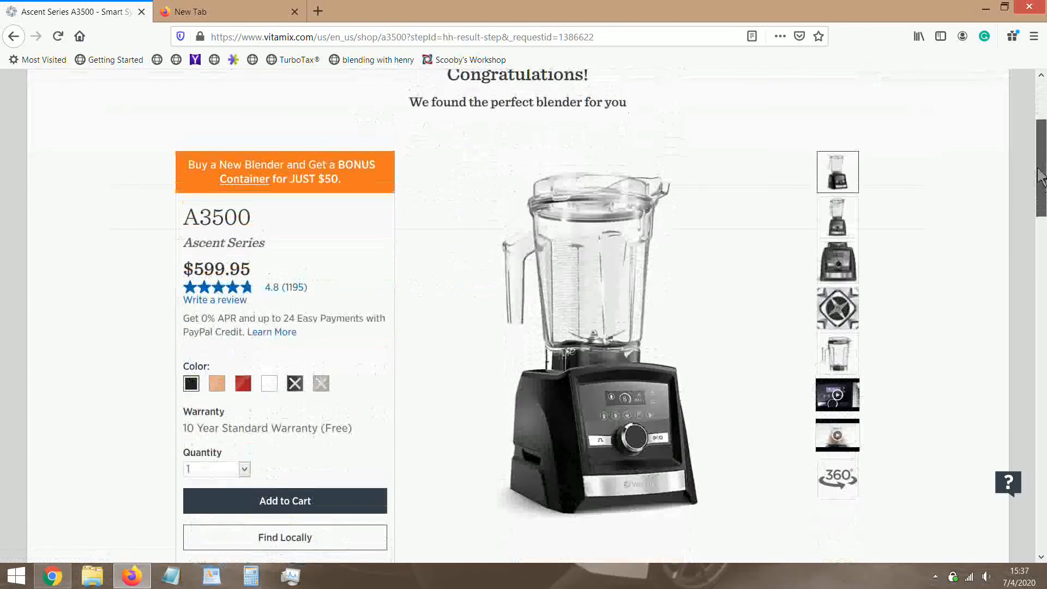
scroll(down, 3)
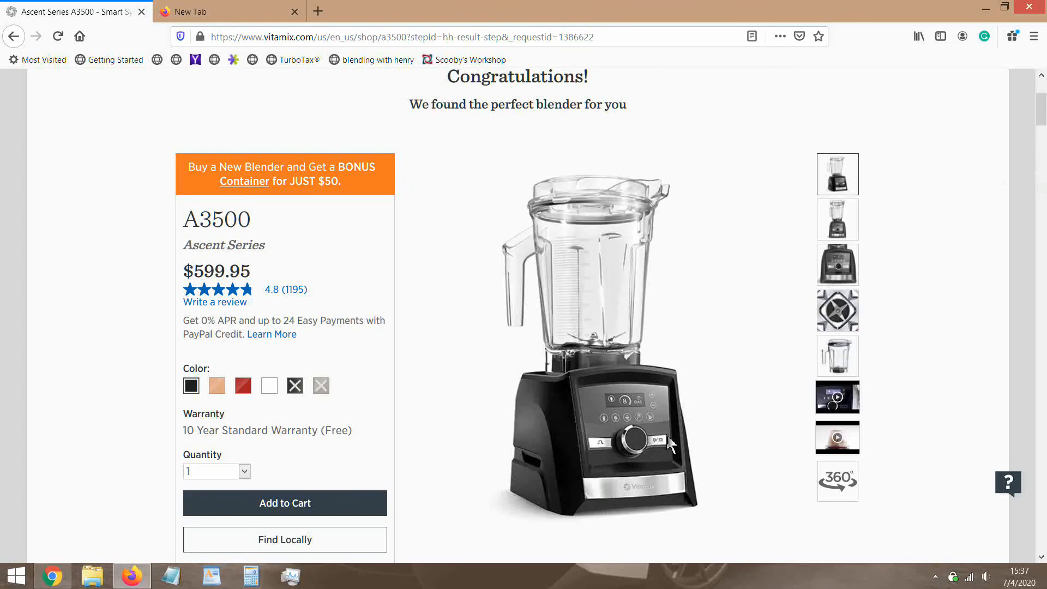
mouse_move(837, 310)
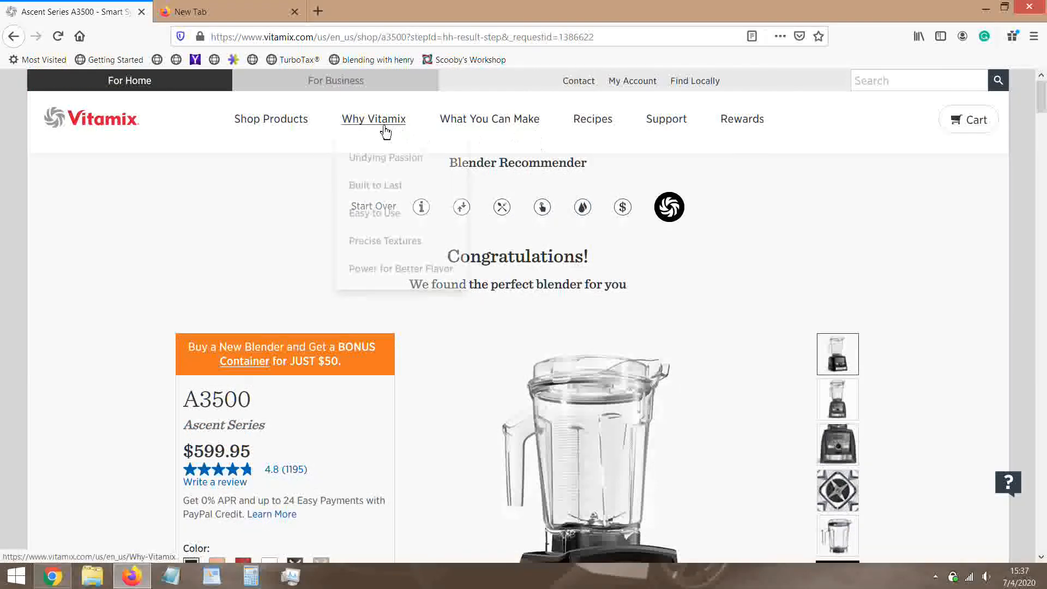
mouse_move(373, 119)
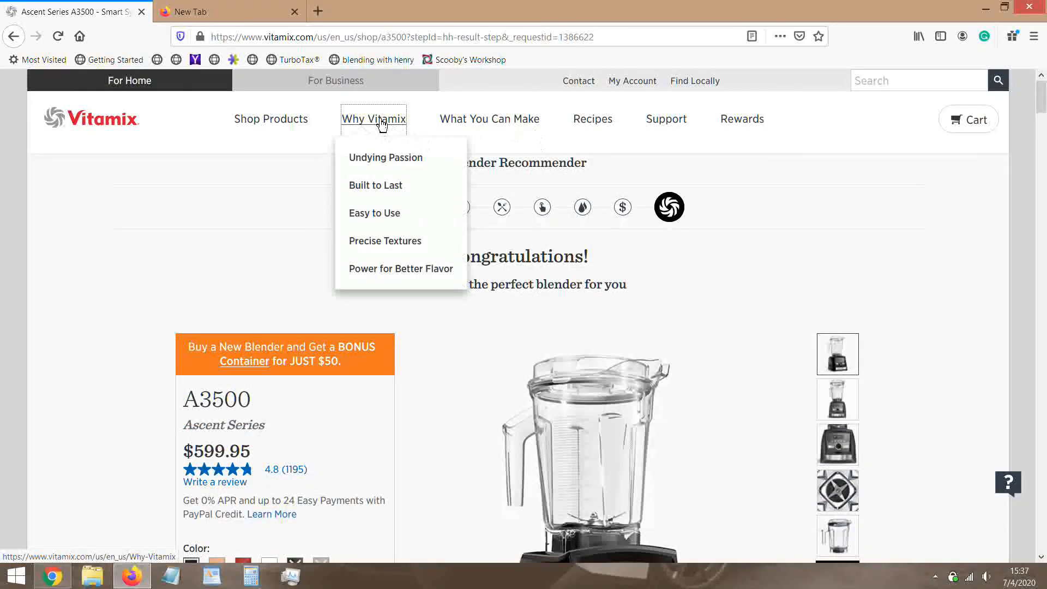
Step: Browse the Why Vitamix page's Fueled Passions and Smarter Investment sections
click(373, 119)
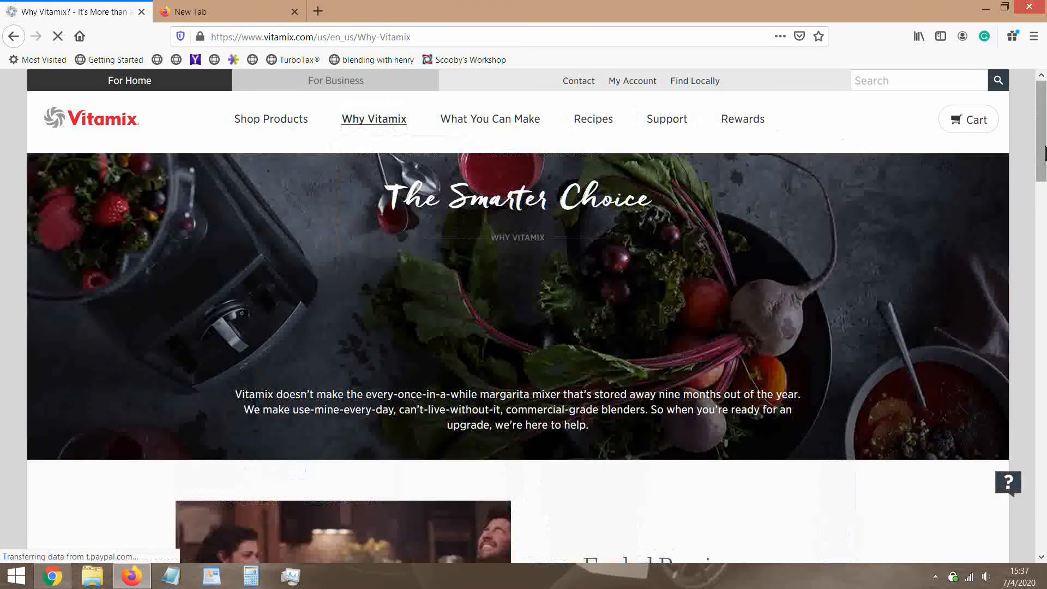
scroll(down, 3)
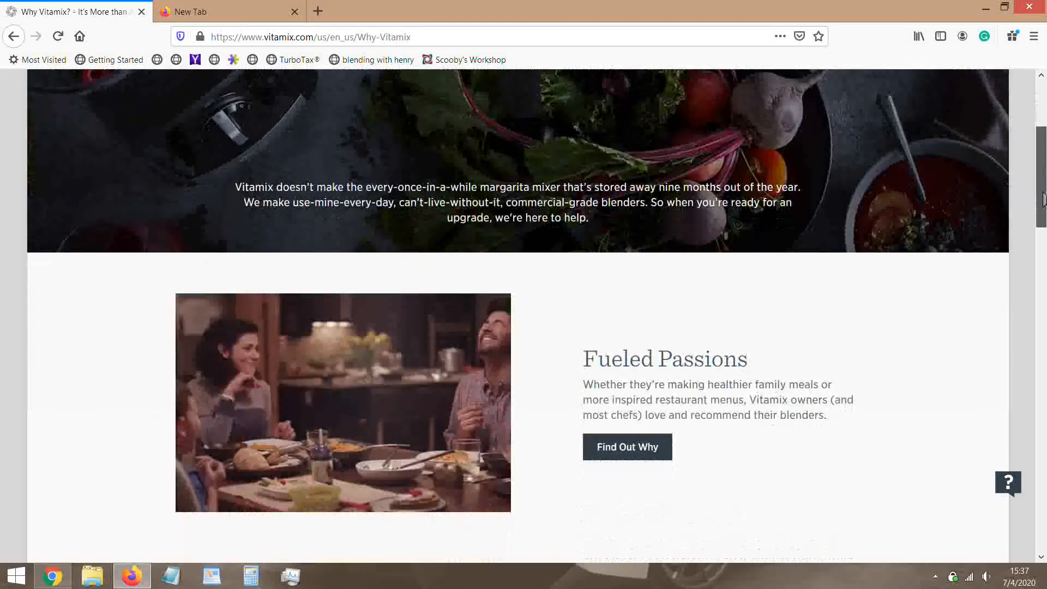
scroll(down, 3)
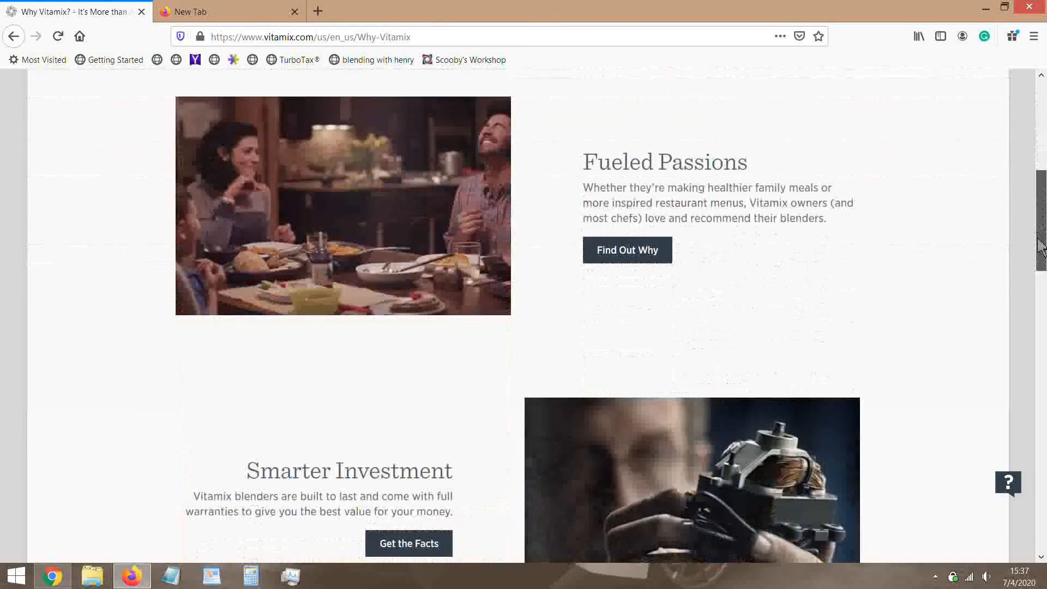
scroll(down, 3)
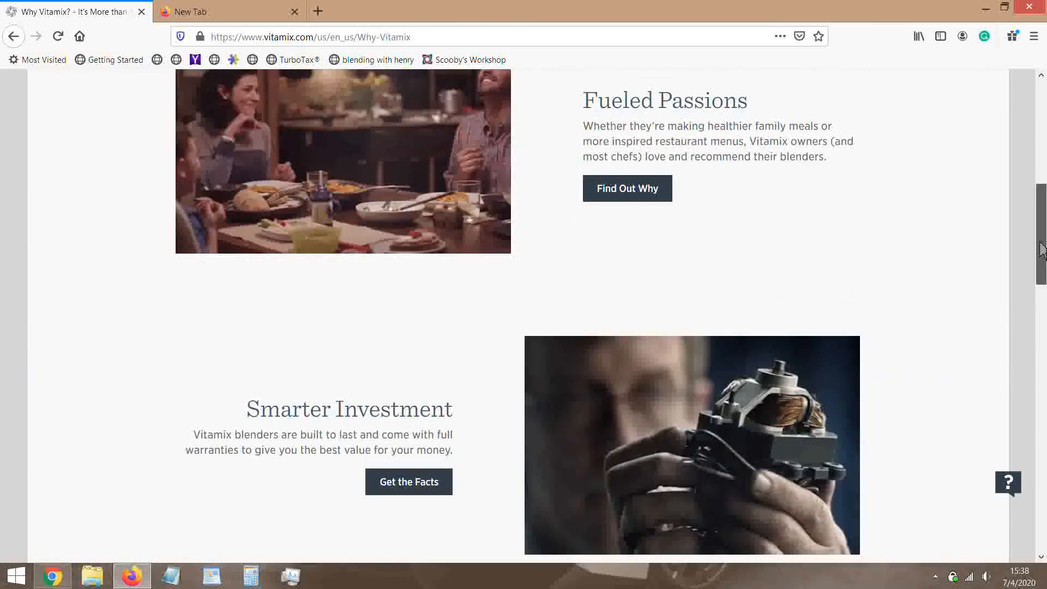
scroll(up, 3)
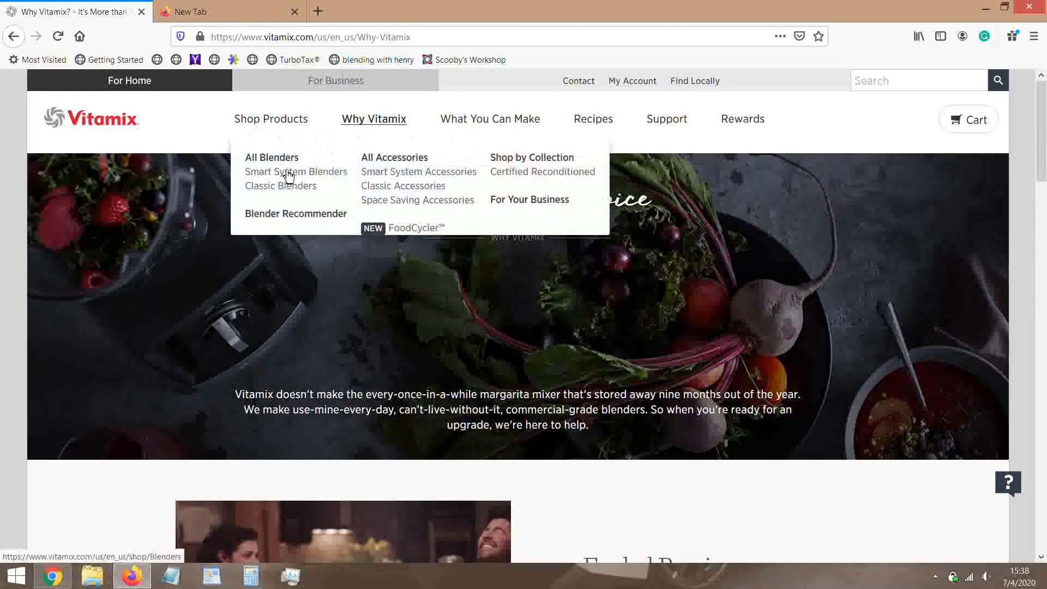
Step: Go to Smart System Blenders and view the Ascent series description
click(295, 171)
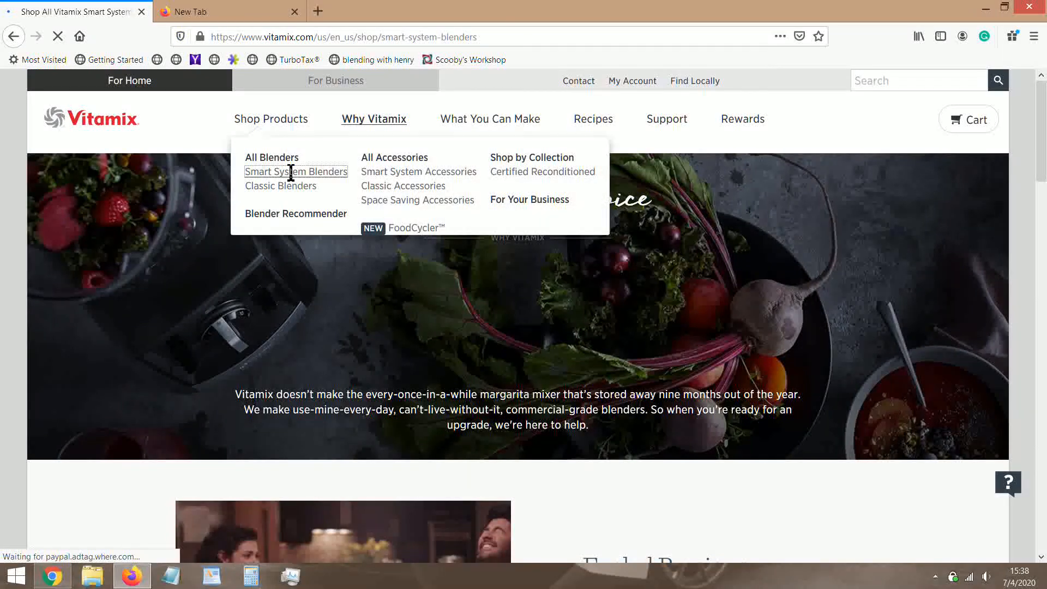
click(295, 172)
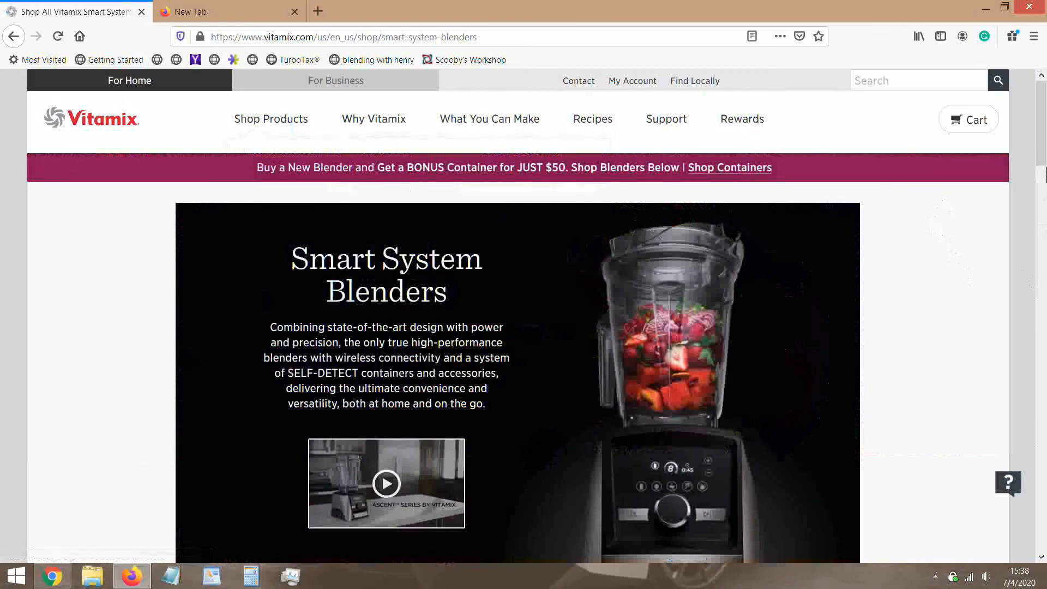
scroll(down, 3)
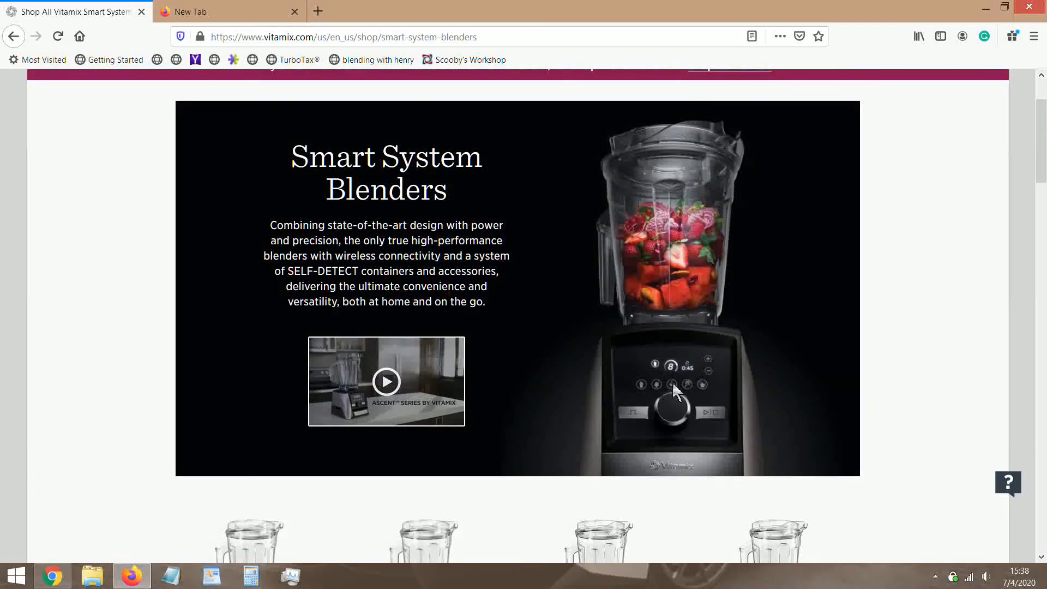
mouse_move(893, 304)
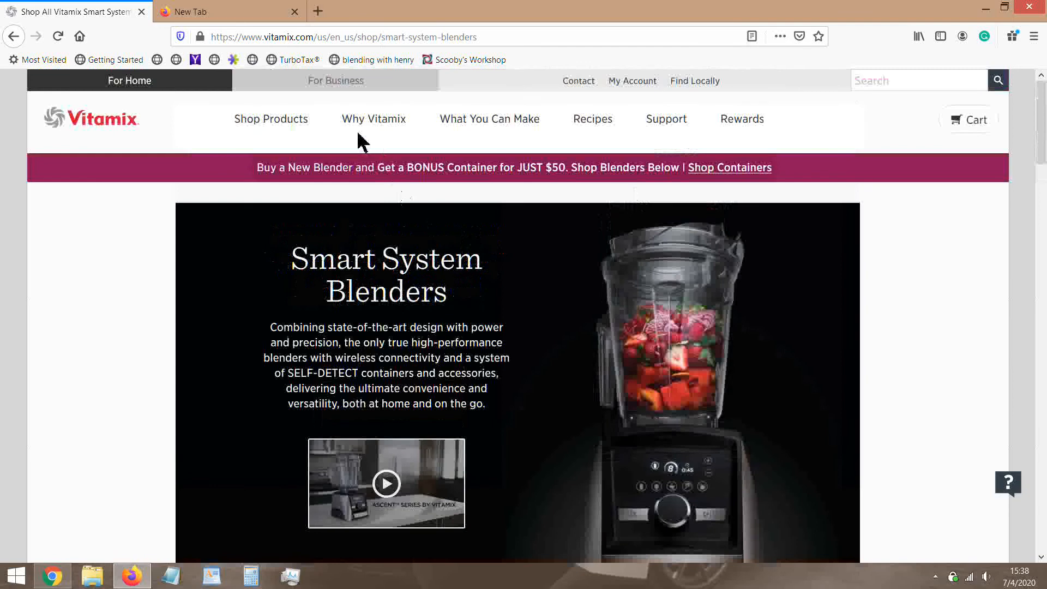
Step: Browse the Classic Blenders models, including the E310 and Professional Series 750
click(280, 185)
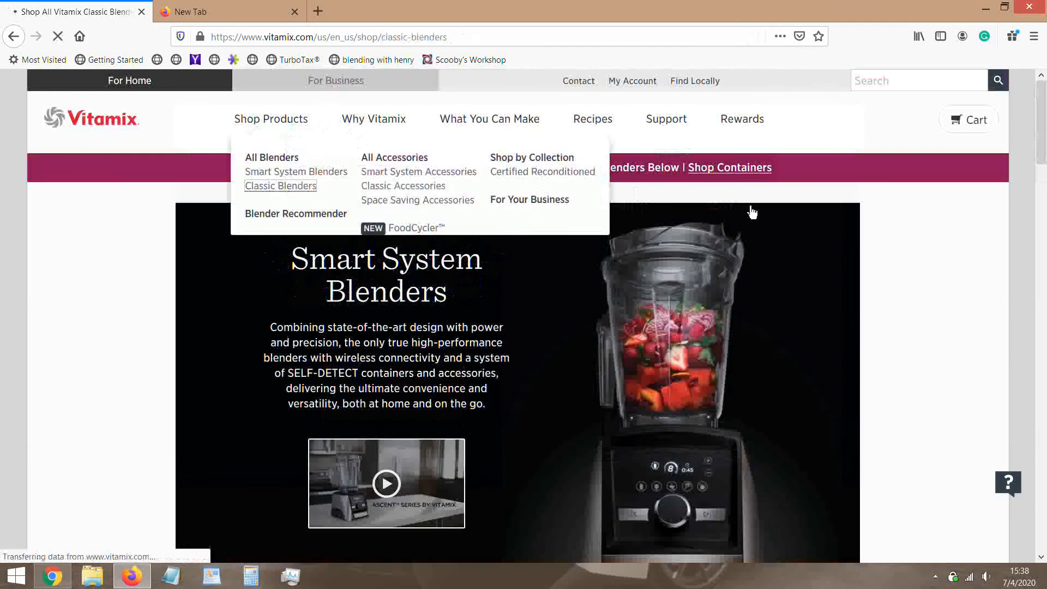
click(280, 186)
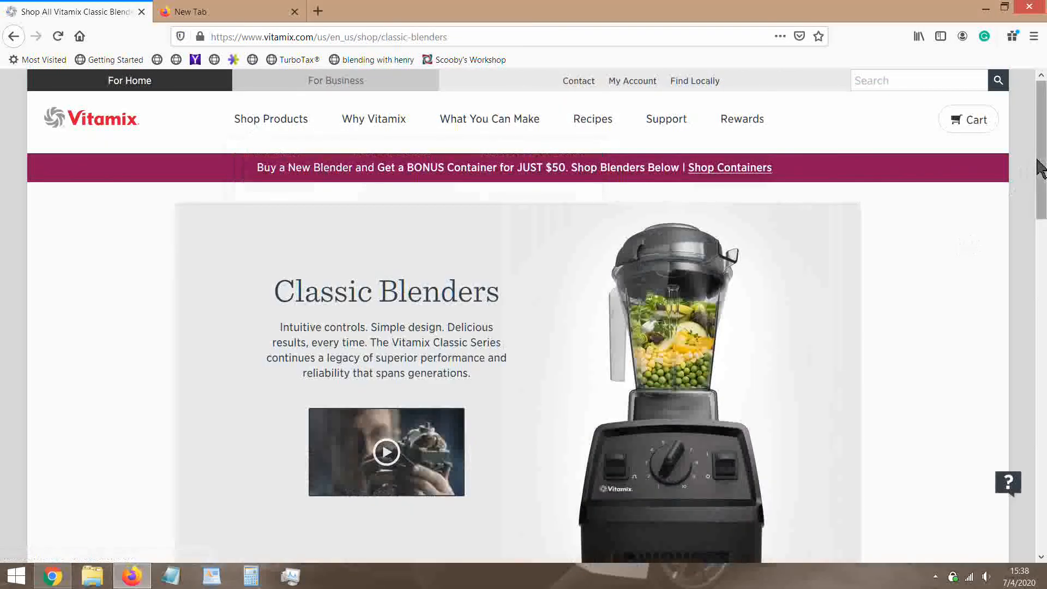
scroll(down, 3)
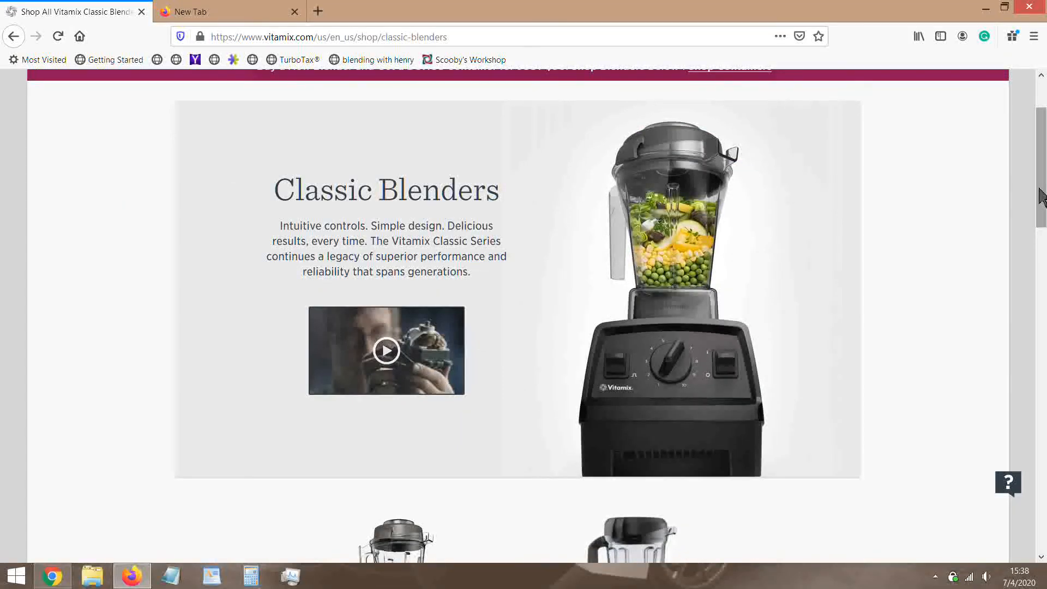
scroll(down, 3)
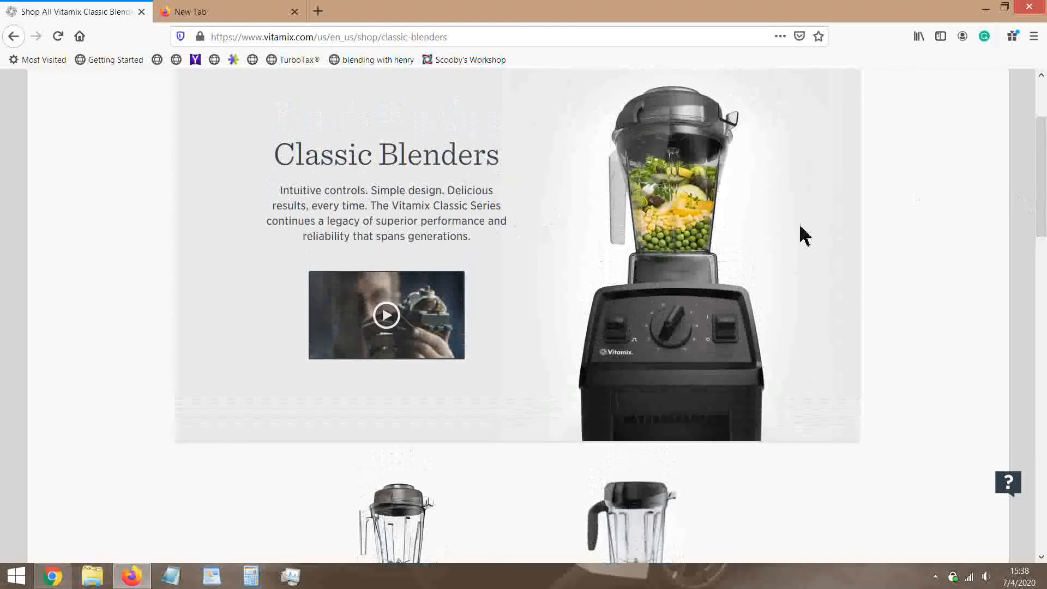
scroll(down, 3)
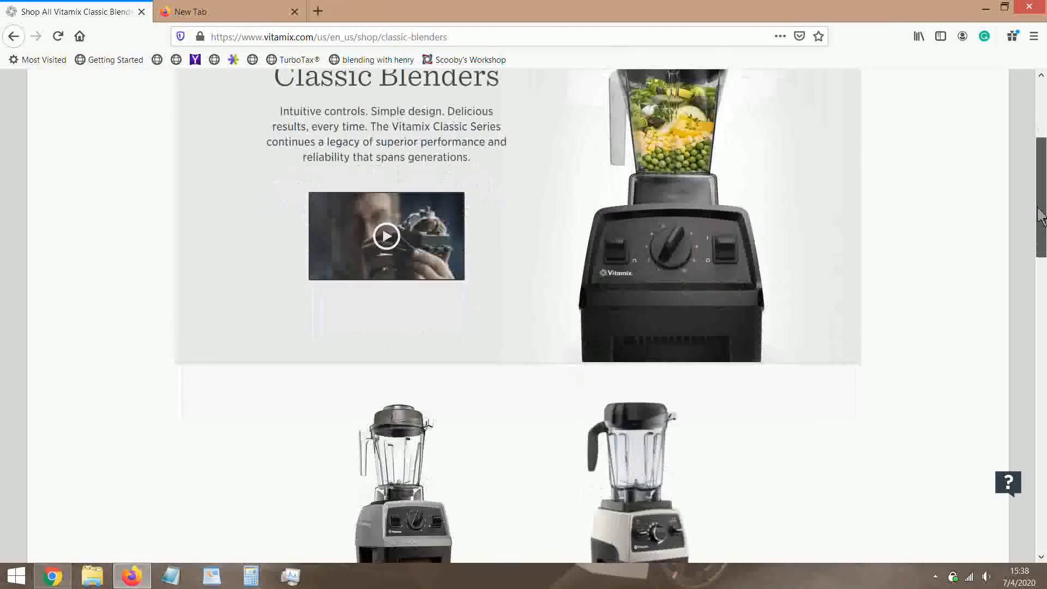
scroll(down, 3)
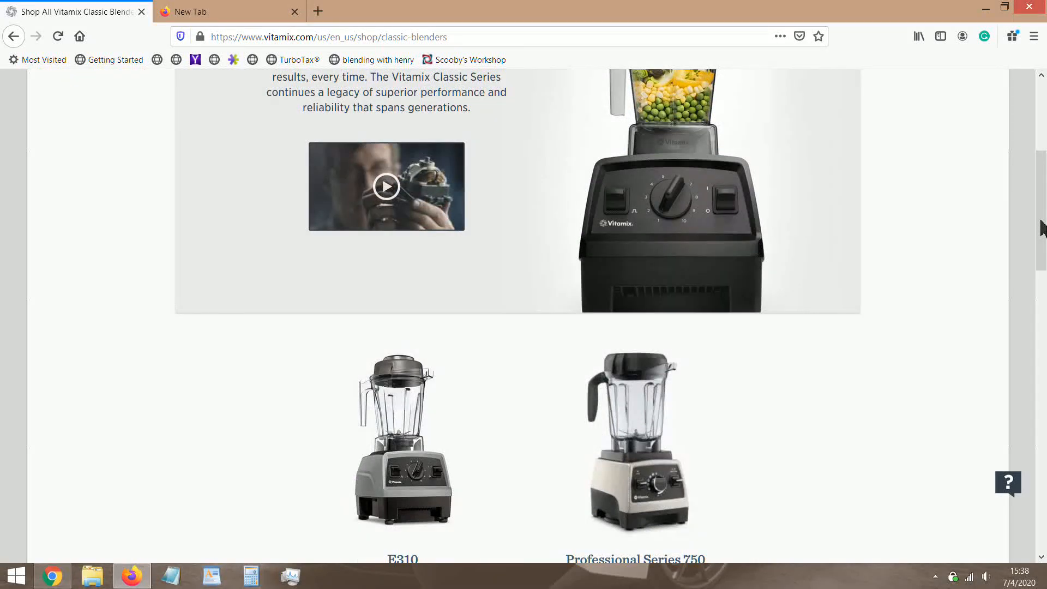
scroll(down, 3)
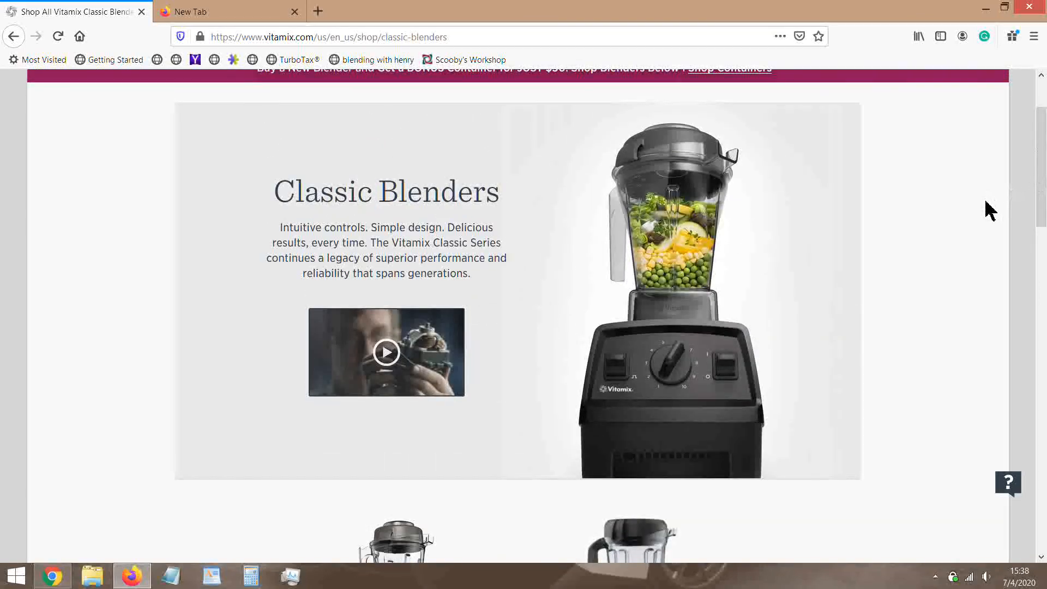
mouse_move(676, 243)
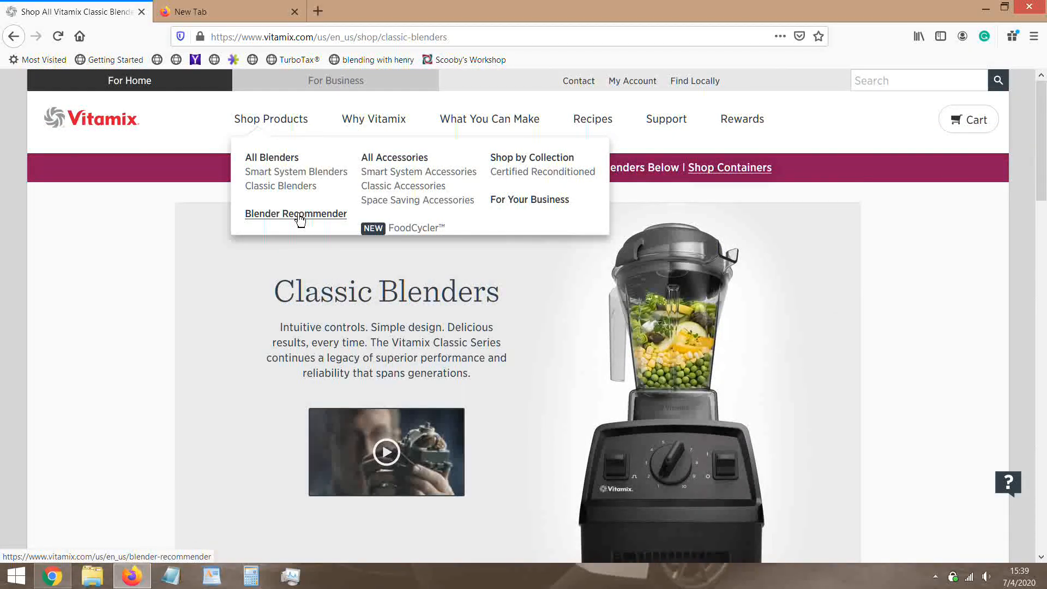
mouse_move(282, 248)
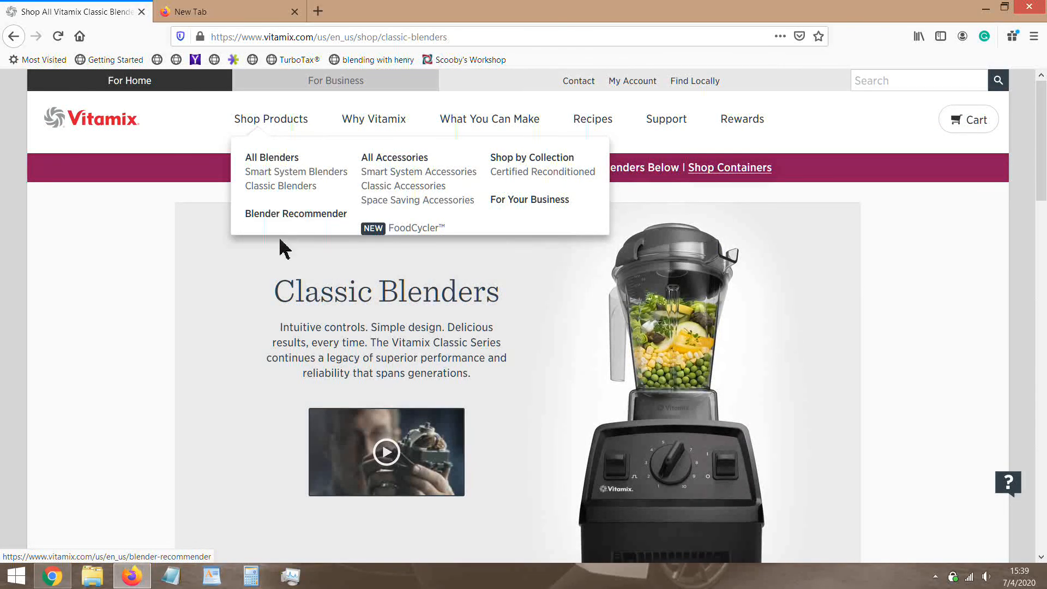